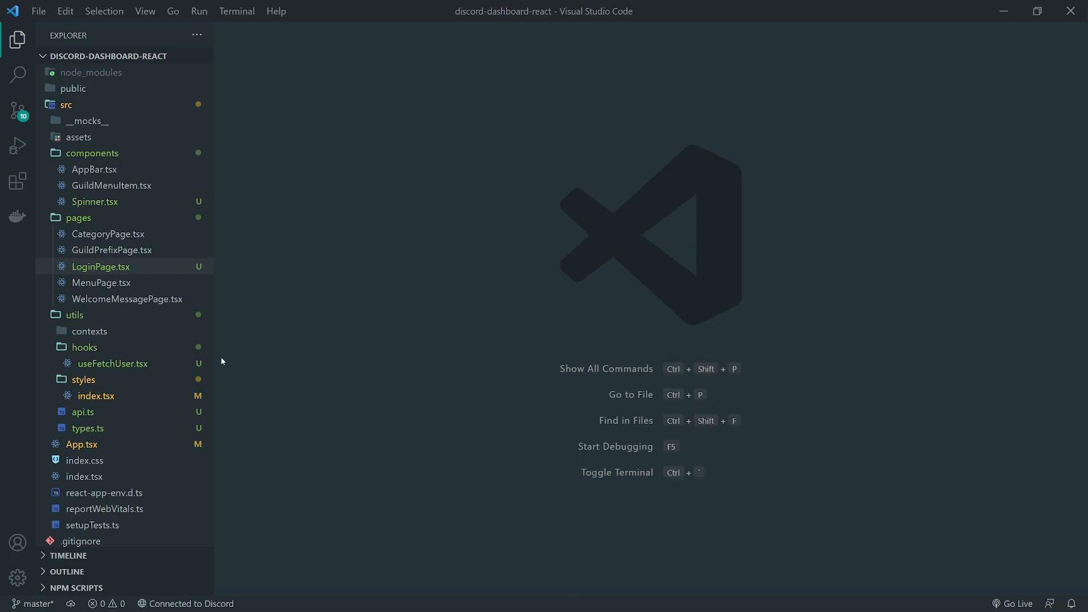
{"action": "mouse_move", "coordinate": [501, 286]}
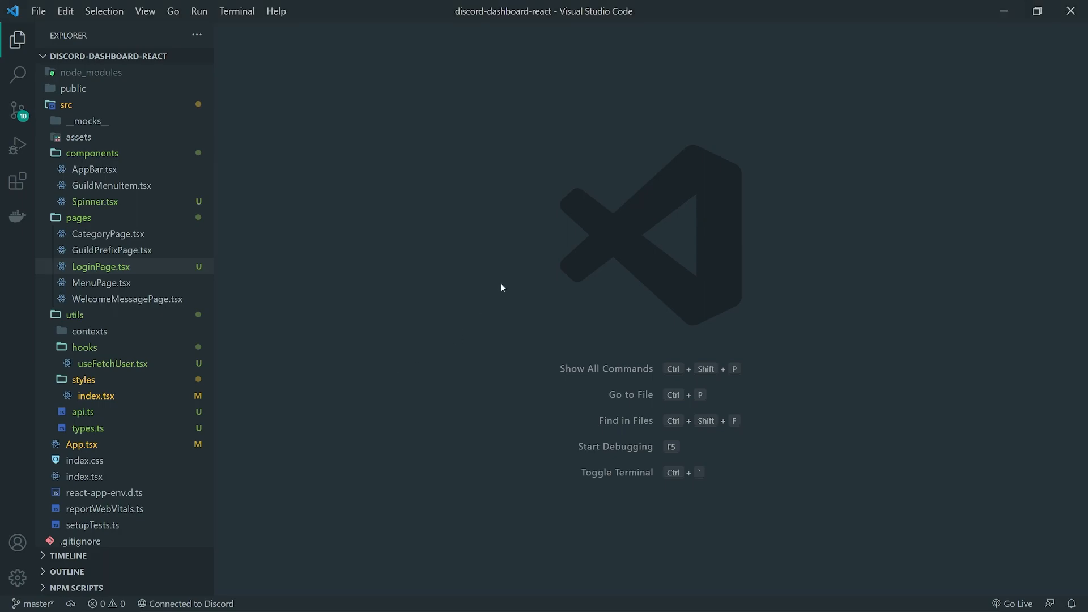
{"action": "mouse_move", "coordinate": [501, 292]}
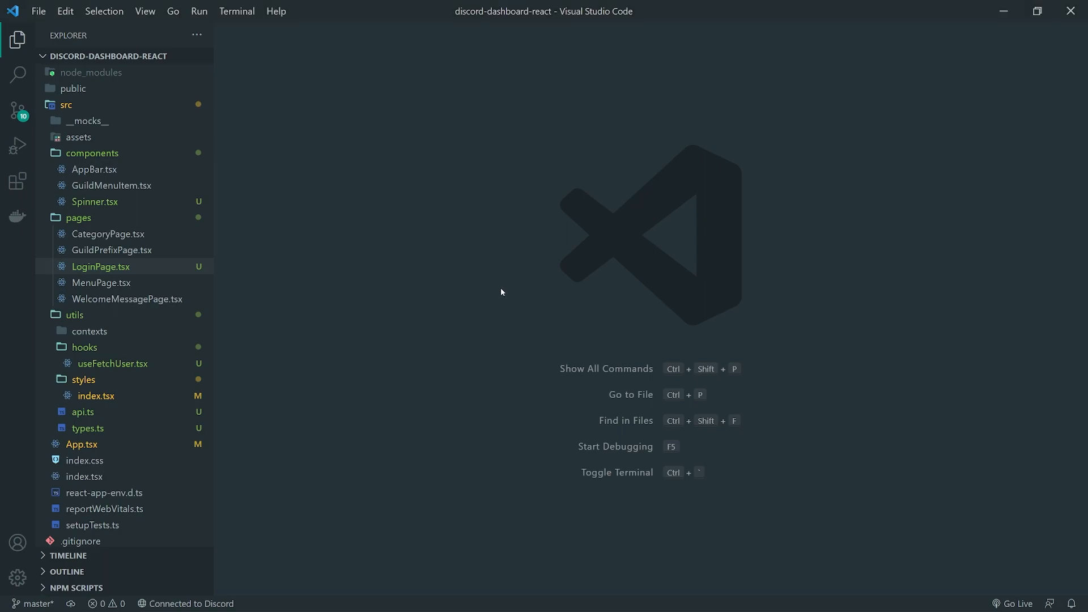
{"action": "mouse_move", "coordinate": [503, 293]}
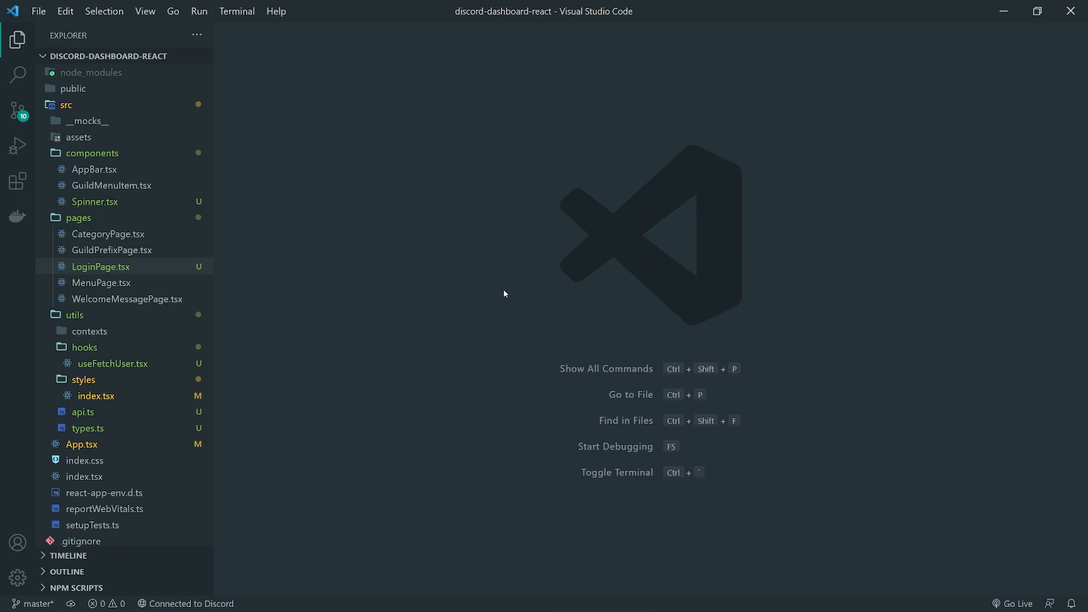
{"action": "mouse_move", "coordinate": [505, 297]}
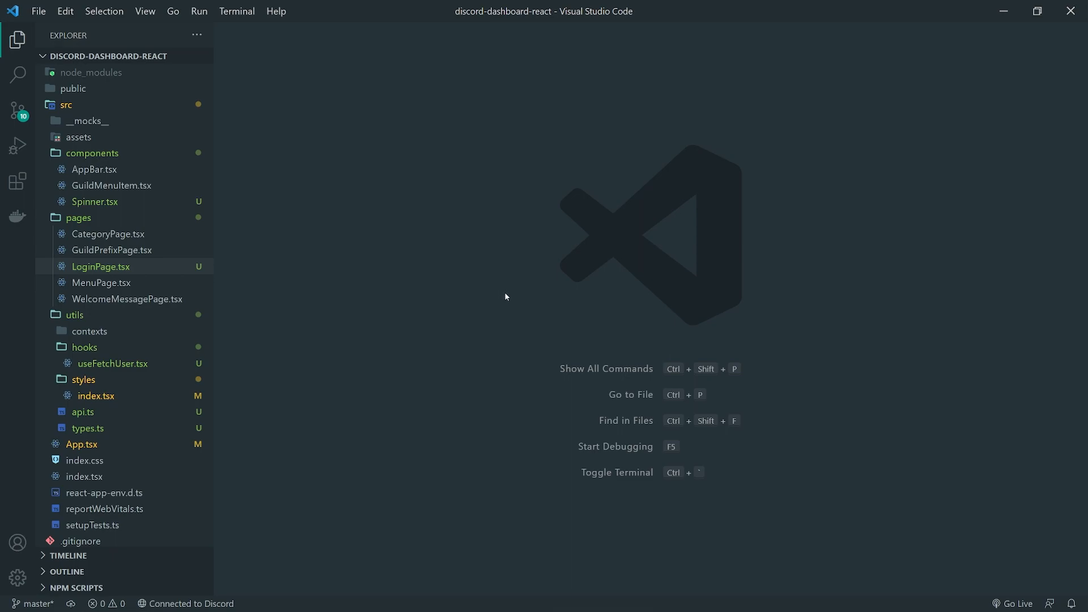
{"action": "mouse_move", "coordinate": [506, 290]}
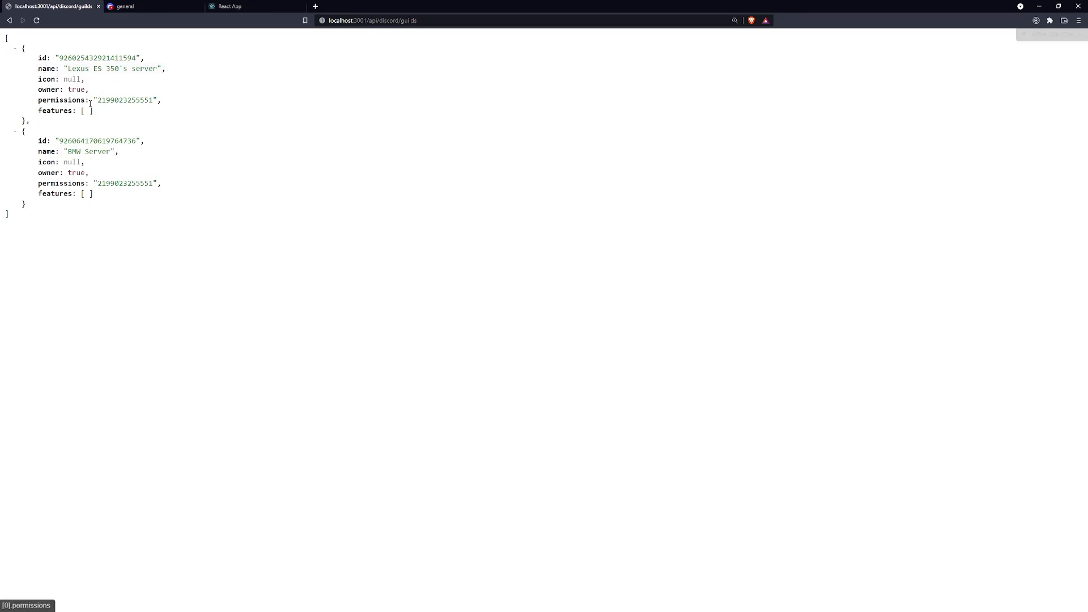
Step: Check the React menu page and Discord server, then reload the guilds API response to see icon hashes
{"action": "left_click", "coordinate": [249, 7]}
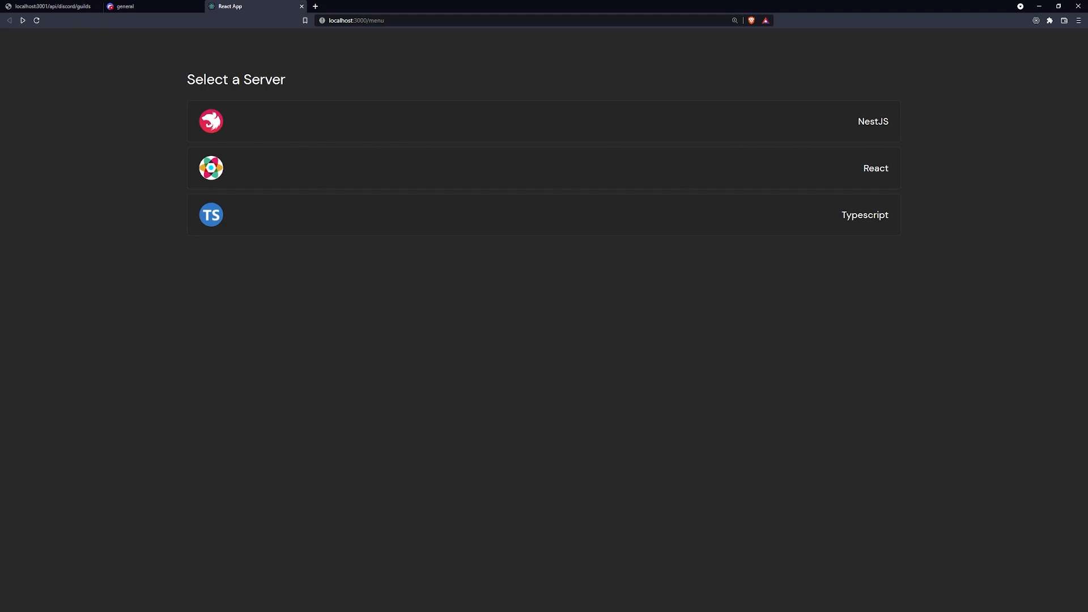
{"action": "left_click", "coordinate": [146, 7]}
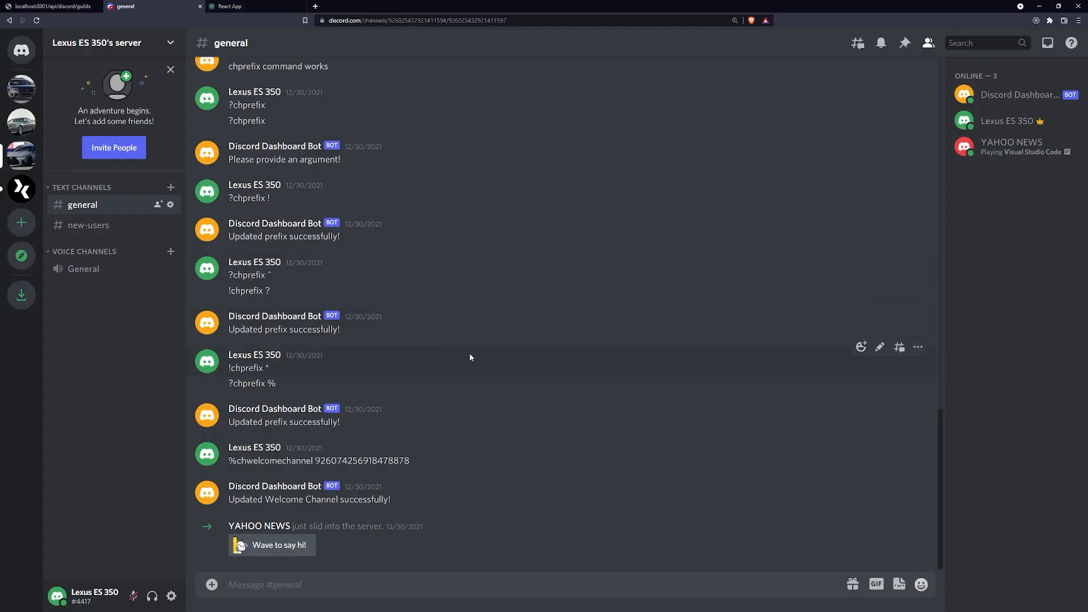
{"action": "mouse_move", "coordinate": [22, 122]}
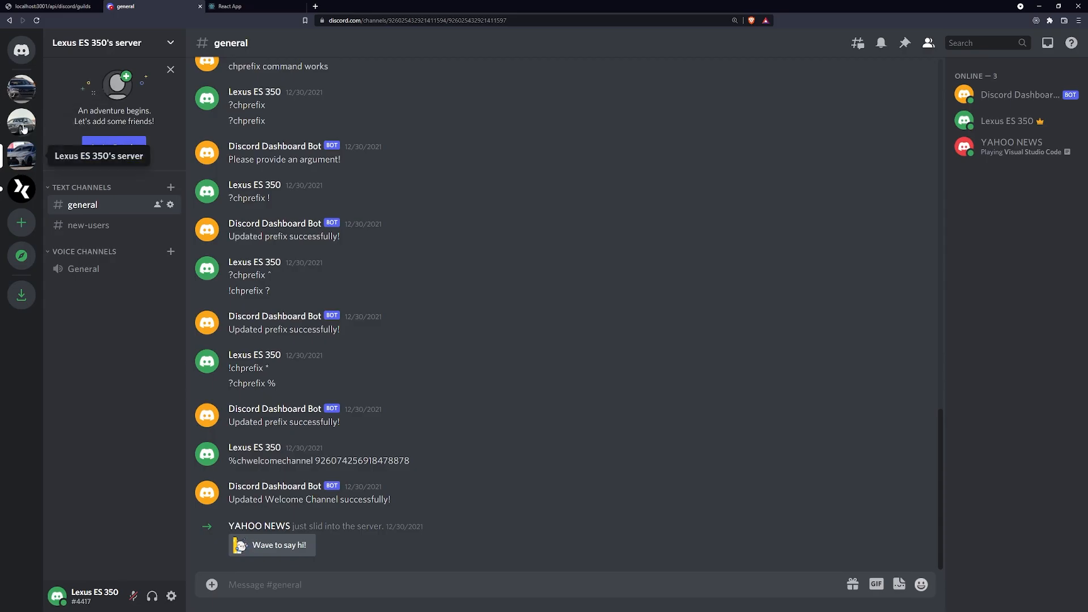
{"action": "left_click", "coordinate": [52, 7]}
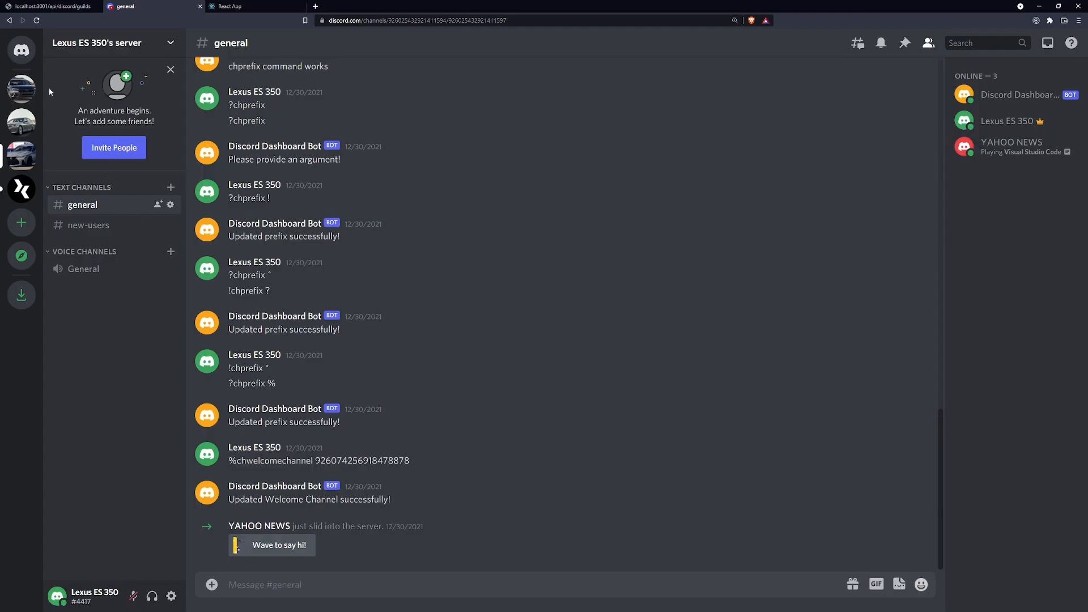
{"action": "left_click", "coordinate": [52, 7]}
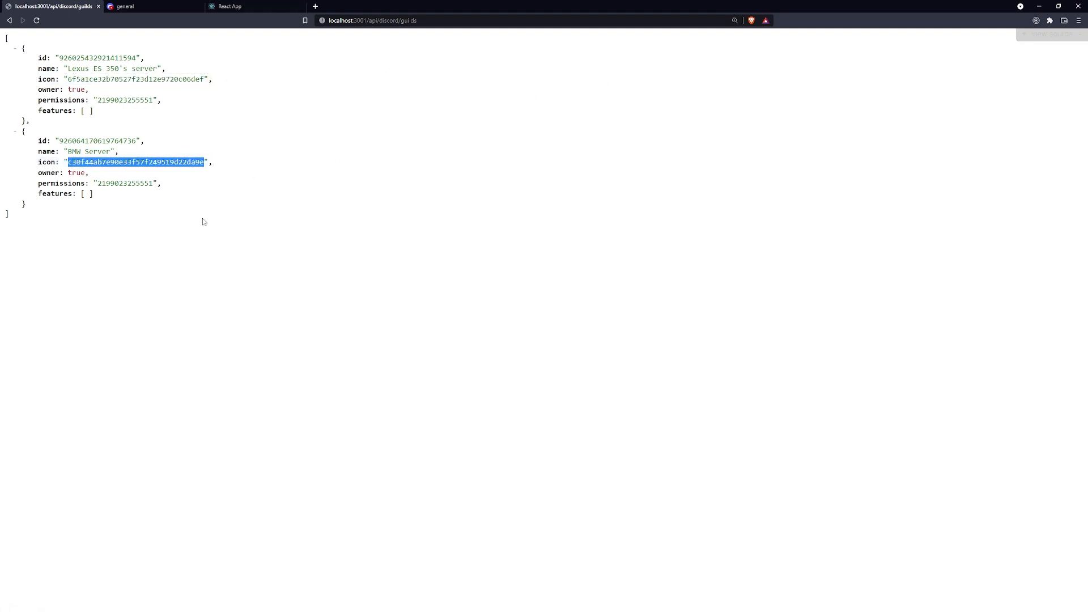
{"action": "left_click", "coordinate": [255, 7]}
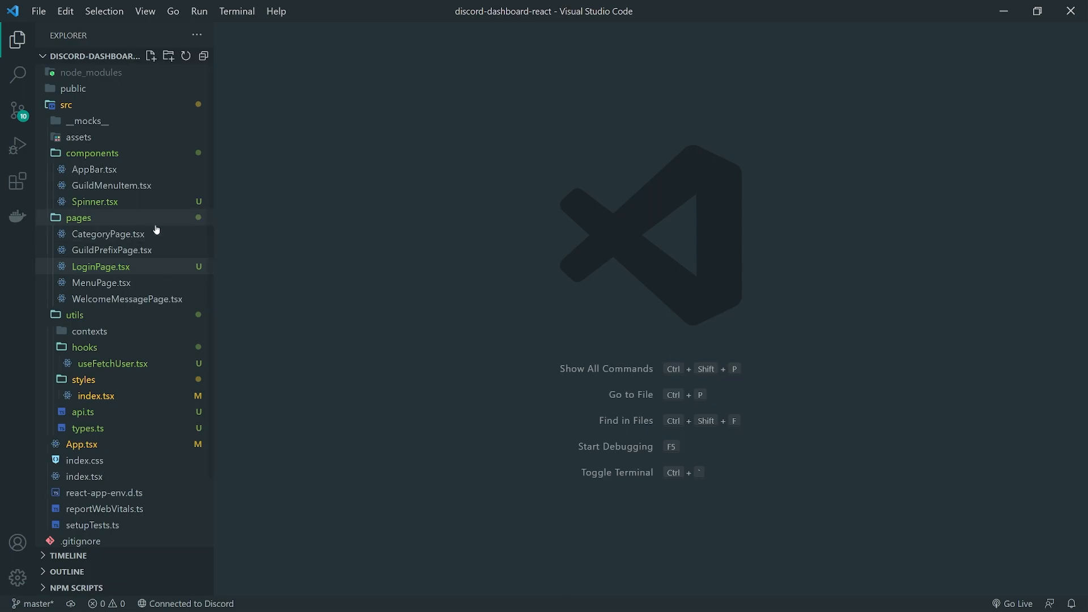
Step: In api.ts, start `export const getMutualGuilds = () =>` as a new arrow function below getAuthStatus
{"action": "double_click", "coordinate": [101, 282]}
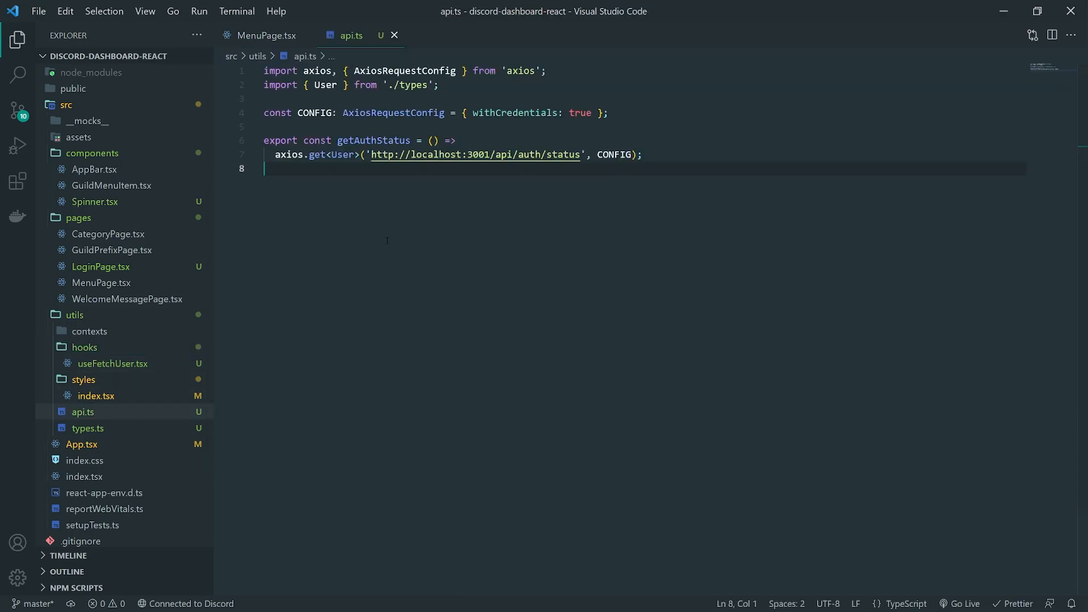
{"action": "type", "text": "exp"}
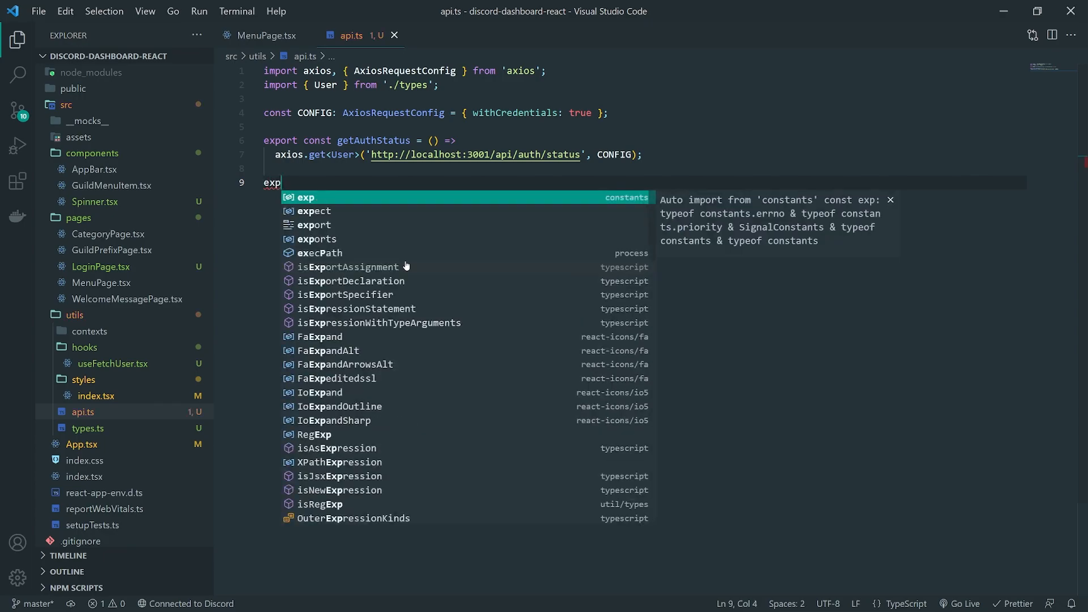
{"action": "type", "text": "ort"}
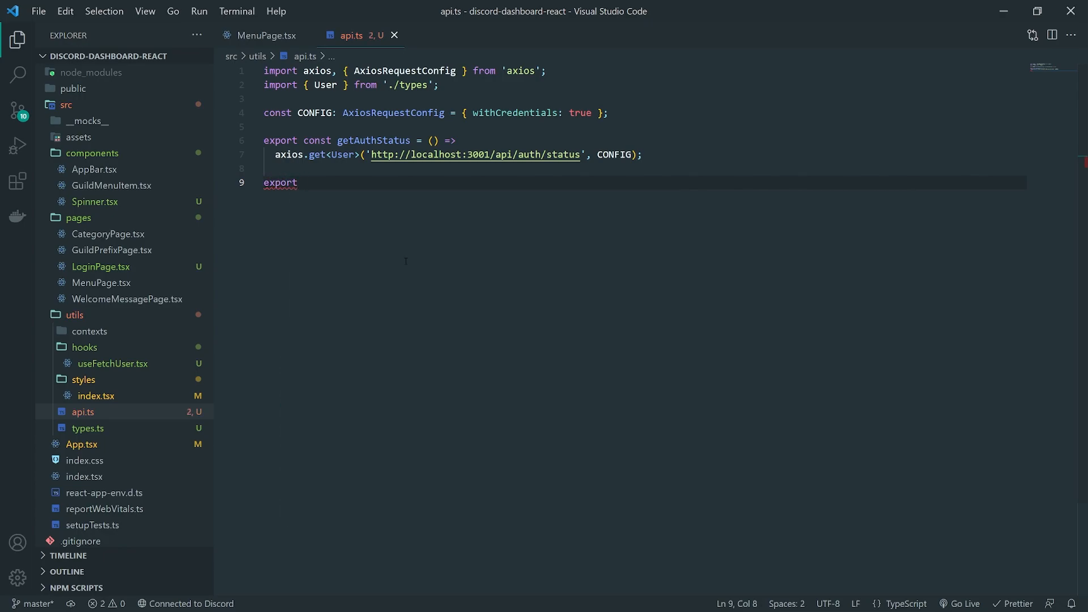
{"action": "type", "text": "const"}
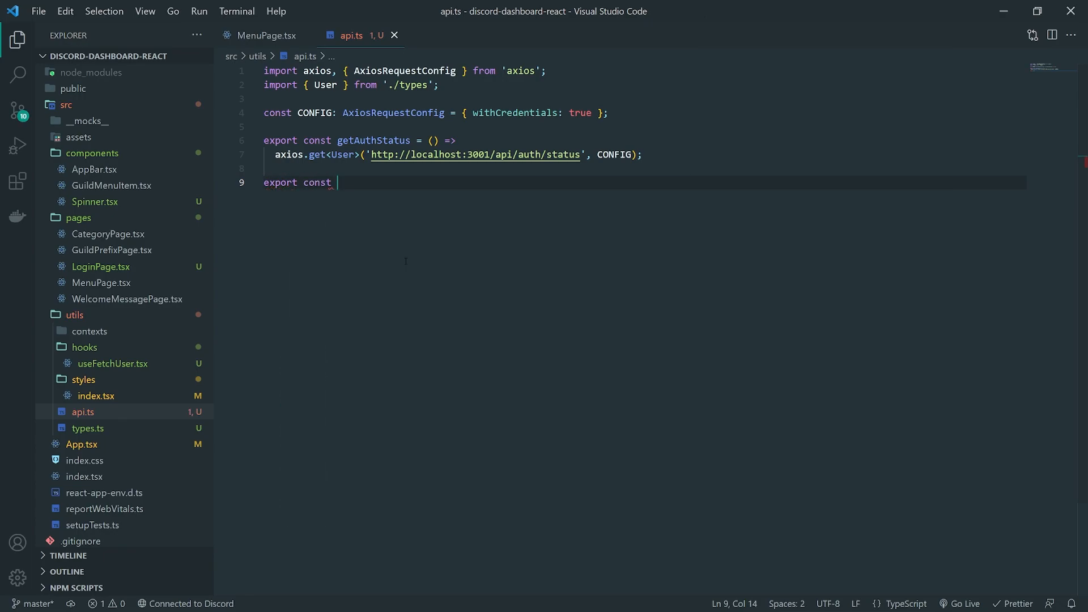
{"action": "type", "text": "getMutu"}
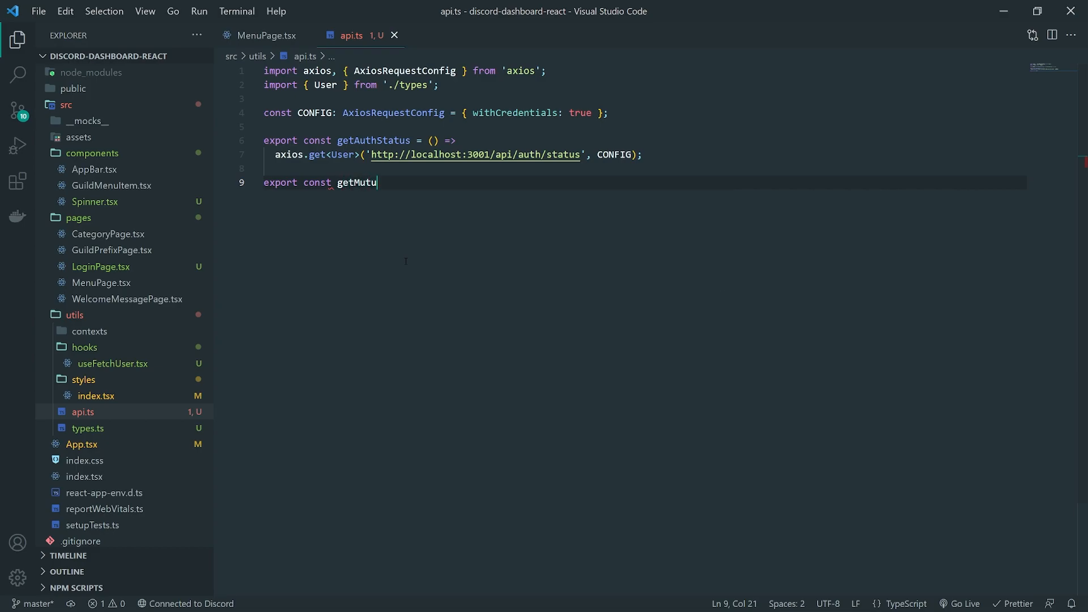
{"action": "type", "text": "alG"}
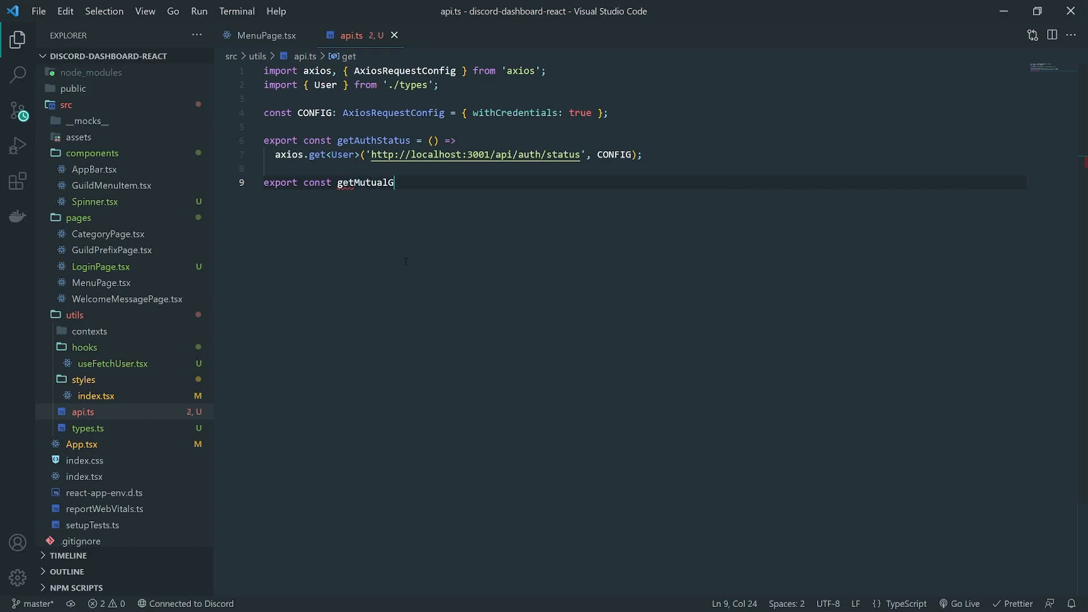
{"action": "type", "text": "uilds = () =>"}
{"action": "type", "text": "axios.get"}
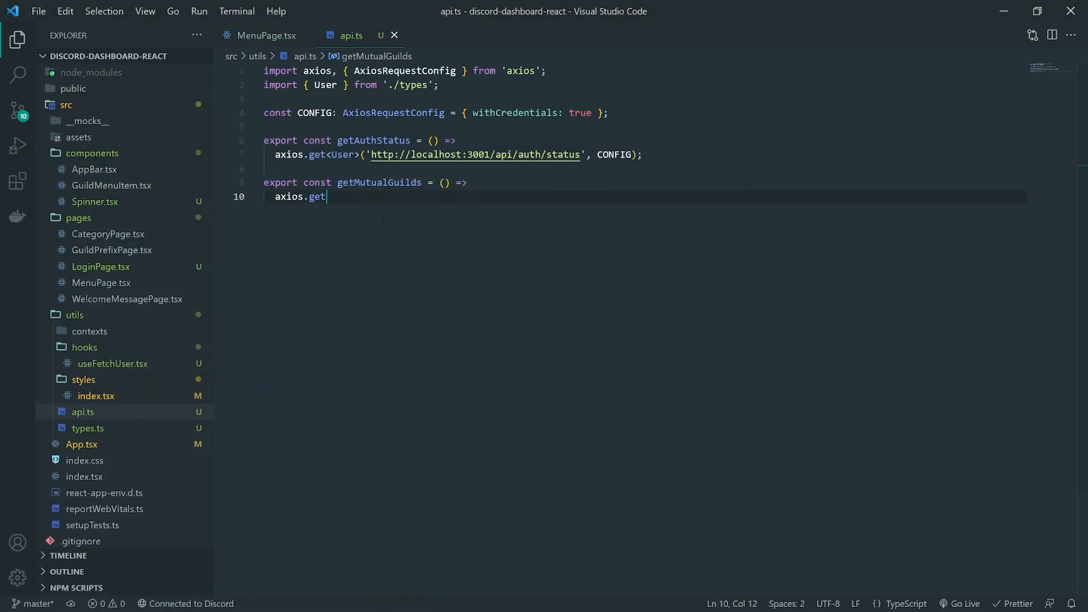
Step: Add a PartialGuild type in types.ts beside api.ts and type the get call as <PartialGuild[]>
{"action": "left_click", "coordinate": [88, 428]}
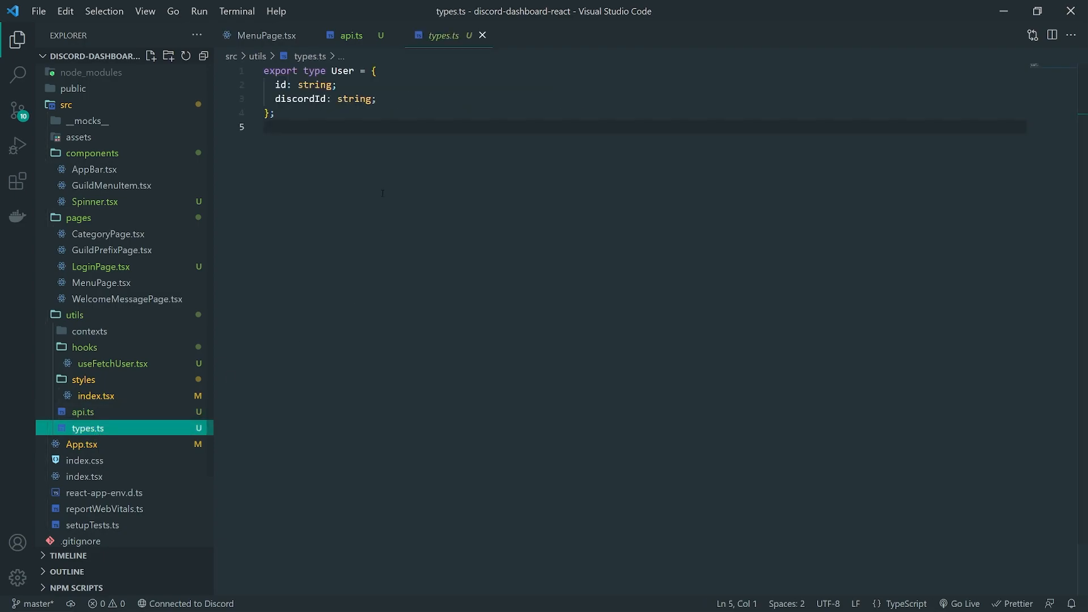
{"action": "key", "text": "enter"}
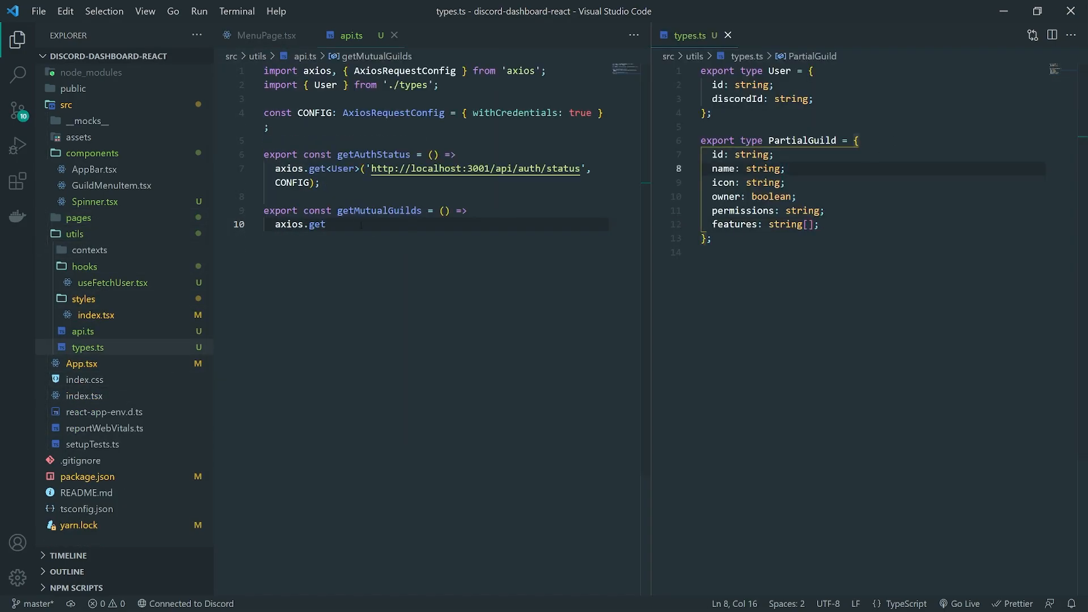
{"action": "type", "text": "<>"}
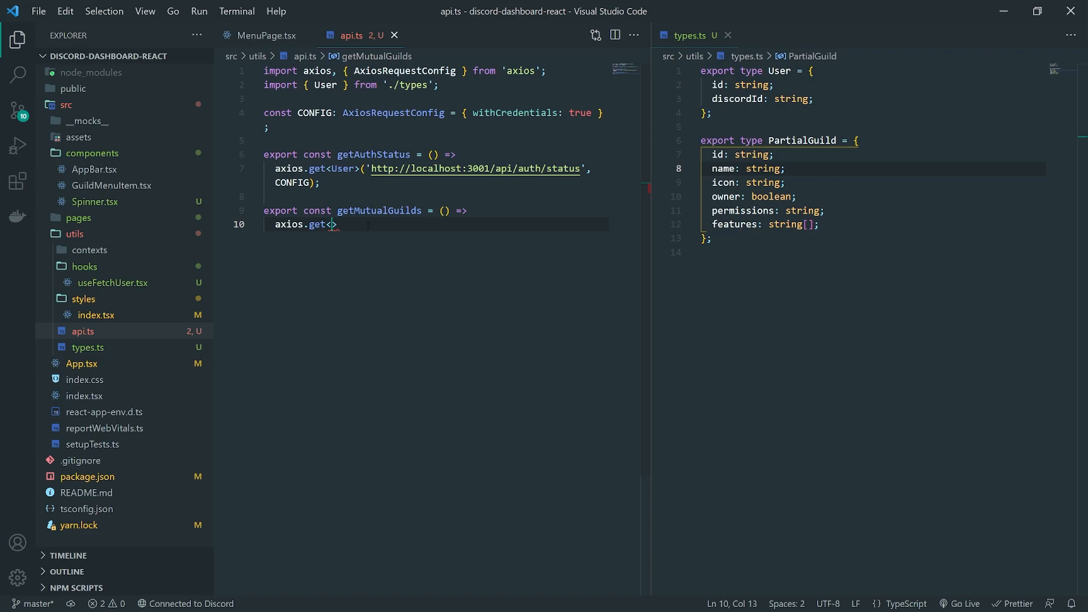
{"action": "type", "text": "PartialGuild["}
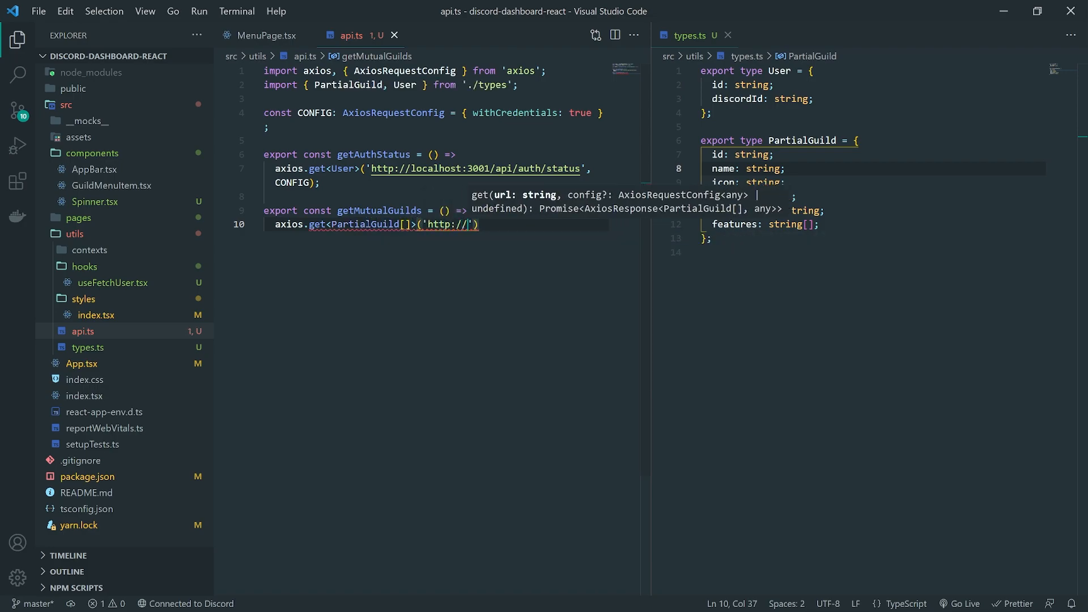
{"action": "type", "text": "localhost:3001/a"}
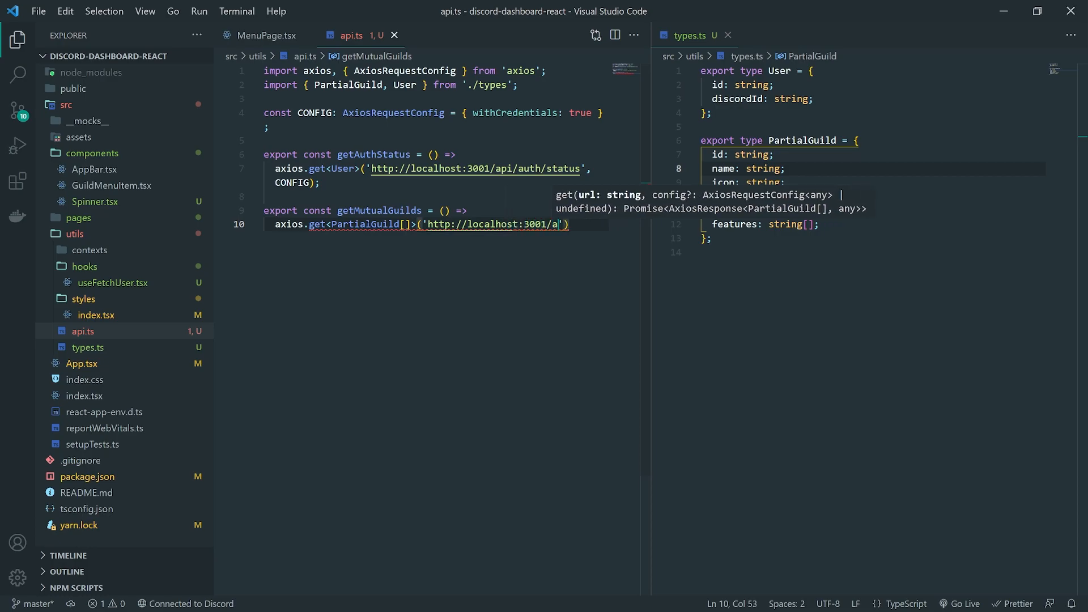
{"action": "type", "text": "pi/"}
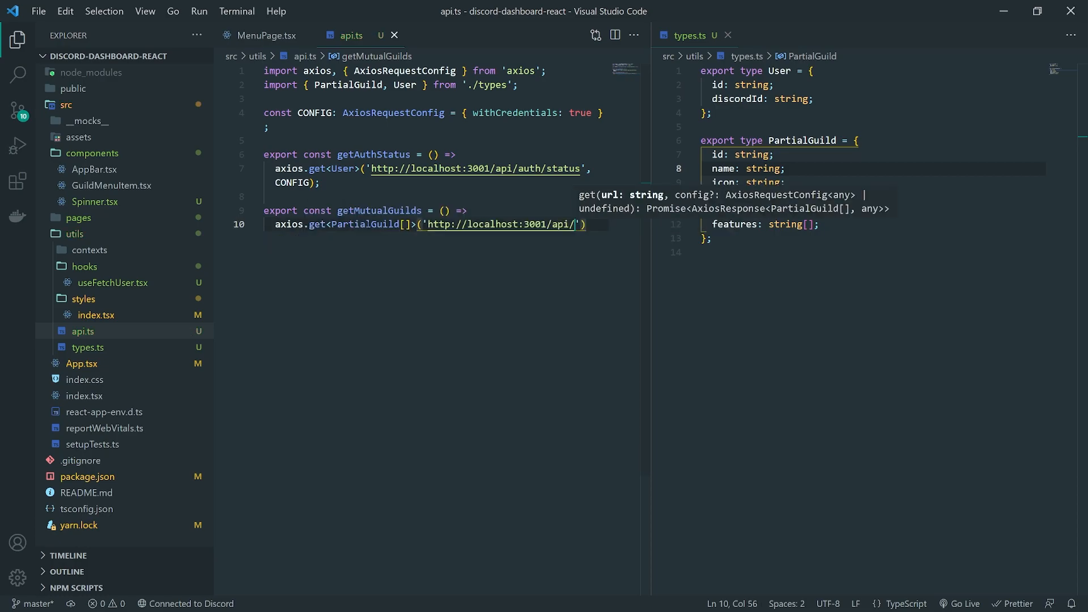
{"action": "type", "text": "discord/guilds"}
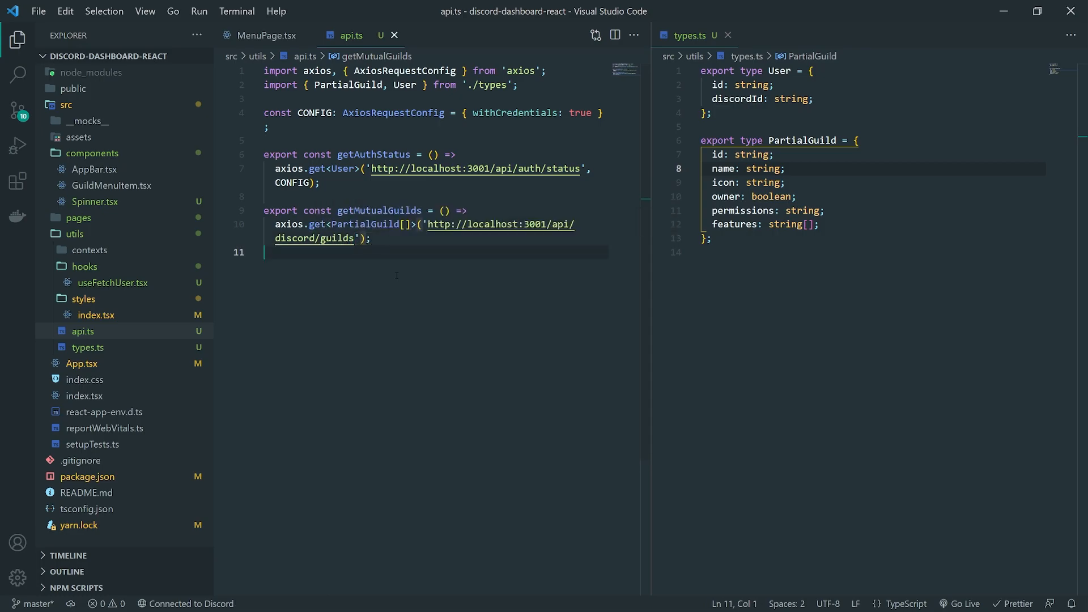
{"action": "type", "text": ", CONFIG"}
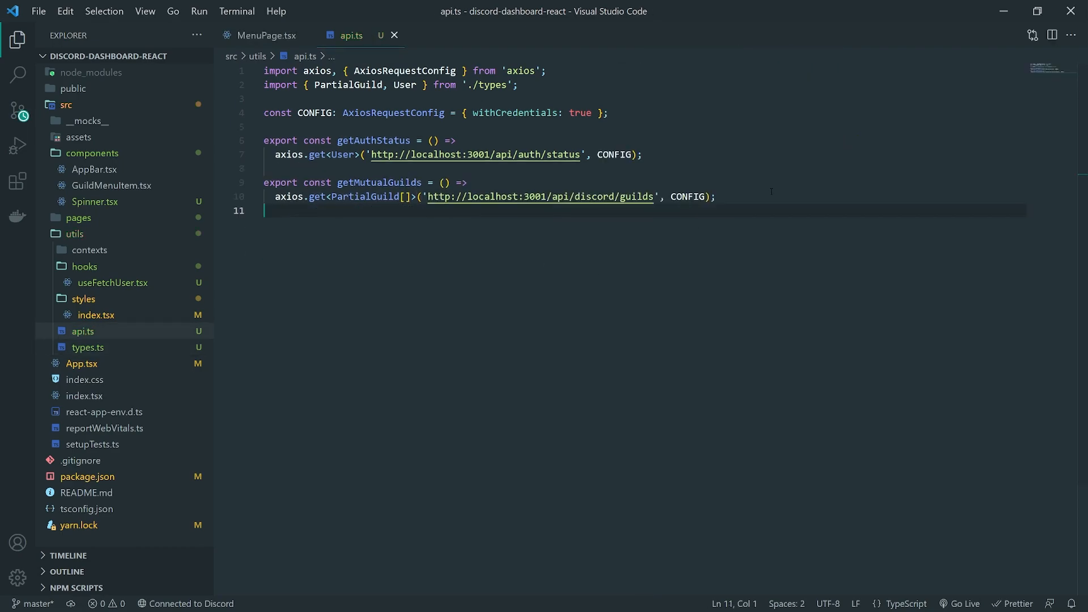
Step: Create a useFetchGuilds.tsx file under src/utils/hooks
{"action": "double_click", "coordinate": [378, 183]}
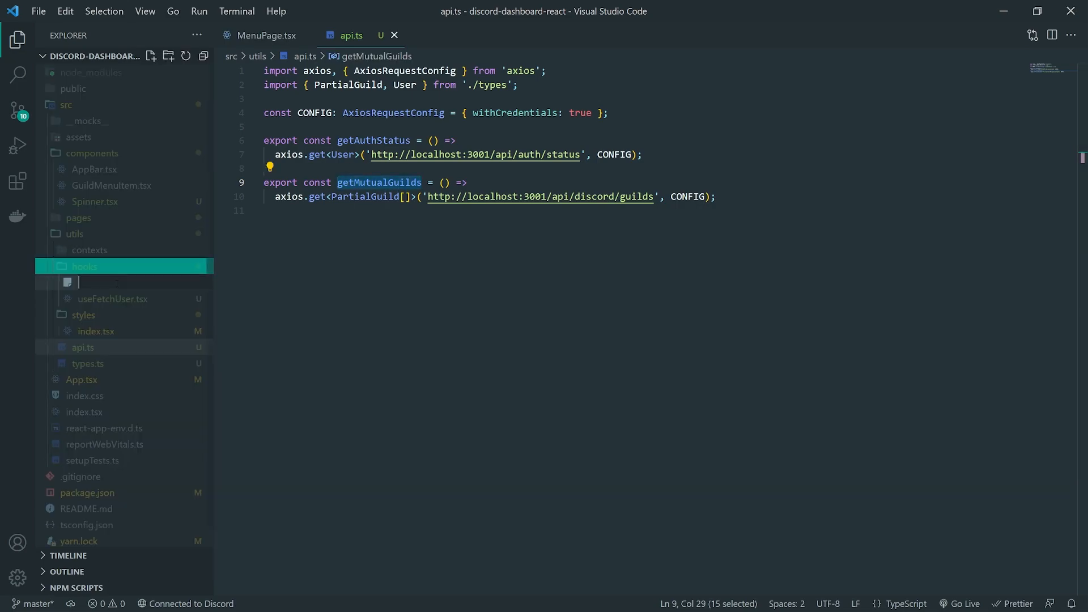
{"action": "type", "text": "useFetc"}
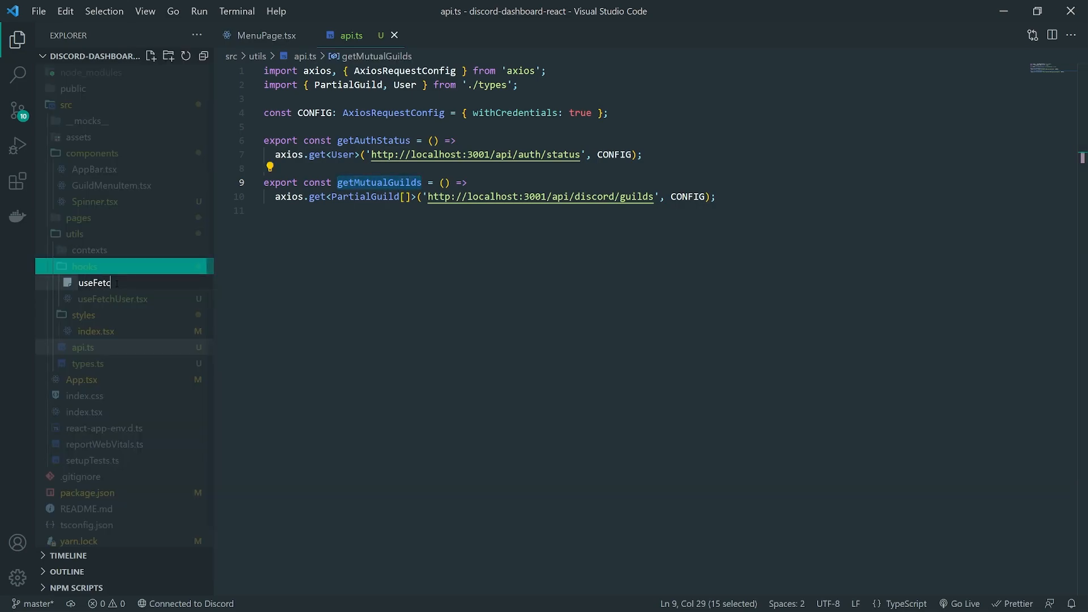
{"action": "key", "text": "Enter"}
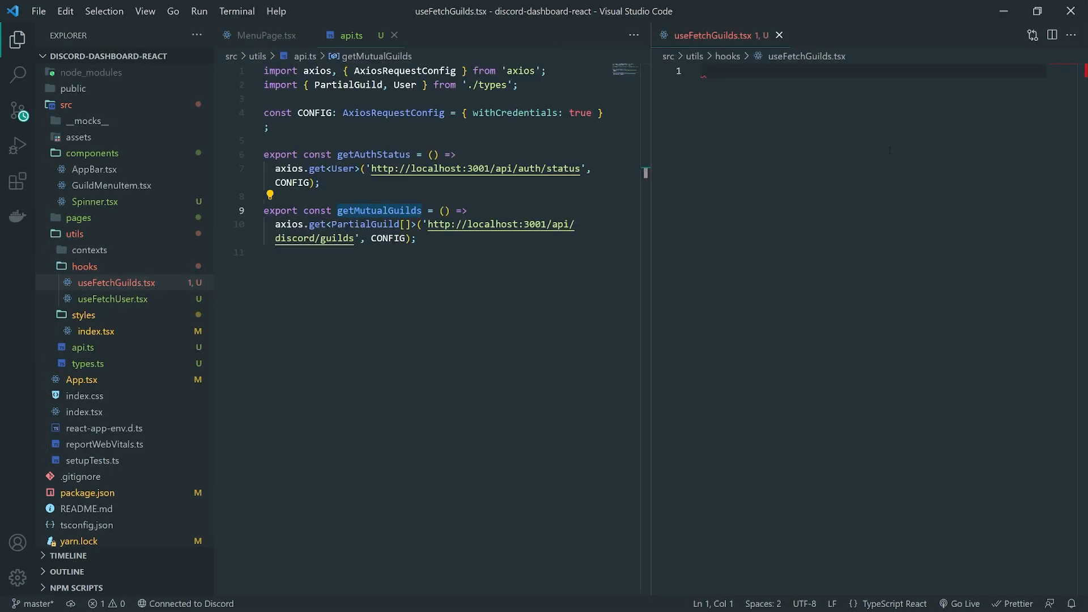
Step: Write export function useFetchGuilds with a useEffect calling getMutualGuilds with then, catch and finally
{"action": "type", "text": "export function"}
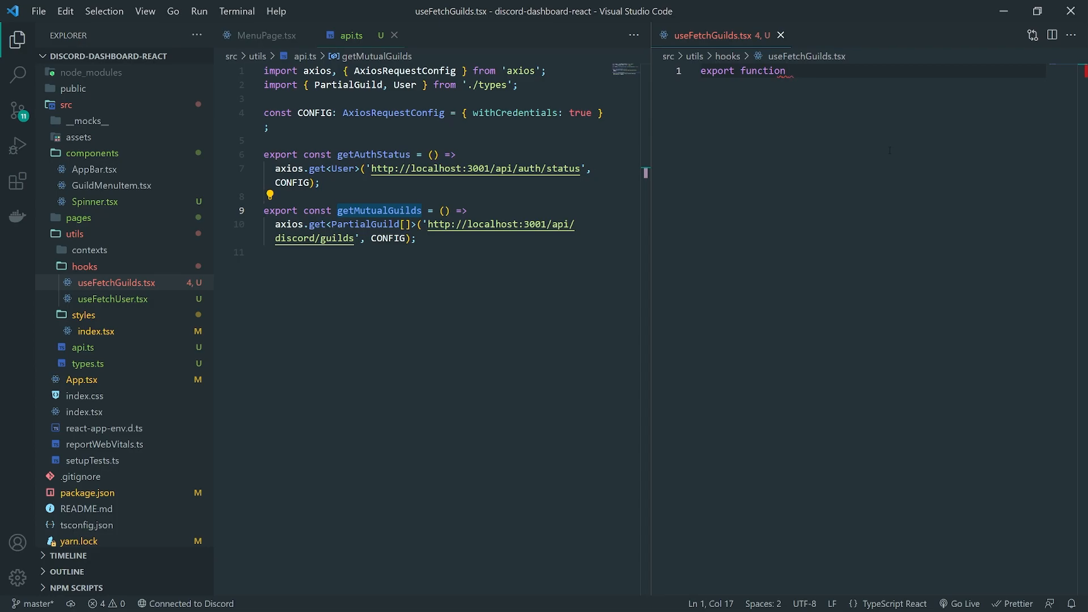
{"action": "type", "text": "us"}
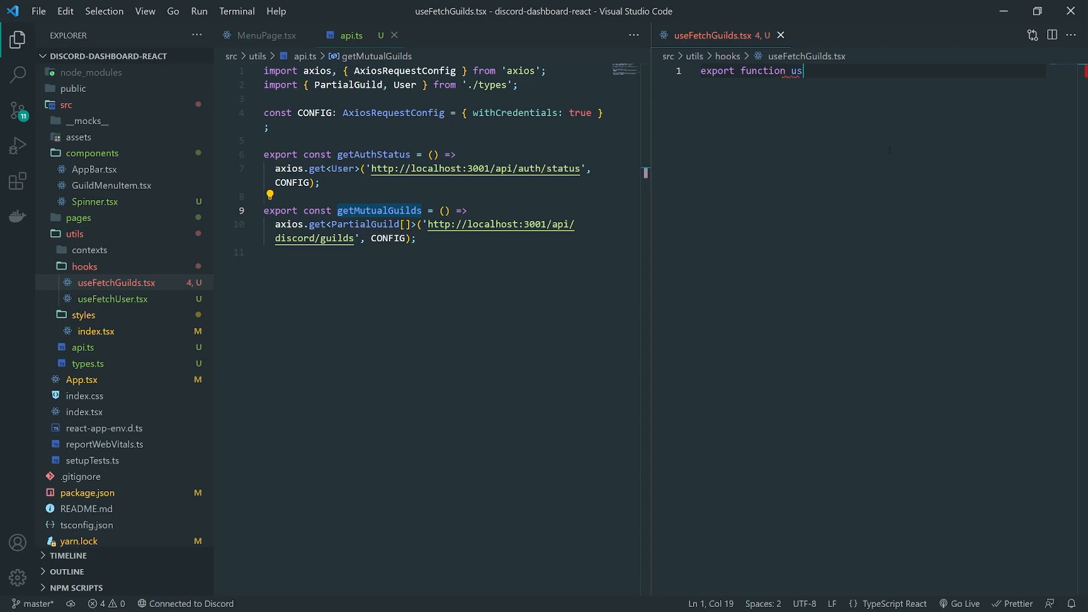
{"action": "type", "text": "eFetchGuilds()"}
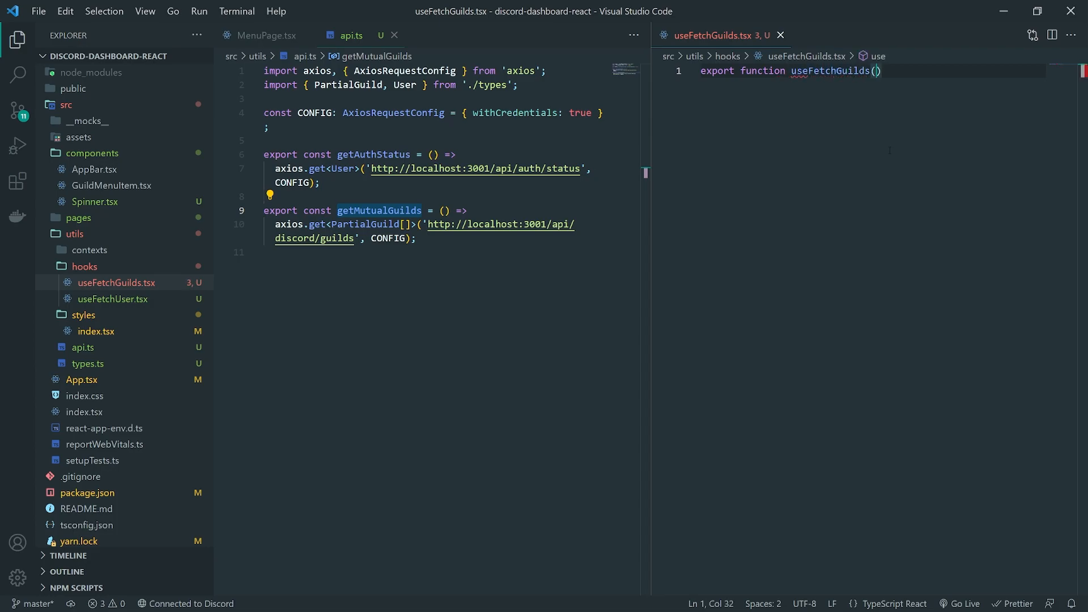
{"action": "type", "text": "{"}
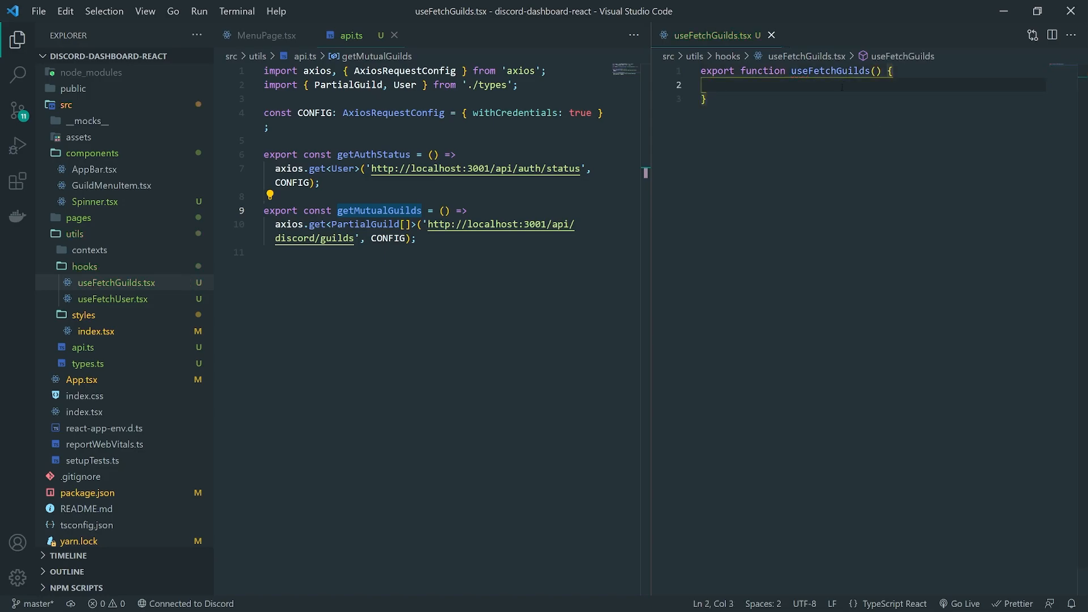
{"action": "type", "text": "useEffect(() => {"}
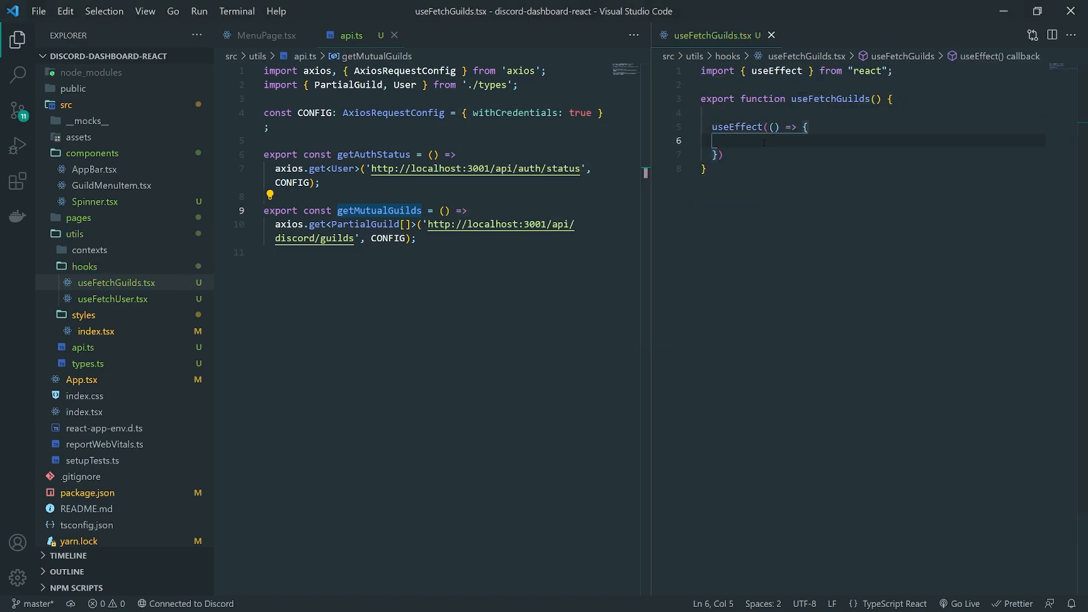
{"action": "type", "text": "getMutualGuilds().then().catch().finally();"}
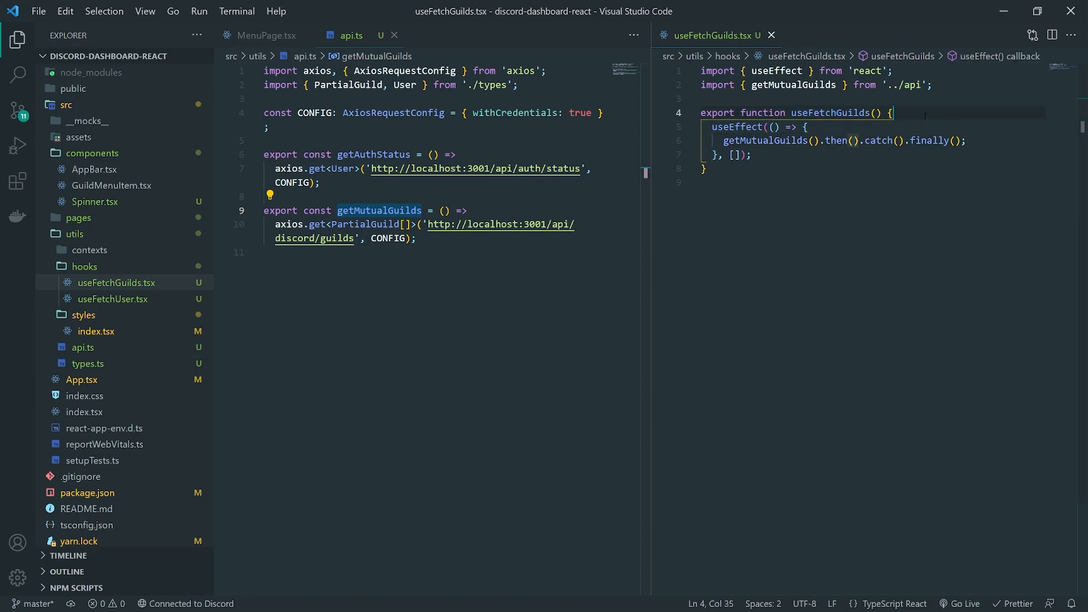
Step: Add a guilds PartialGuild[] state and set it from data in the then handler
{"action": "type", "text": "const [] = useState"}
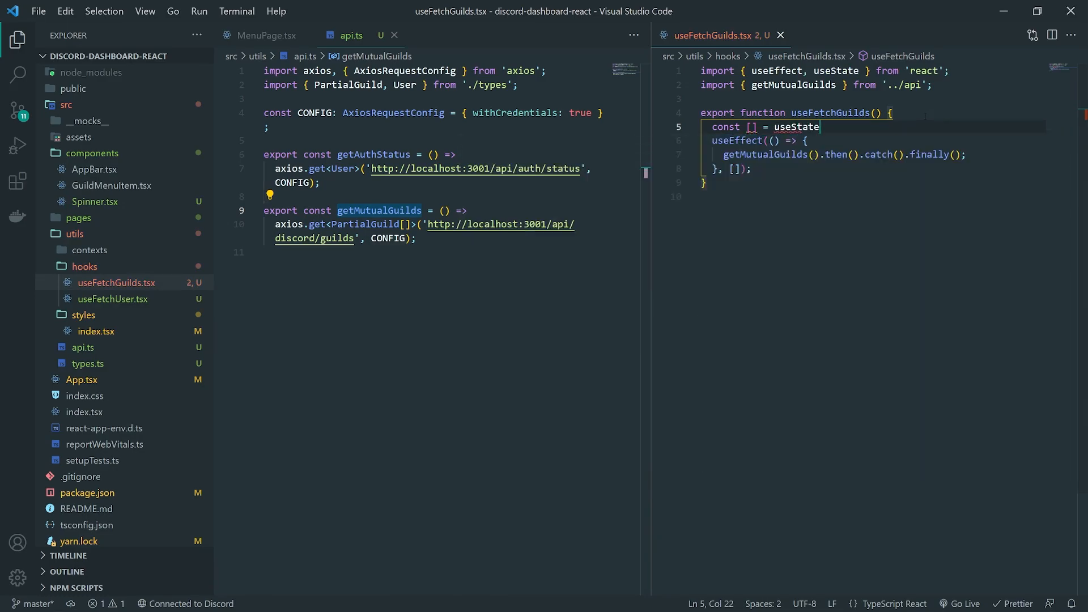
{"action": "type", "text": "();"}
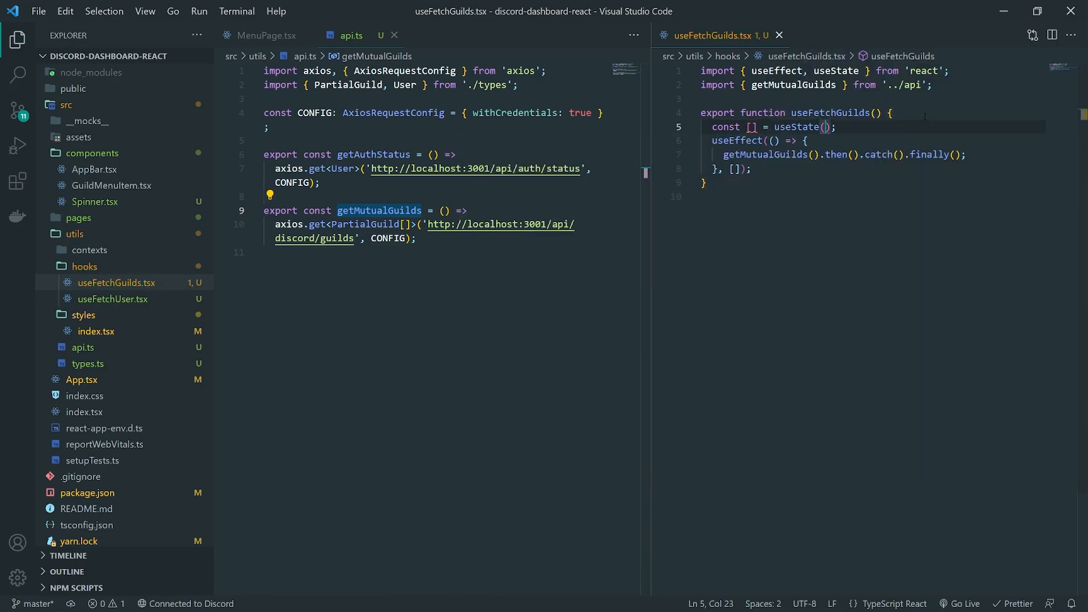
{"action": "type", "text": "PartialGuild"}
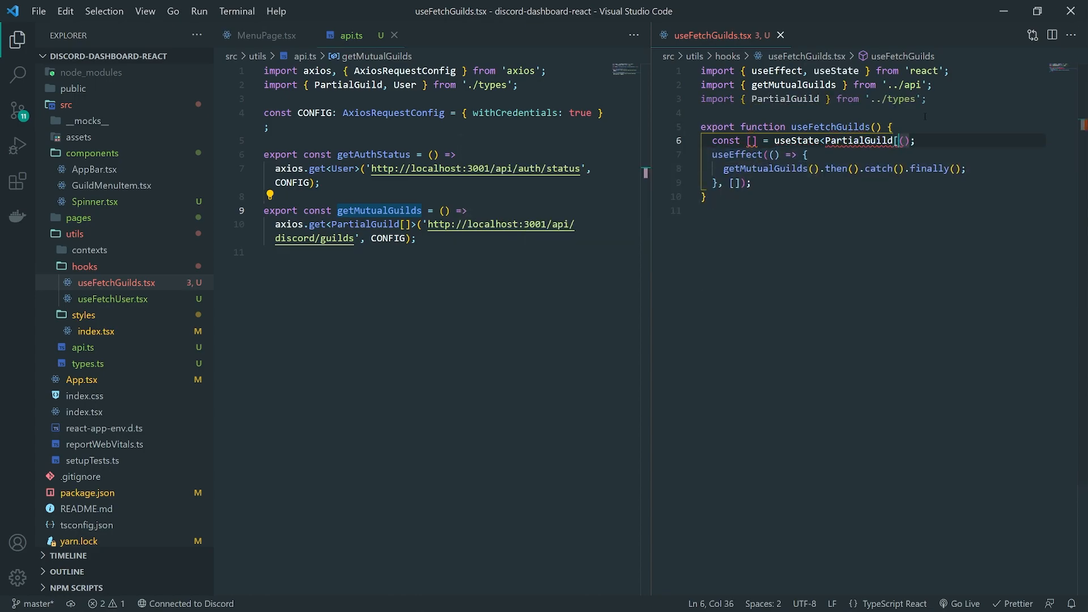
{"action": "type", "text": "[]>"}
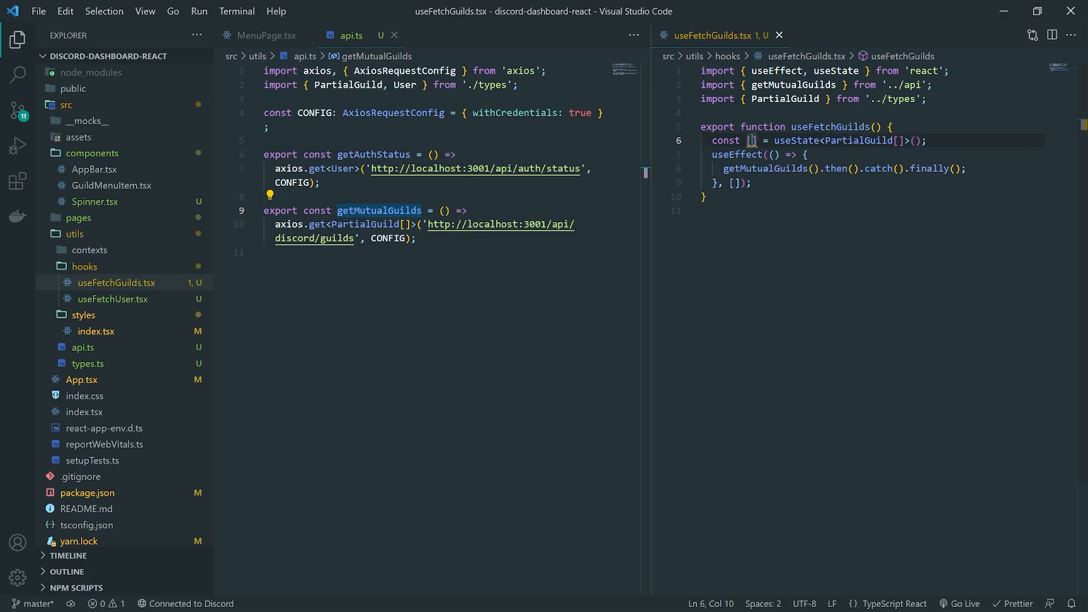
{"action": "type", "text": "guilds, setGuilds"}
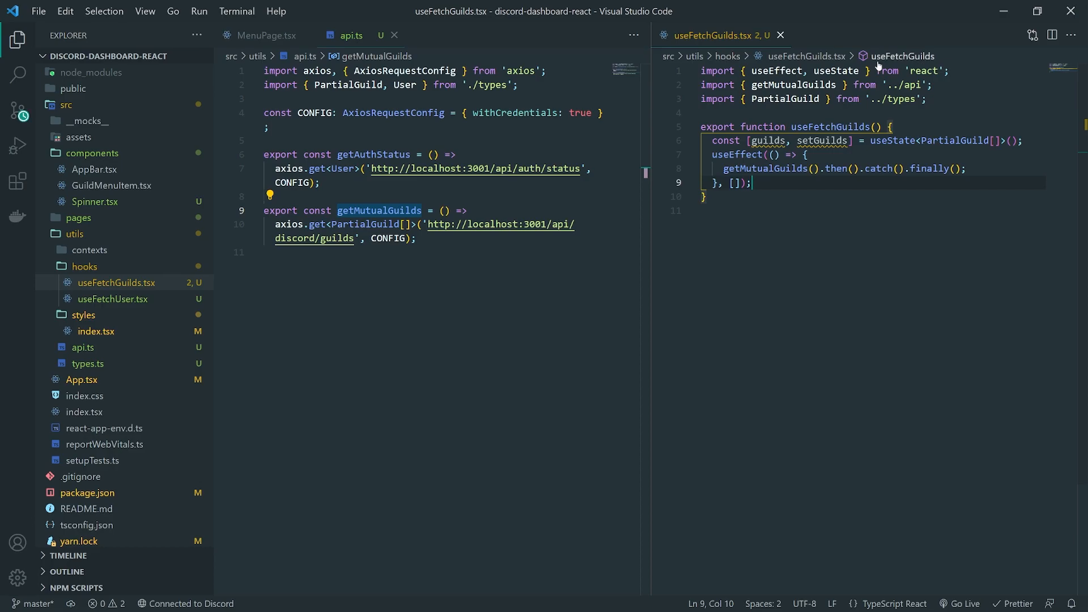
{"action": "mouse_move", "coordinate": [936, 168]}
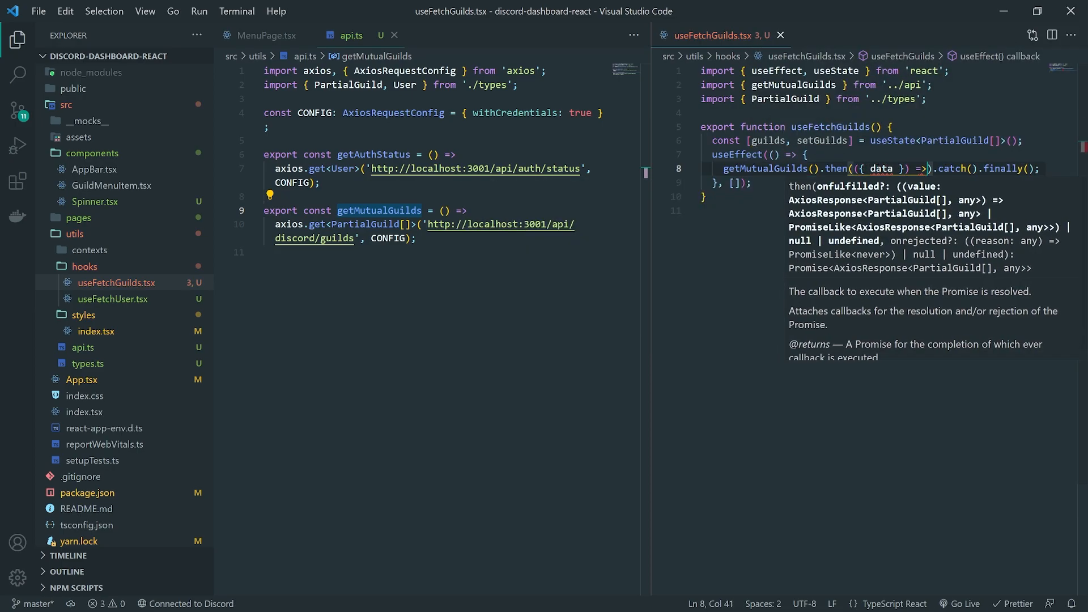
{"action": "type", "text": "data."}
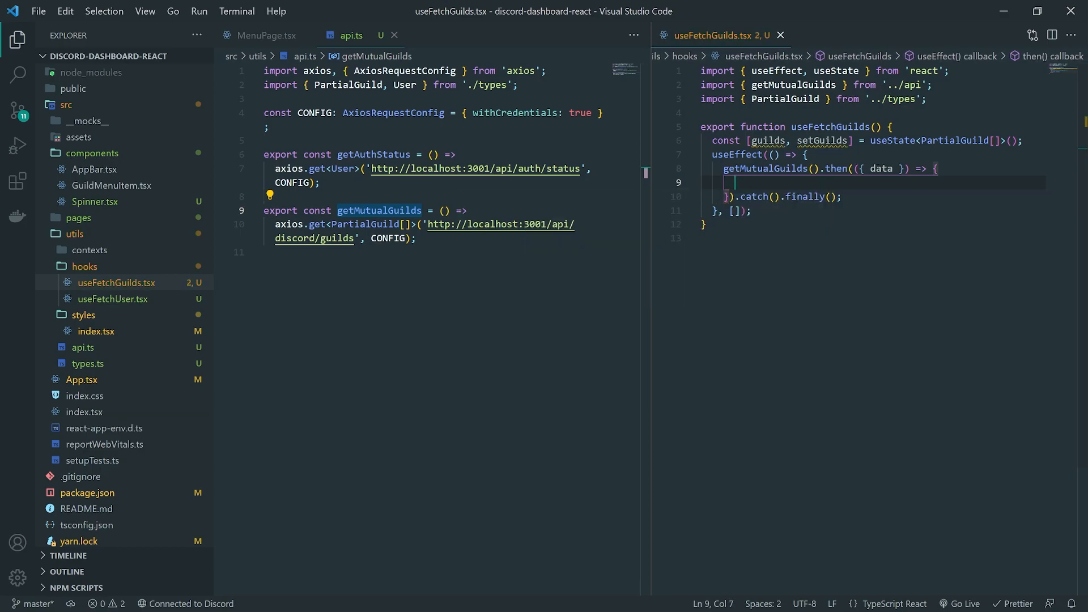
{"action": "type", "text": "s"}
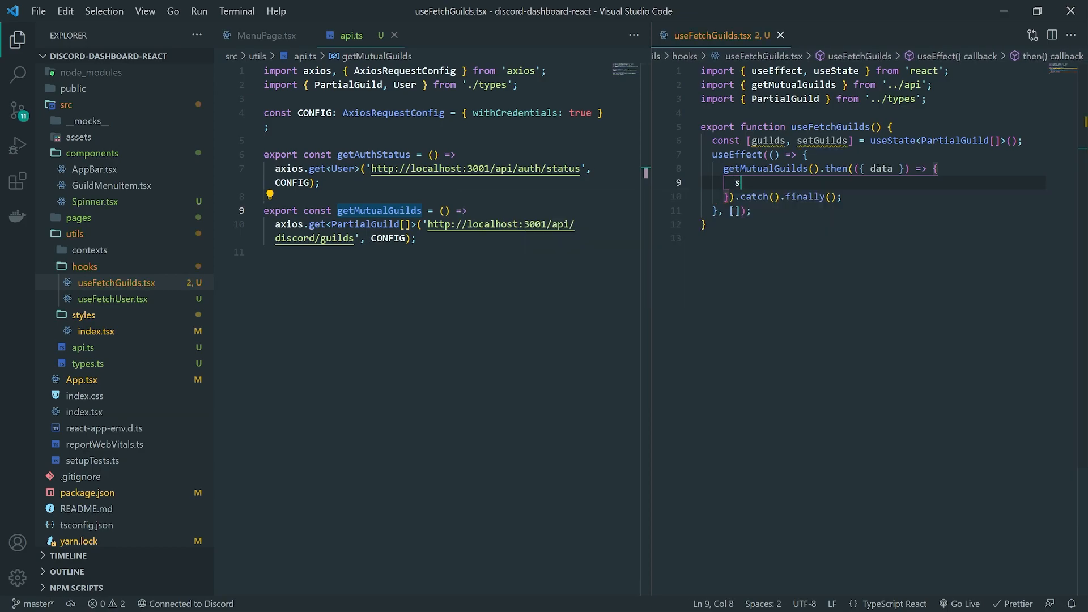
{"action": "type", "text": "etGuilds(da"}
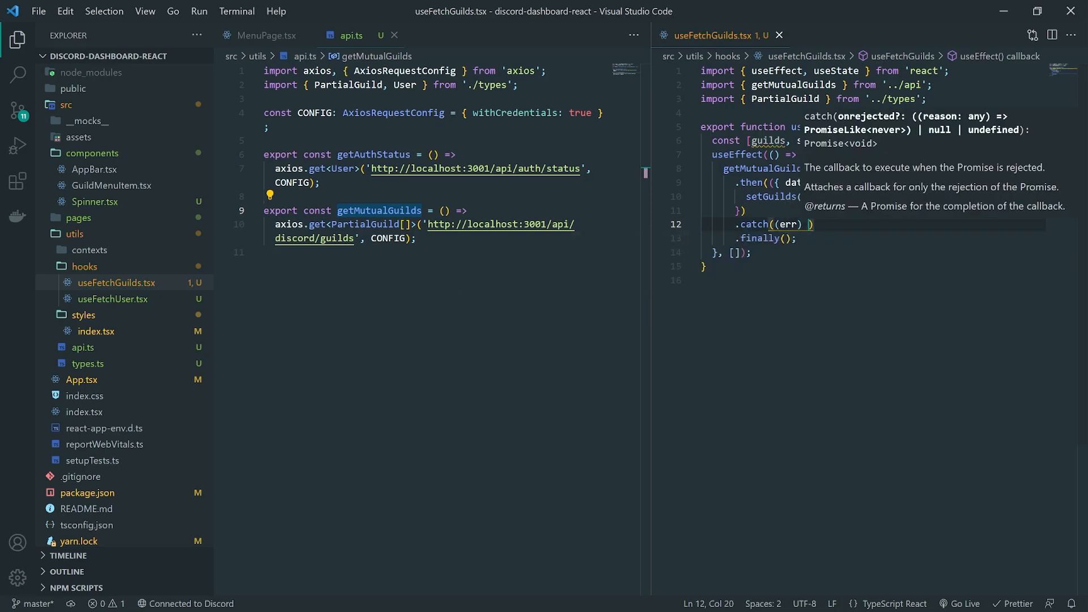
Step: Add loading and error states, set loading true before the request, false in finally, and setError in catch
{"action": "type", "text": "console.log(err);"}
{"action": "type", "text": "const [loading, setLoading] ="}
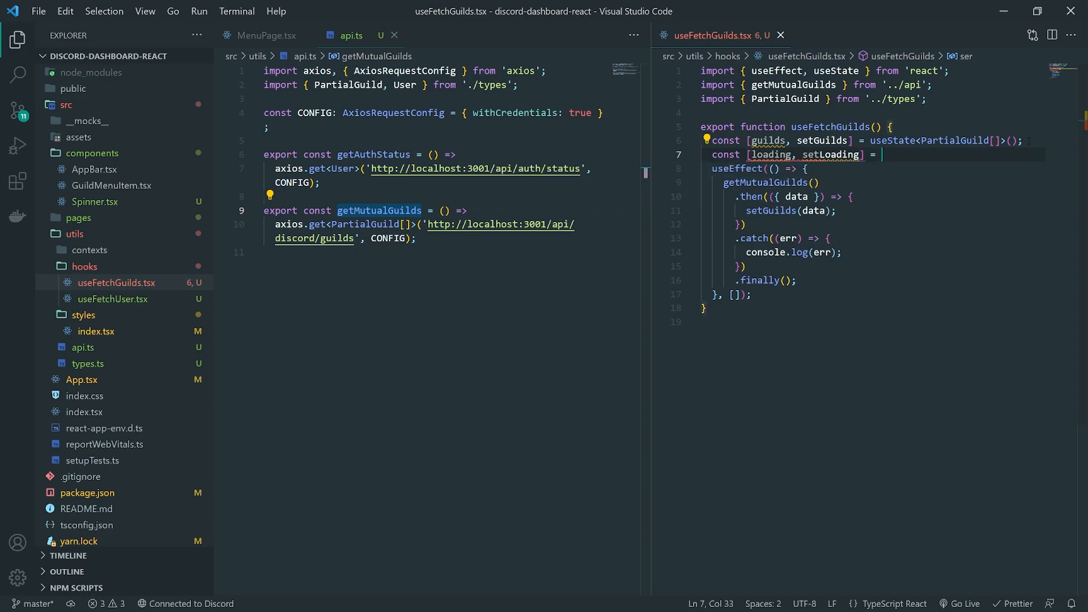
{"action": "type", "text": "useState(false);"}
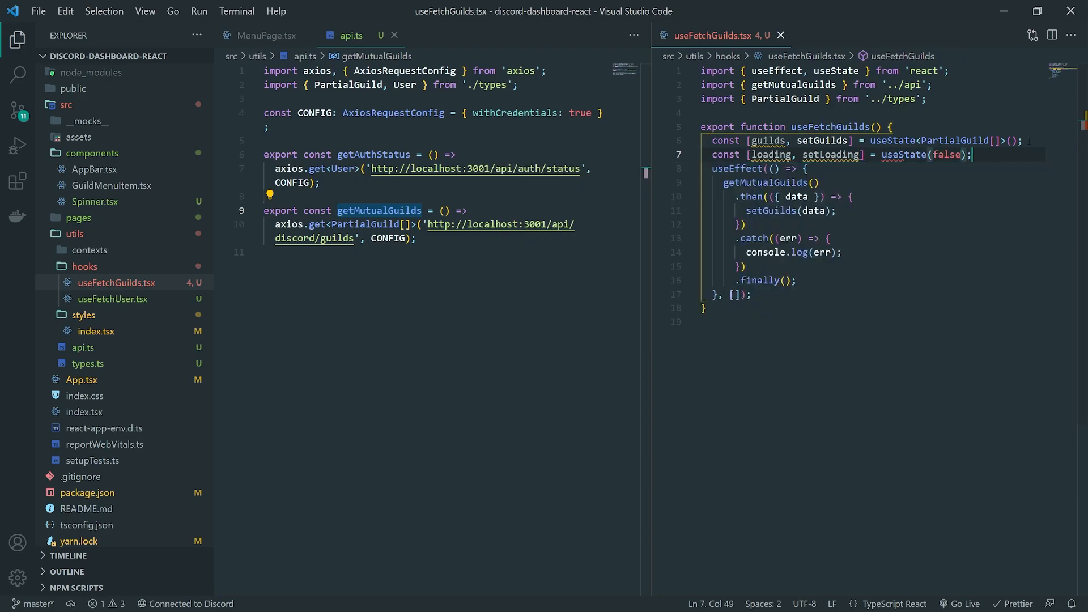
{"action": "type", "text": "const [error, setError"}
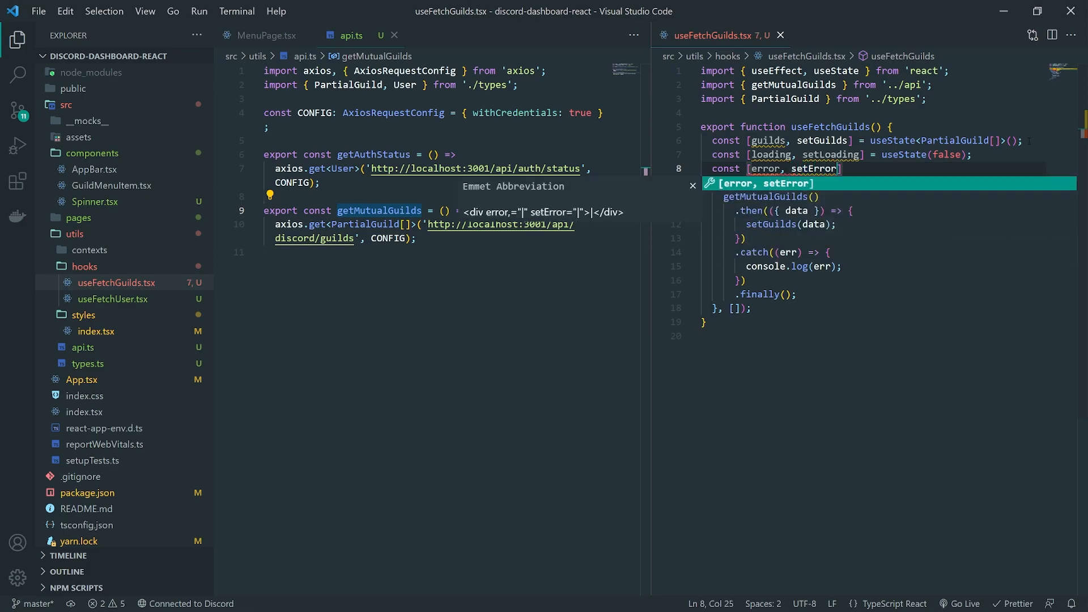
{"action": "type", "text": "useState();"}
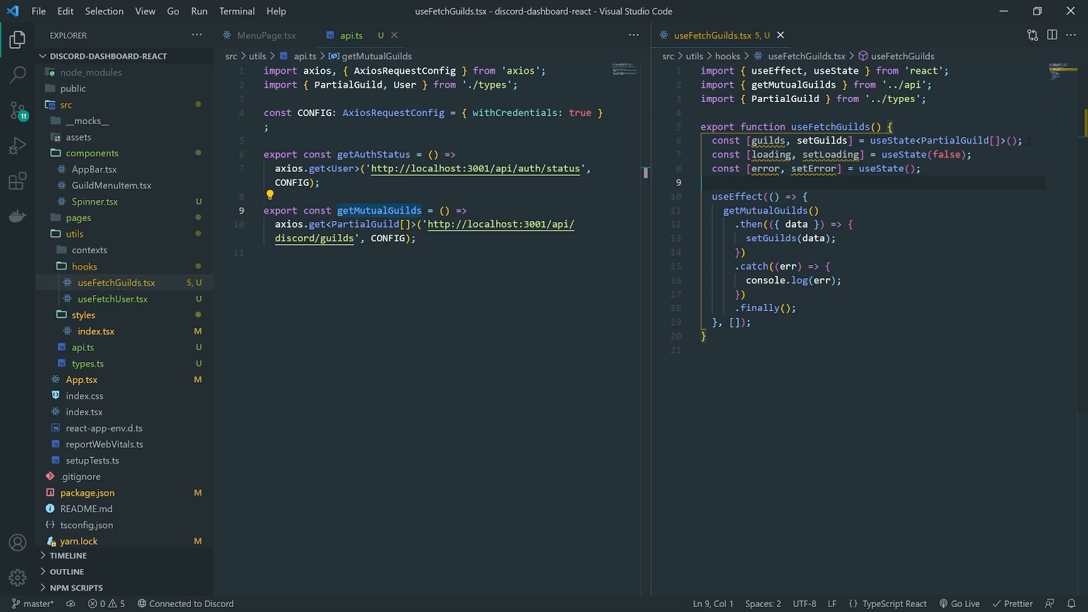
{"action": "type", "text": "setLoading"}
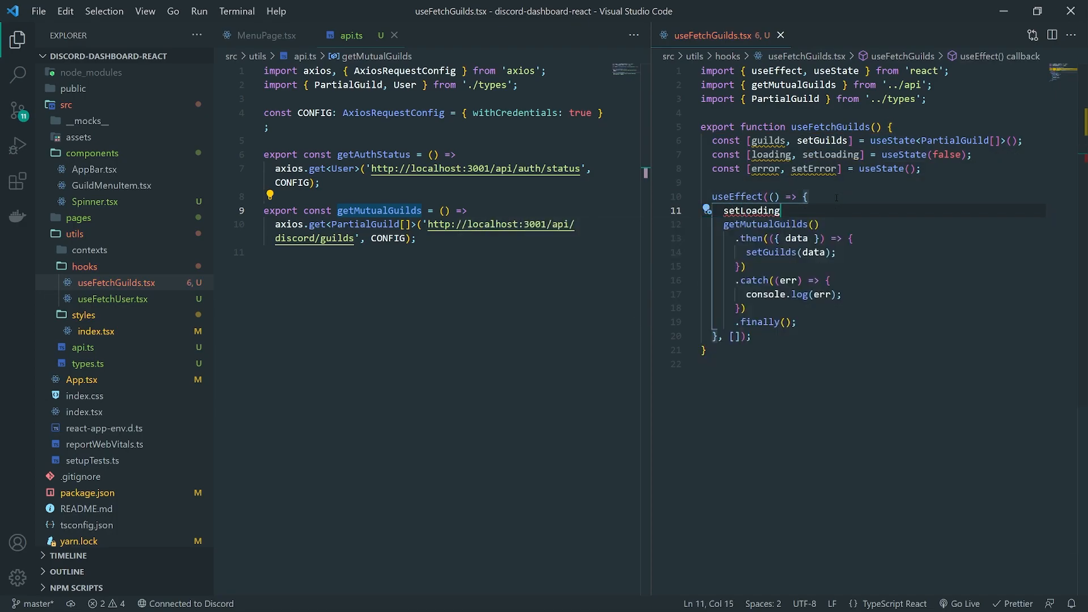
{"action": "type", "text": "(true);"}
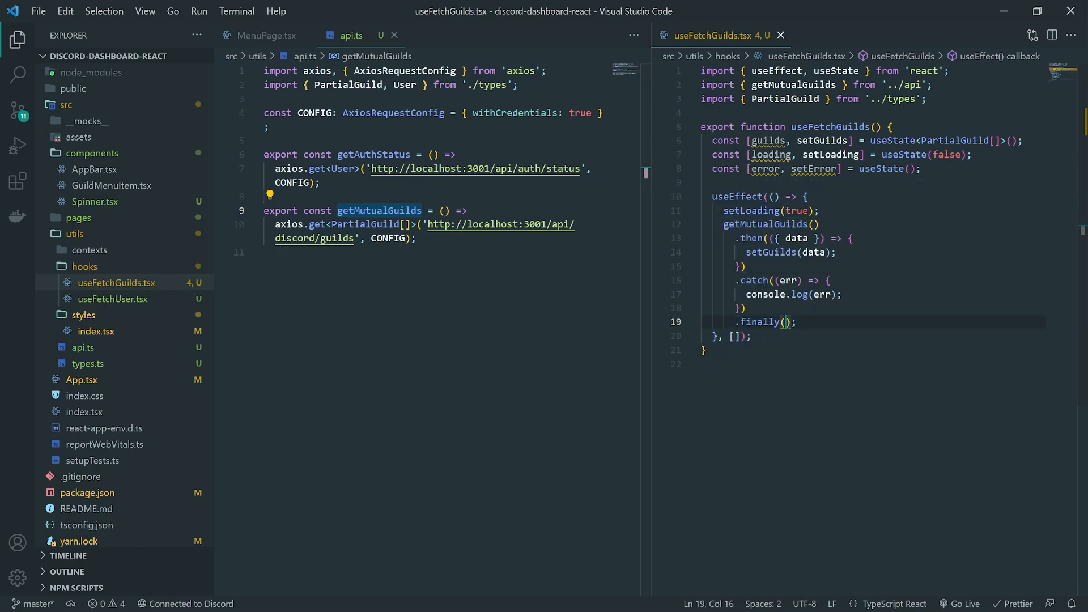
{"action": "type", "text": "() => {"}
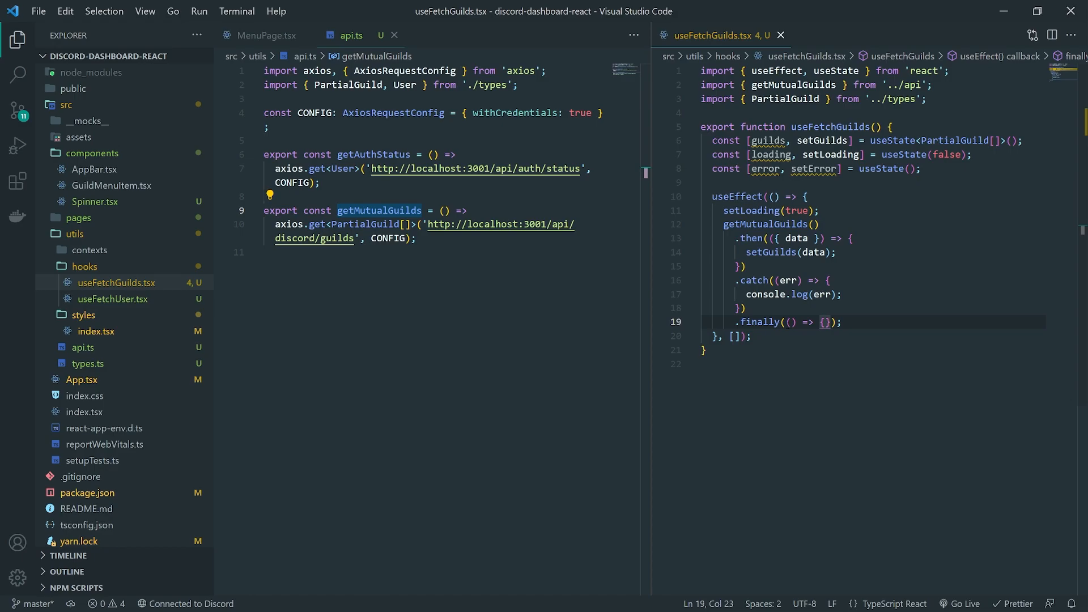
{"action": "type", "text": "setLoading(false);"}
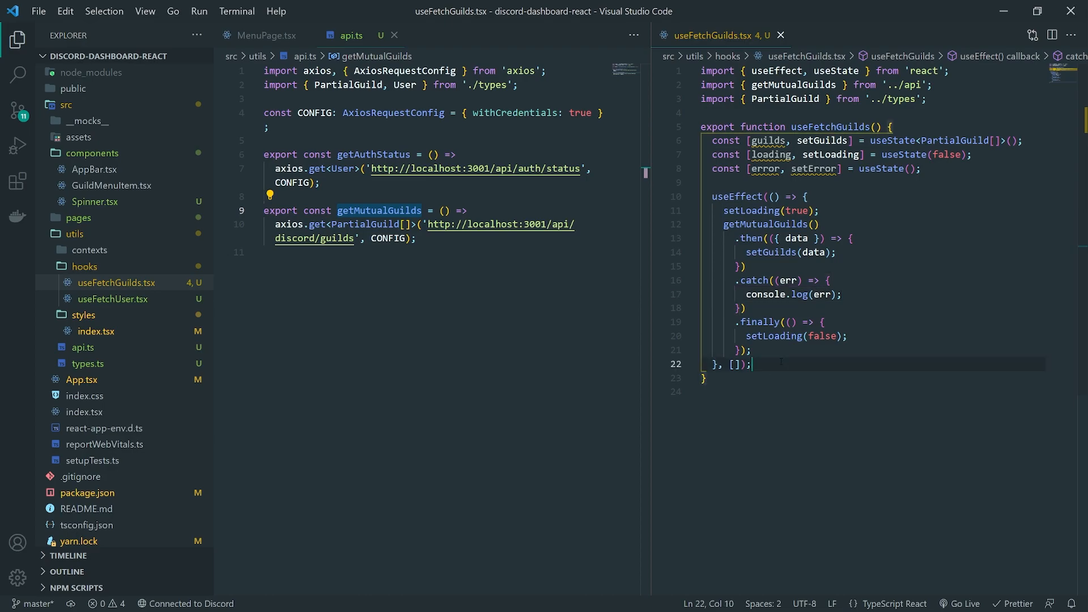
{"action": "type", "text": "setError(err);"}
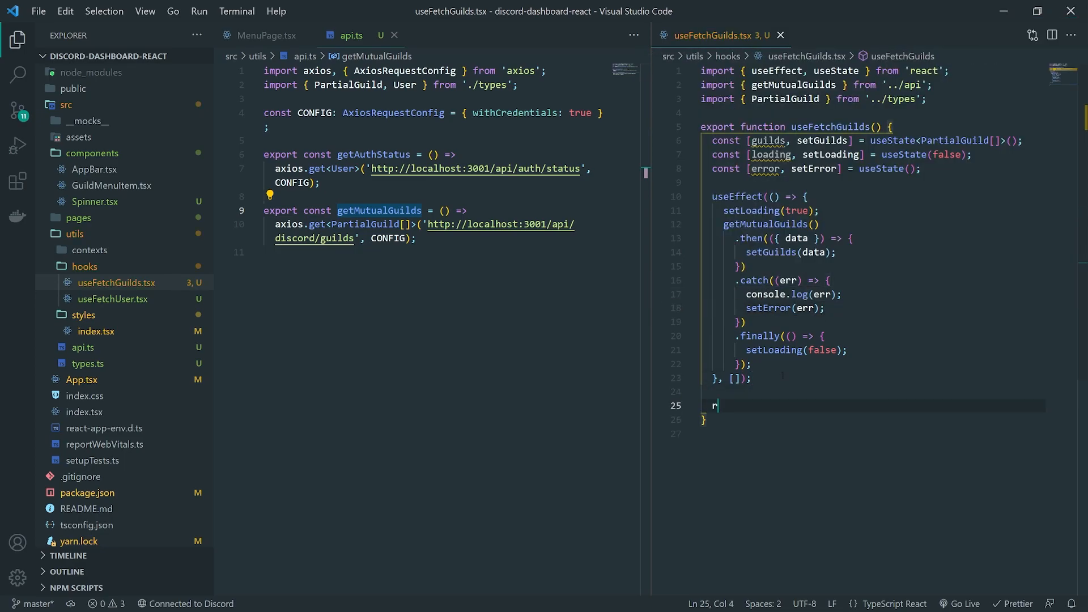
Step: Return { guilds, loading, error } from the hook
{"action": "type", "text": "eturn { guilds, loading, error };"}
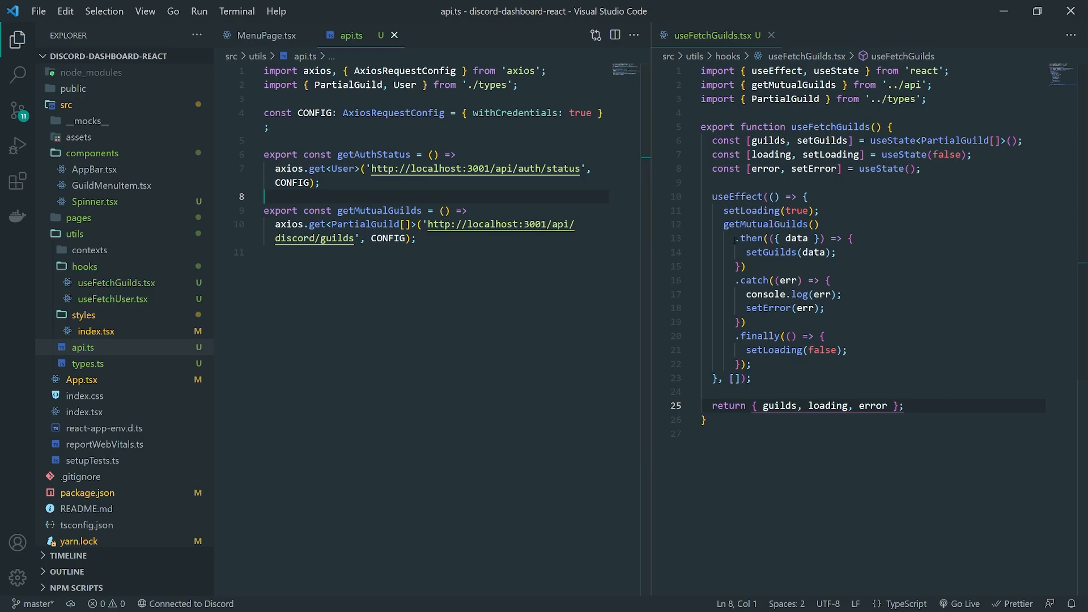
{"action": "left_click", "coordinate": [830, 280]}
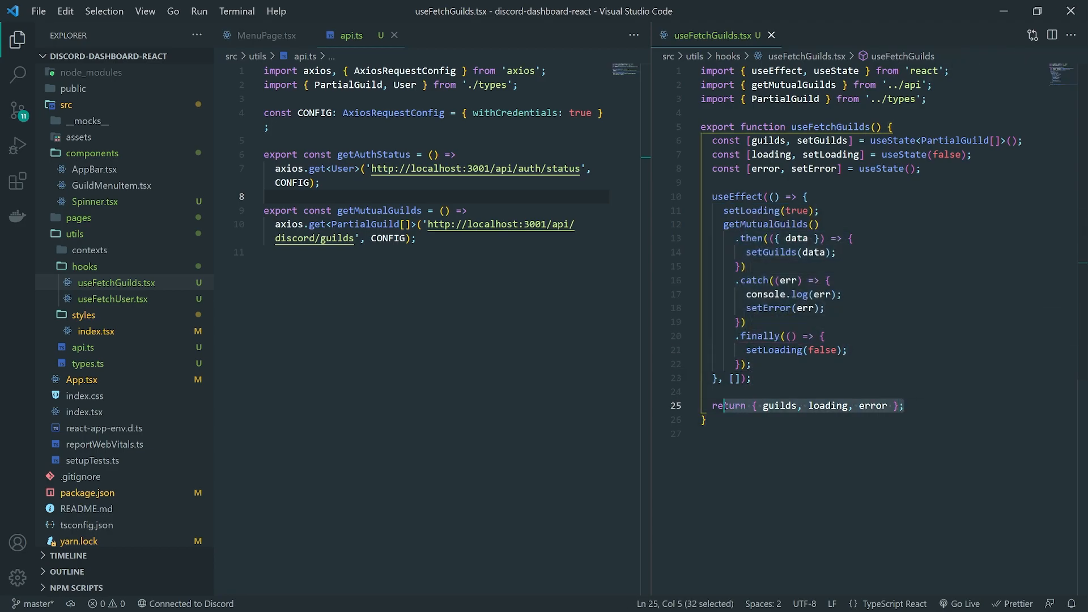
{"action": "double_click", "coordinate": [768, 139]}
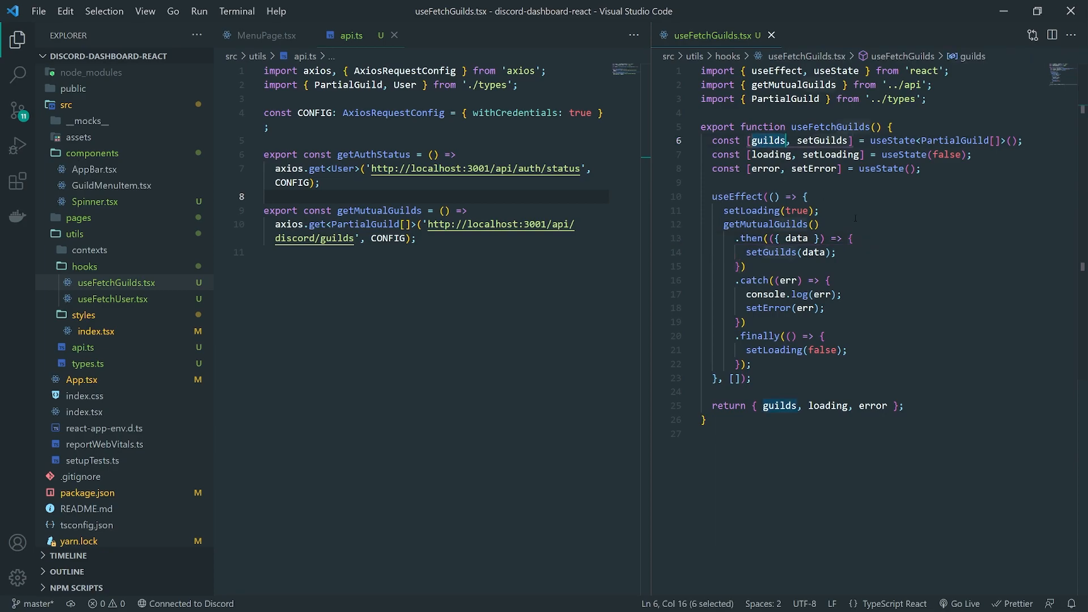
Step: In MenuPage.tsx destructure guilds, loading and error from useFetchGuilds and comment out the mockGuilds map
{"action": "left_click", "coordinate": [265, 35]}
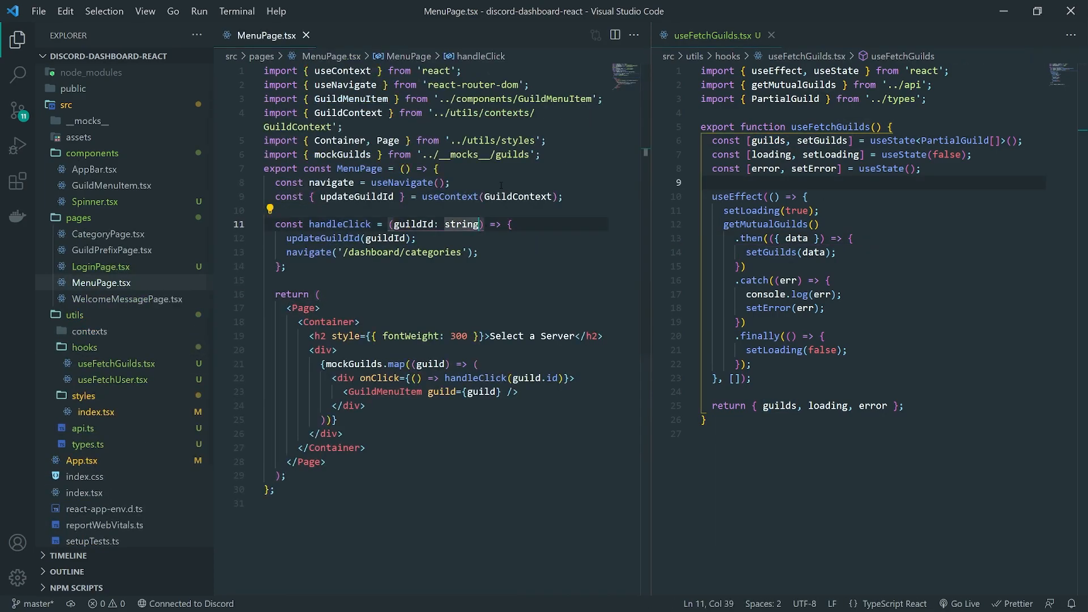
{"action": "left_click", "coordinate": [437, 168]}
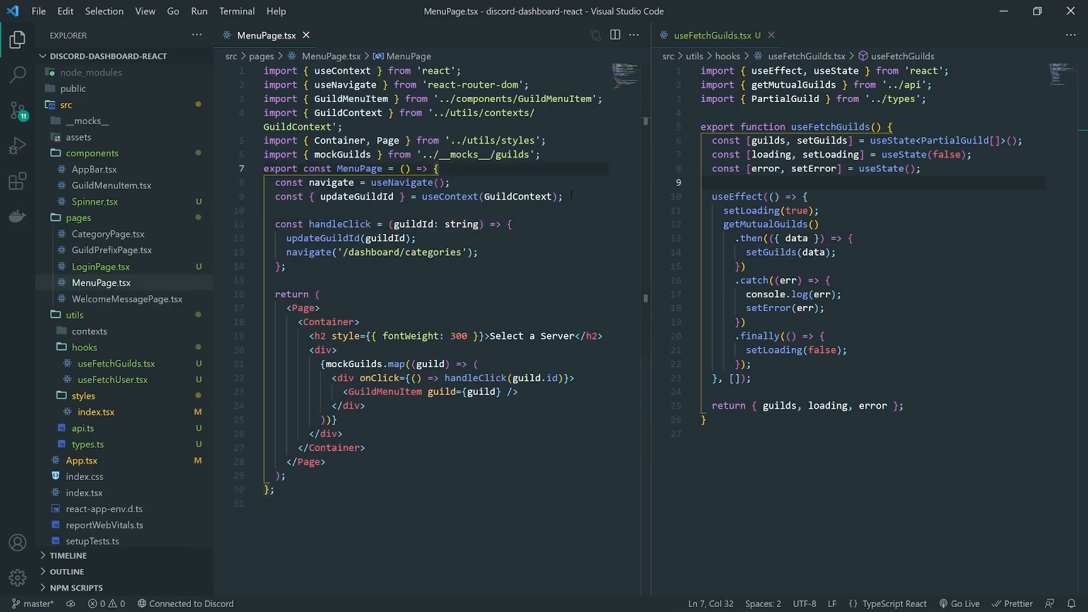
{"action": "type", "text": "con"}
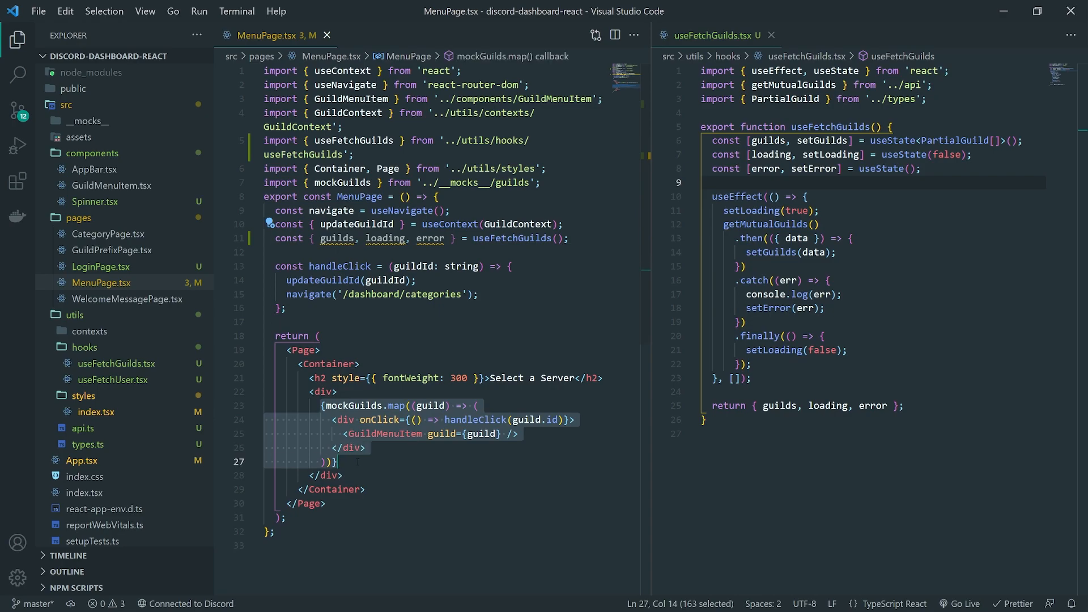
{"action": "mouse_move", "coordinate": [385, 434]}
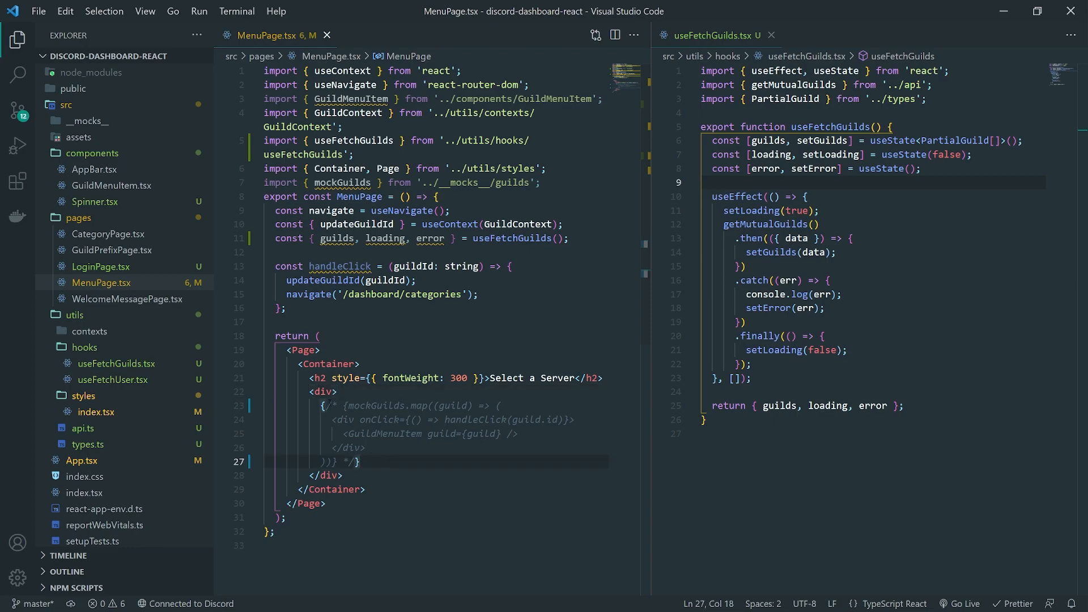
{"action": "left_click_drag", "start_coordinate": [360, 461], "coordinate": [267, 475]}
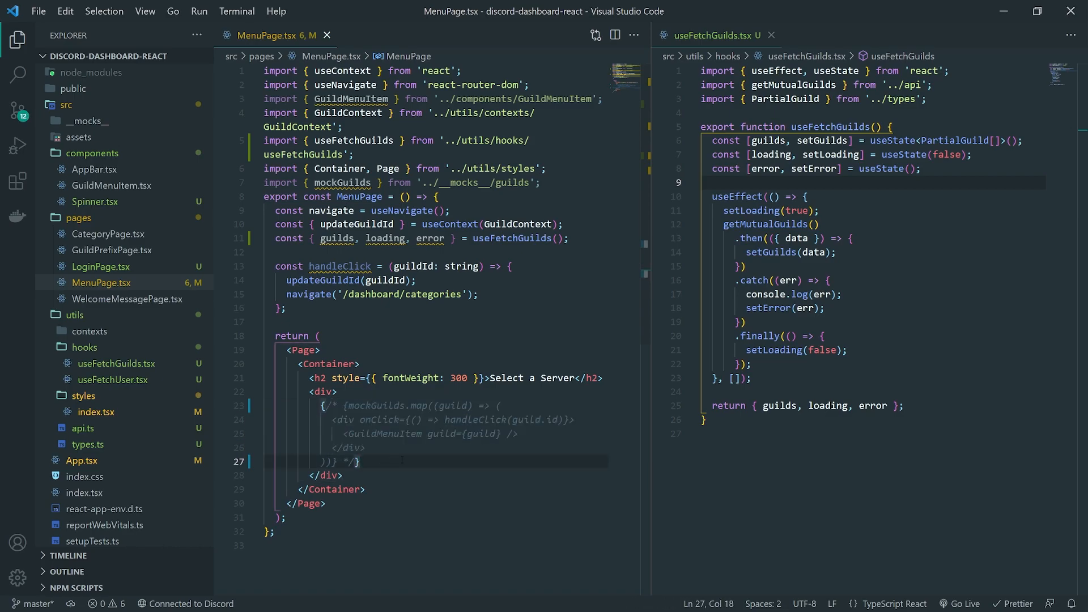
Step: Render a loading ? <div></div> : <div>Done</div> ternary in the page body
{"action": "type", "text": "loading ? <di"}
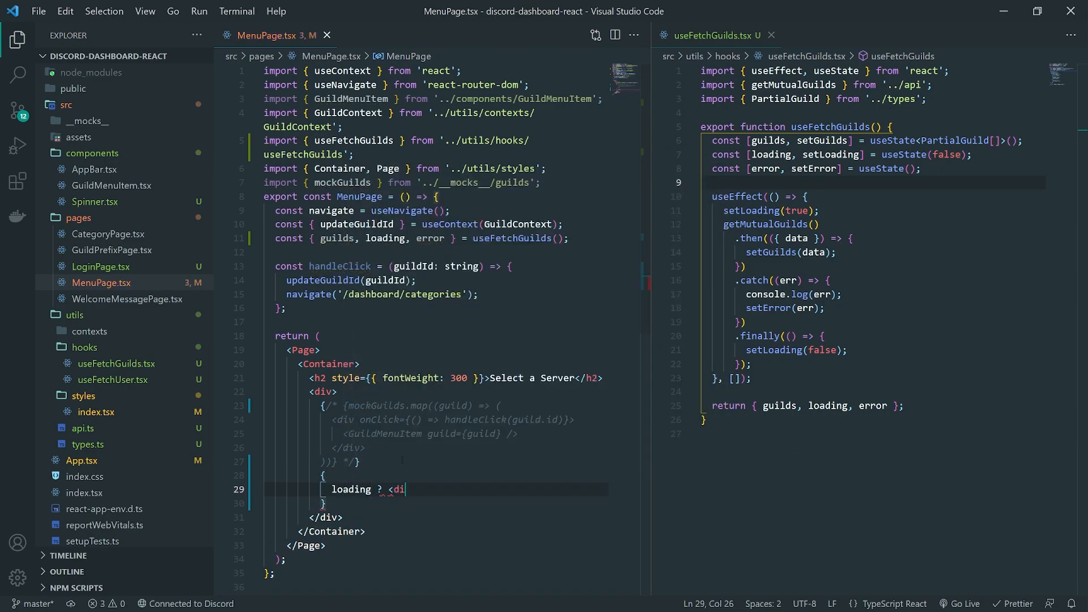
{"action": "type", "text": "v></div>"}
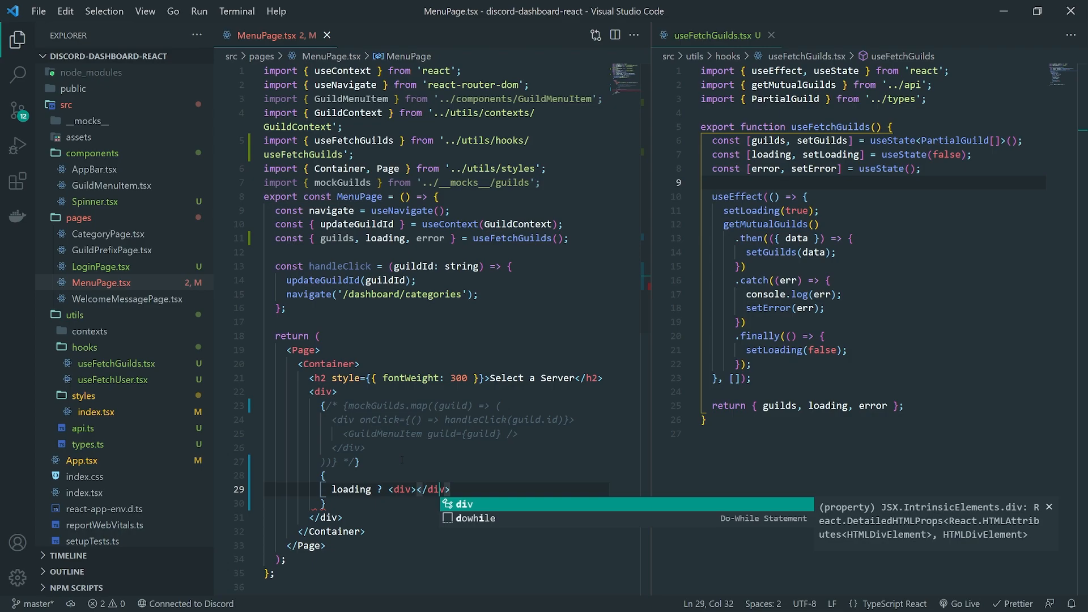
{"action": "key", "text": "Enter"}
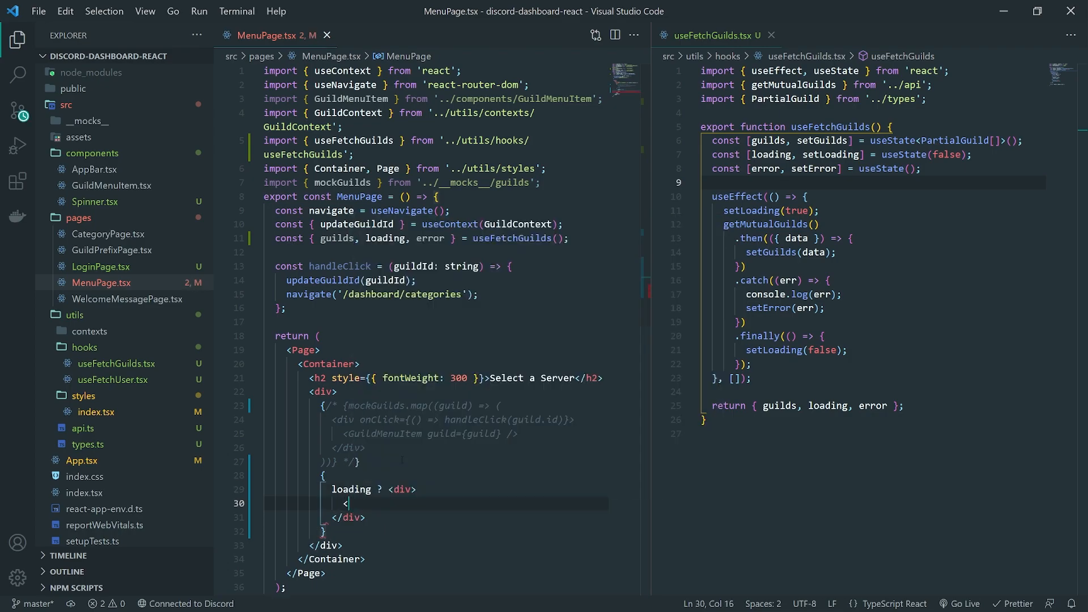
{"action": "key", "text": "Backspace"}
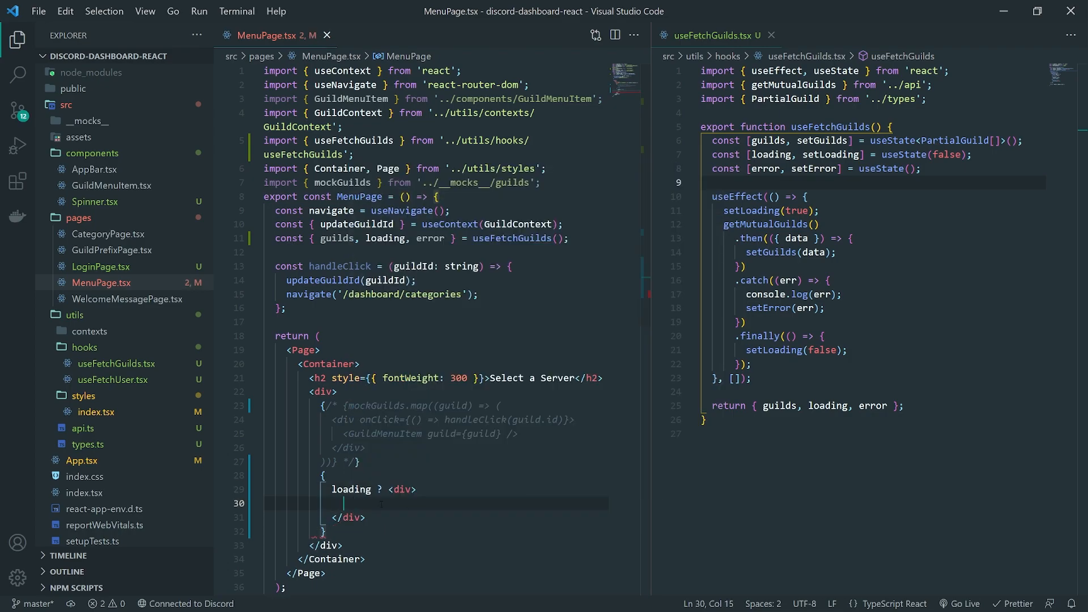
{"action": "type", "text": ":"}
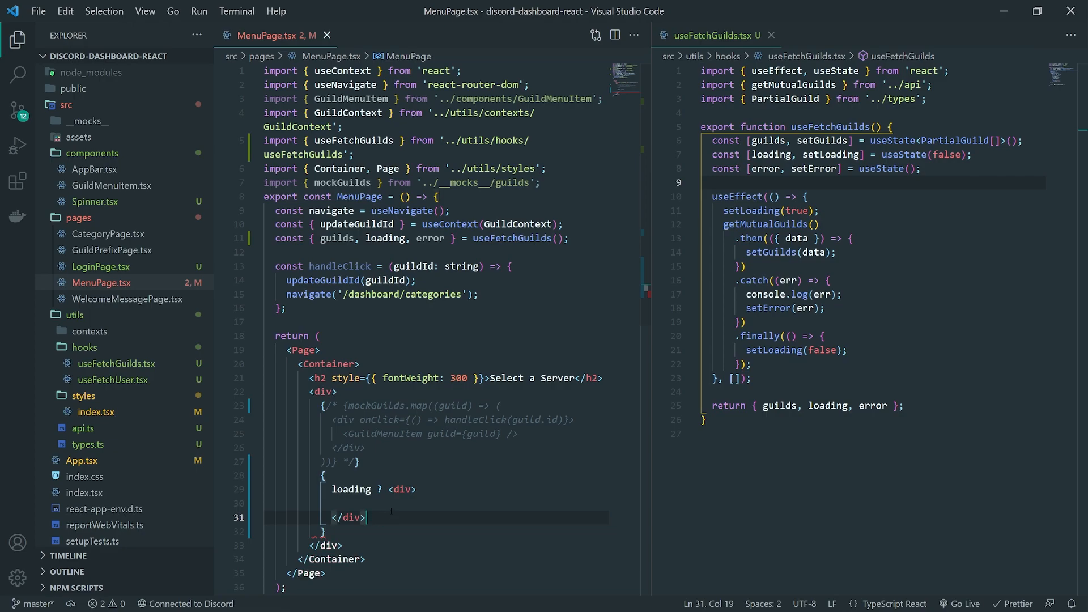
{"action": "type", "text": "Lo"}
{"action": "type", "text": " : <div>Done</div>}"}
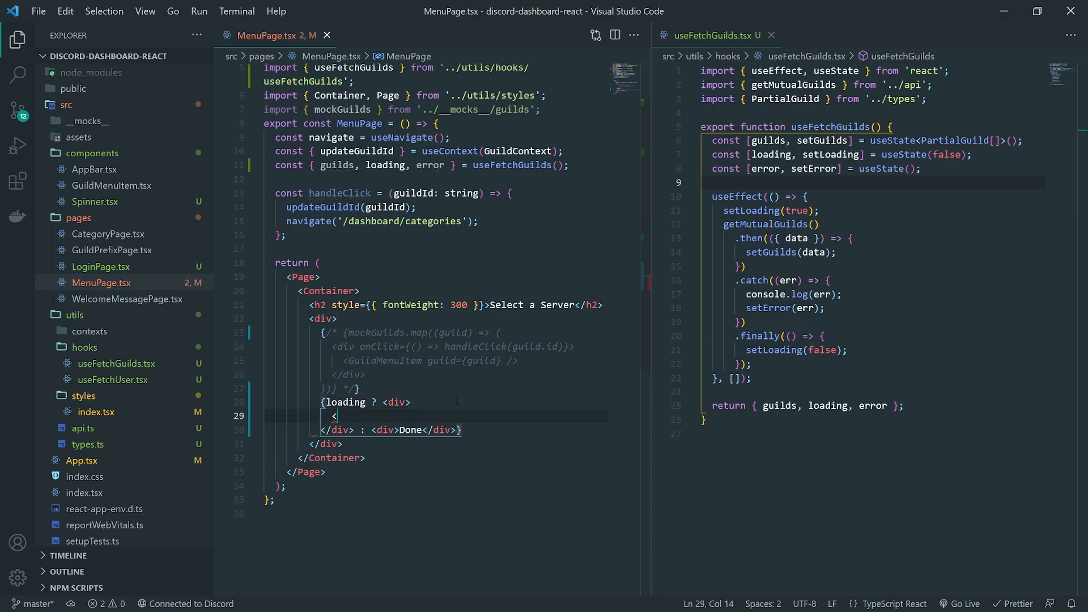
Step: Show a <MoonLoader size={40} color="white" /> in a Flex with justifyContent center, then delete the commented mock block
{"action": "type", "text": "M<"}
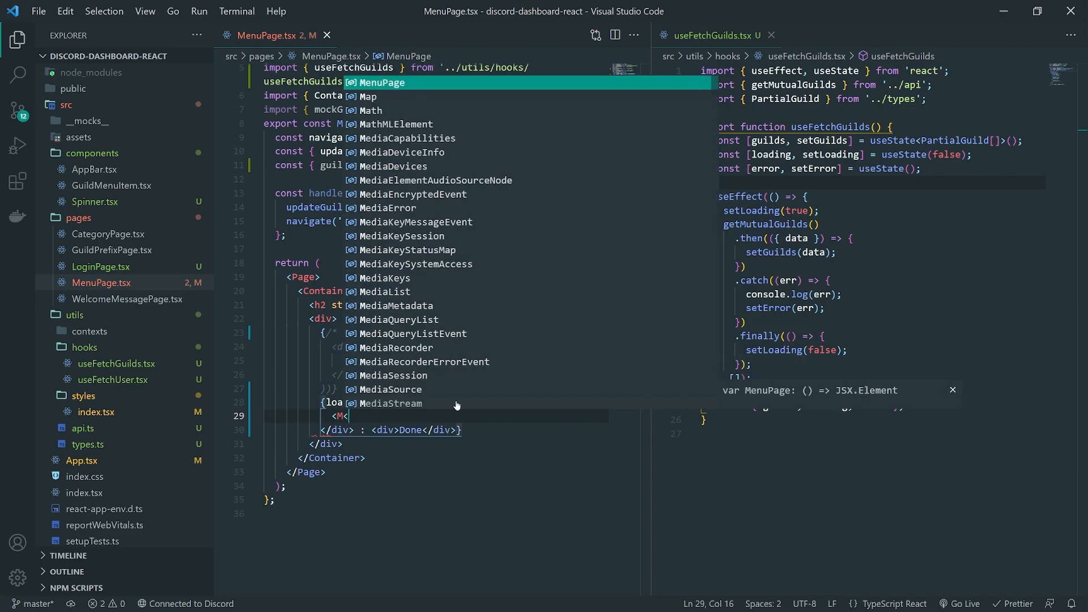
{"action": "type", "text": "oonLoader size={20"}
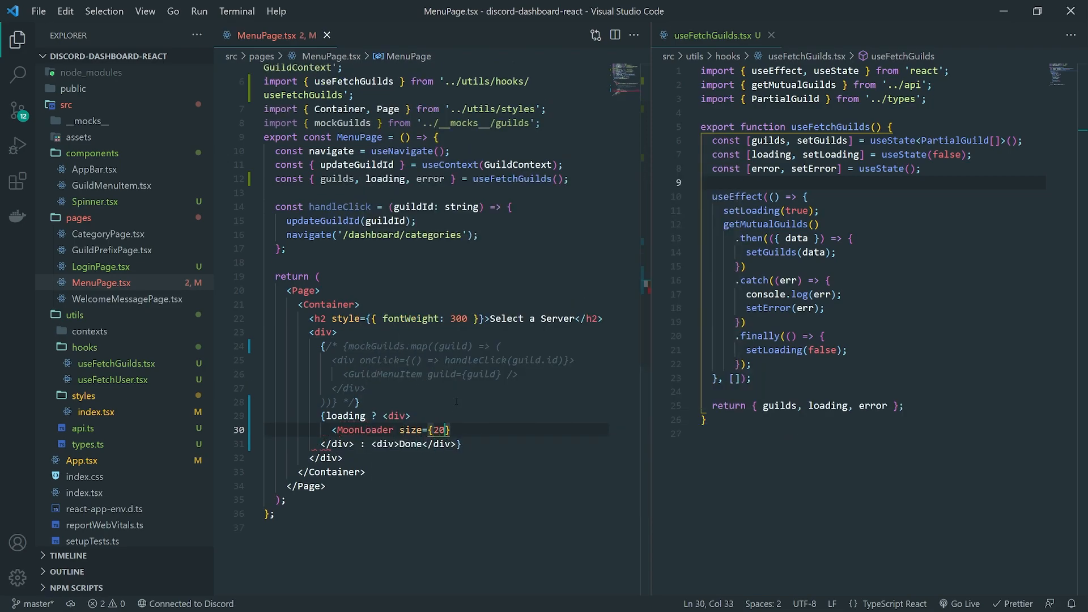
{"action": "type", "text": "color=\"\""}
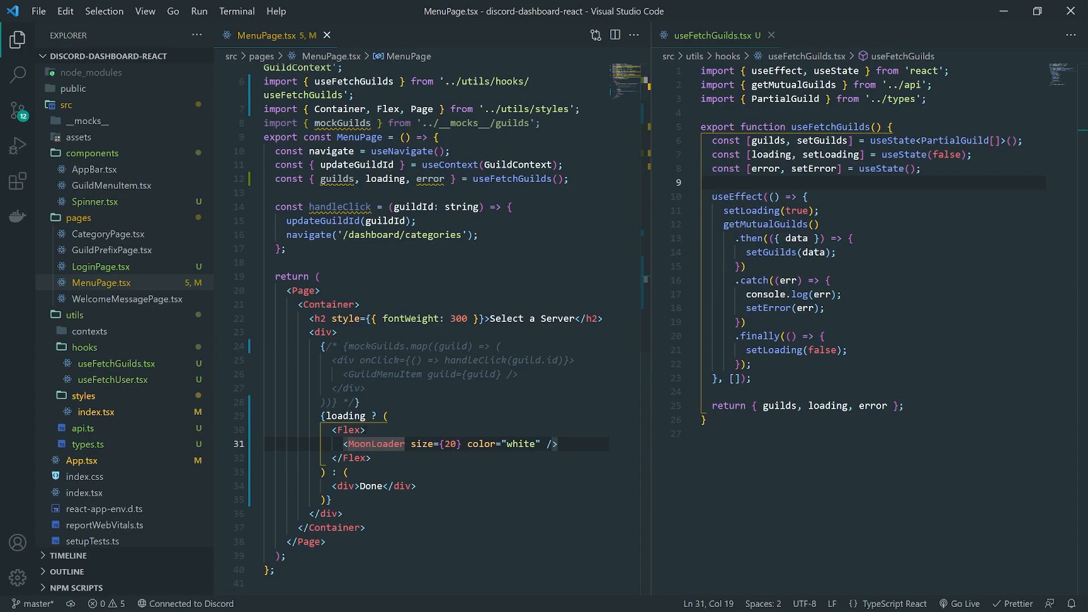
{"action": "type", "text": "justifyContent=''"}
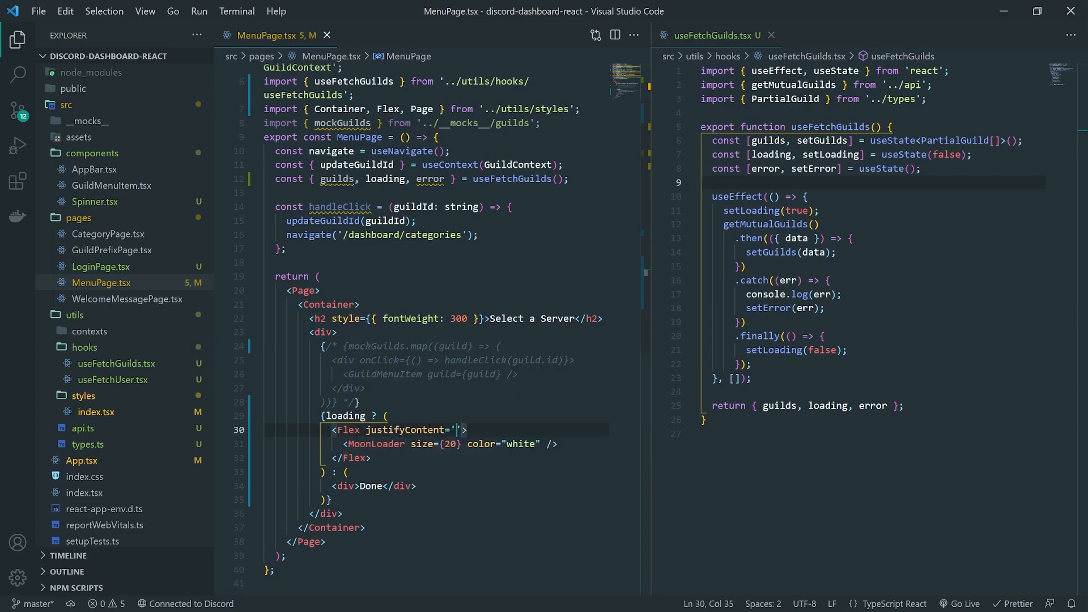
{"action": "type", "text": "center\""}
{"action": "left_click", "coordinate": [435, 445]}
{"action": "type", "text": "4"}
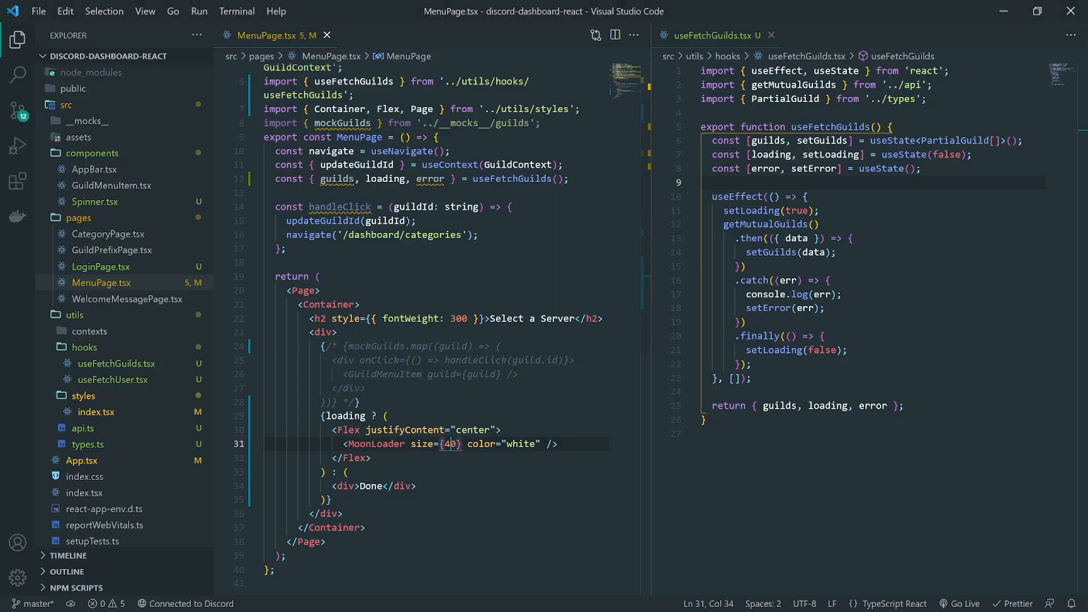
{"action": "left_click_drag", "start_coordinate": [338, 360], "coordinate": [366, 387]}
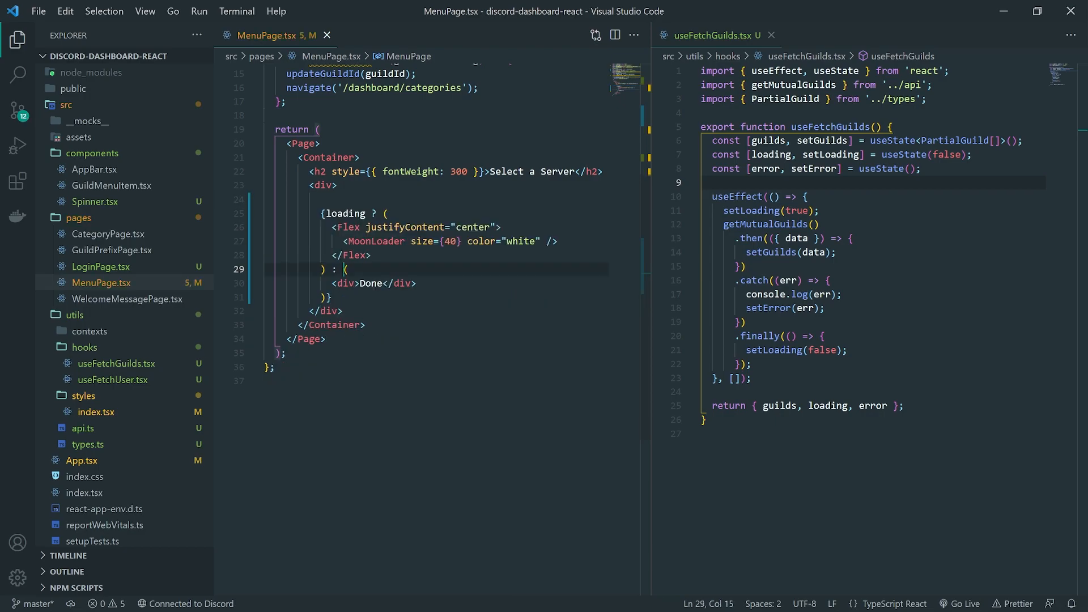
Step: Replace Done with guilds && guilds.map rendering clickable GuildMenuItem entries calling handleClick(guild.id)
{"action": "left_click", "coordinate": [340, 284]}
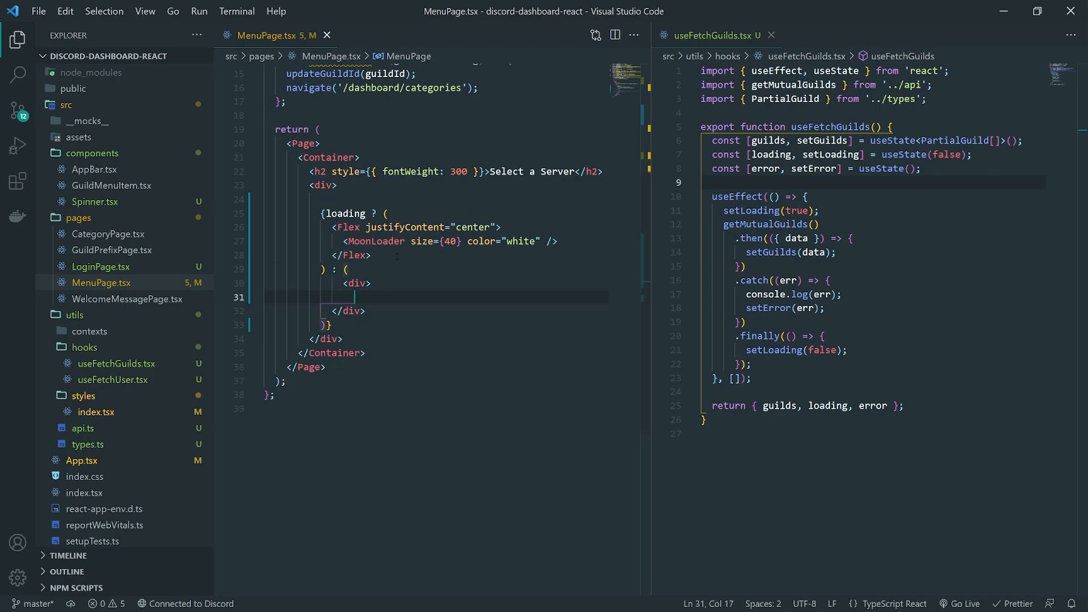
{"action": "type", "text": "Done"}
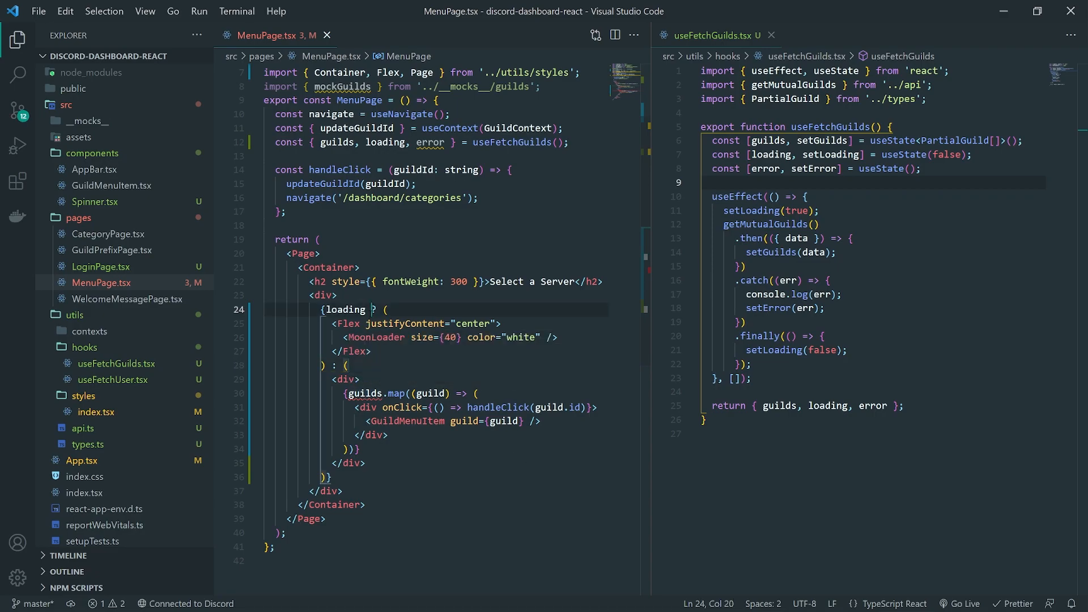
{"action": "type", "text": "&& gui"}
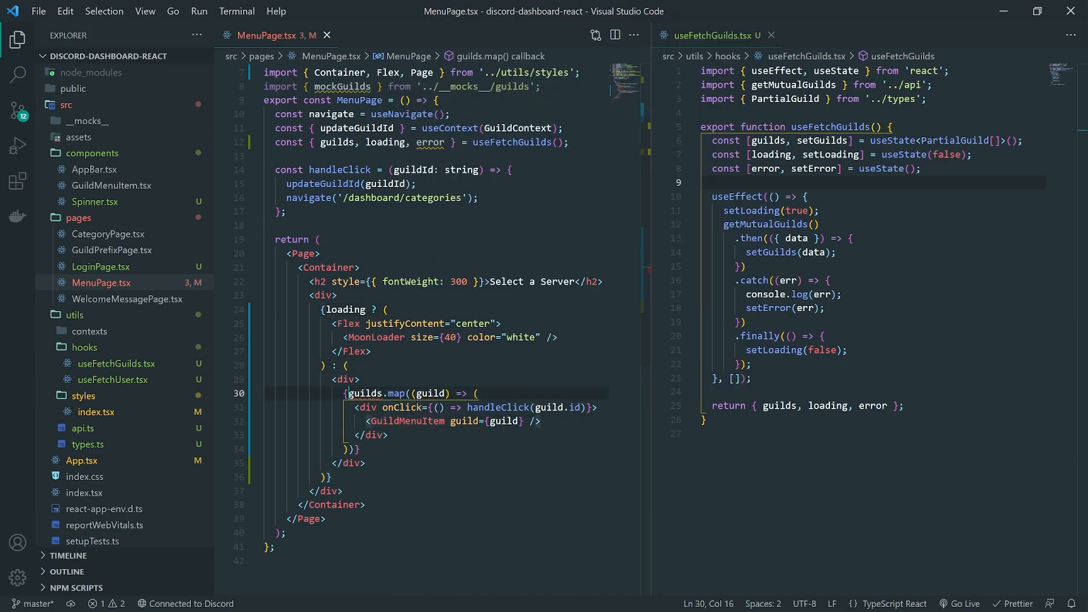
{"action": "type", "text": "guilds &&"}
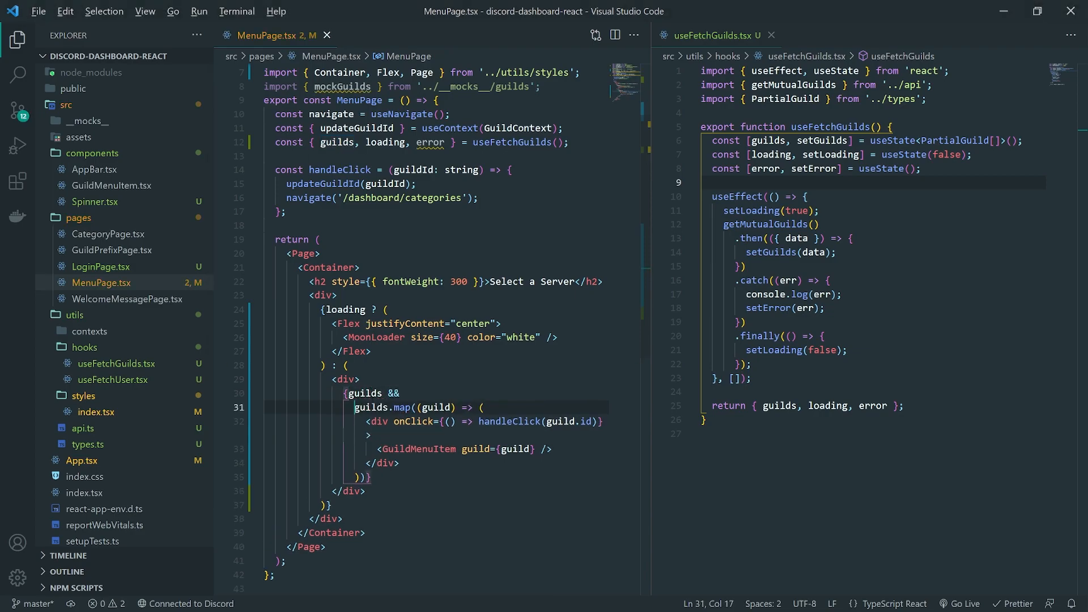
{"action": "scroll", "scroll_direction": "down", "scroll_amount": 3}
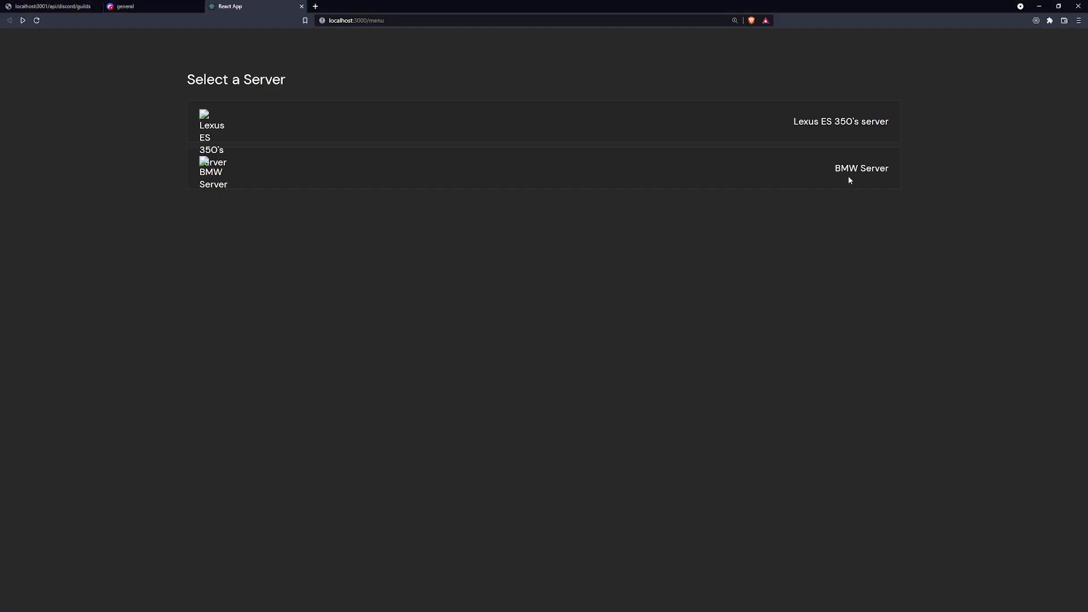
{"action": "mouse_move", "coordinate": [235, 133]}
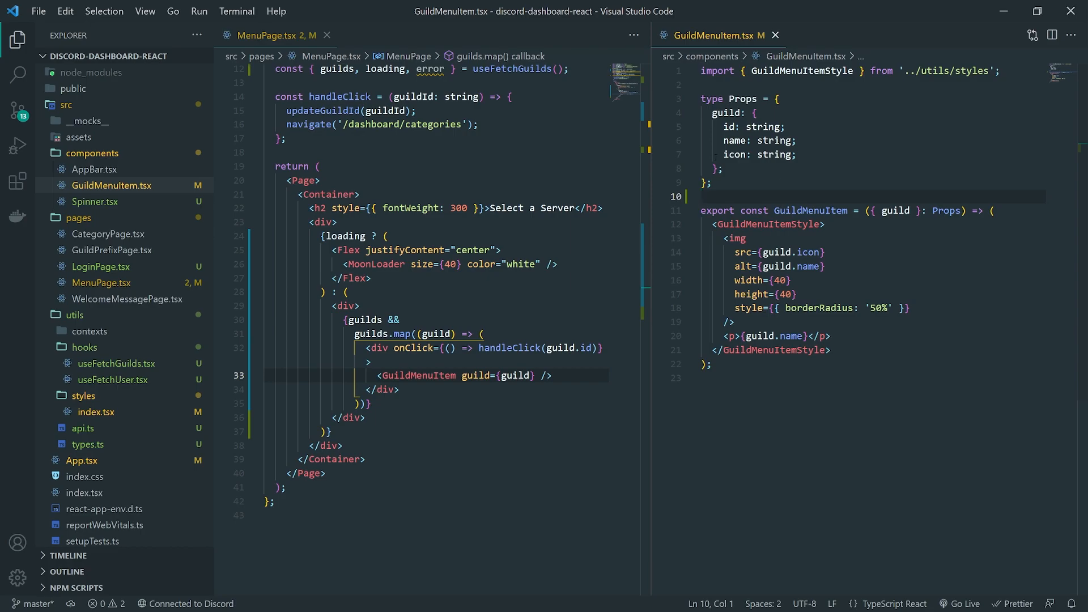
Step: Type GuildMenuItem's guild prop as PartialGuild and import it from '../utils/types'
{"action": "left_click_drag", "start_coordinate": [727, 112], "coordinate": [724, 169]}
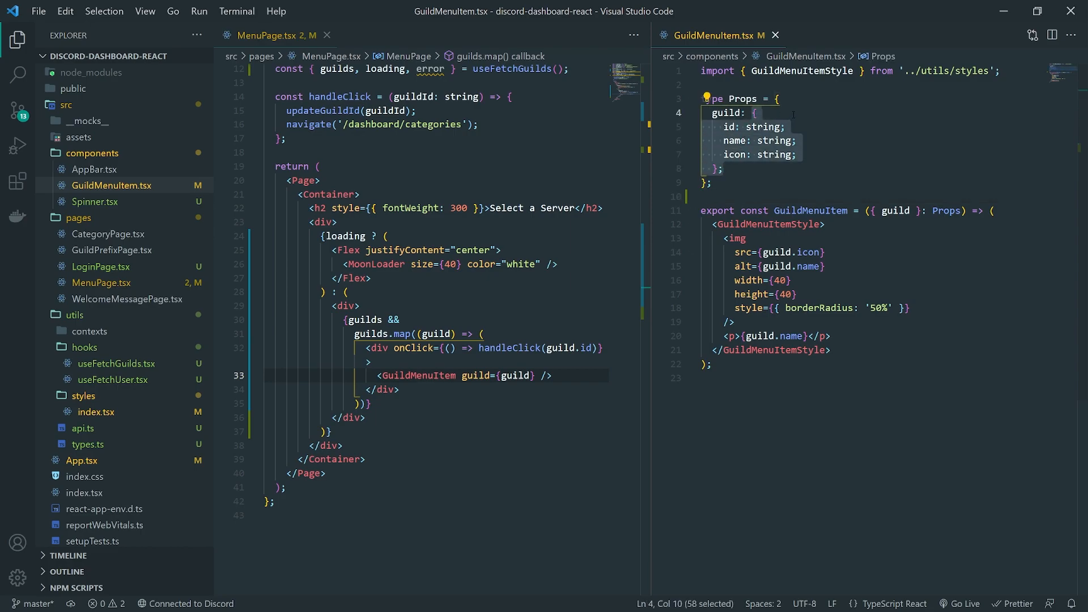
{"action": "type", "text": "PartialGuild;"}
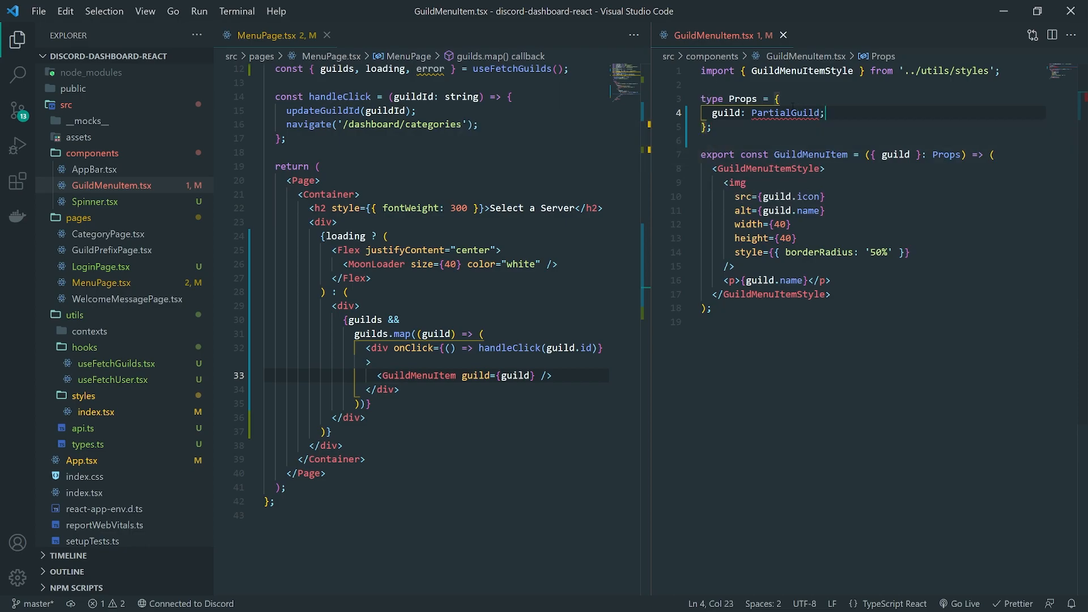
{"action": "type", "text": "import { PartialGuild } from '../utils/types';"}
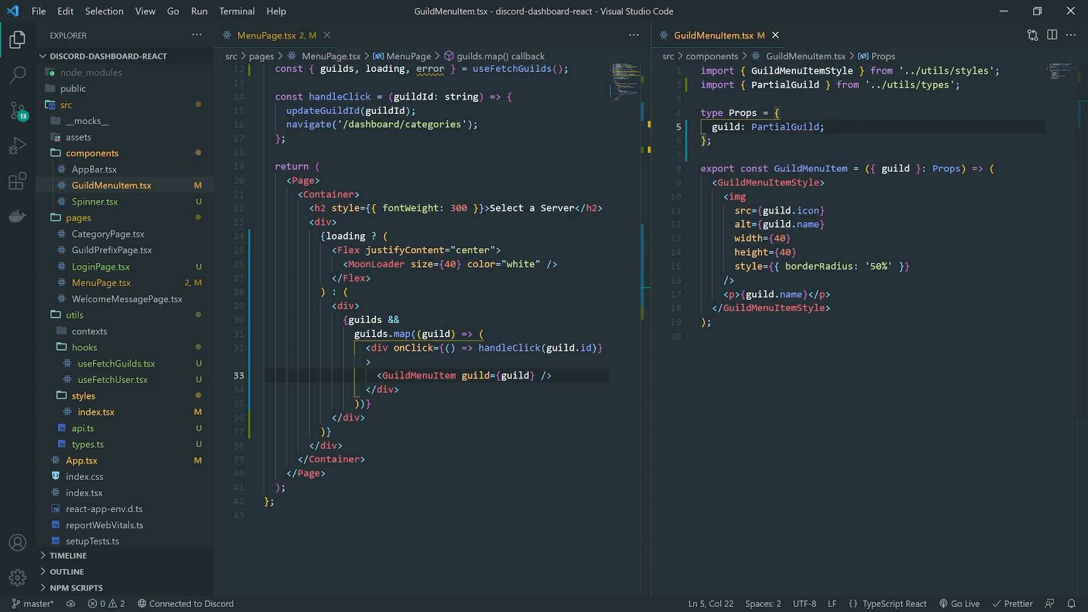
{"action": "double_click", "coordinate": [788, 211]}
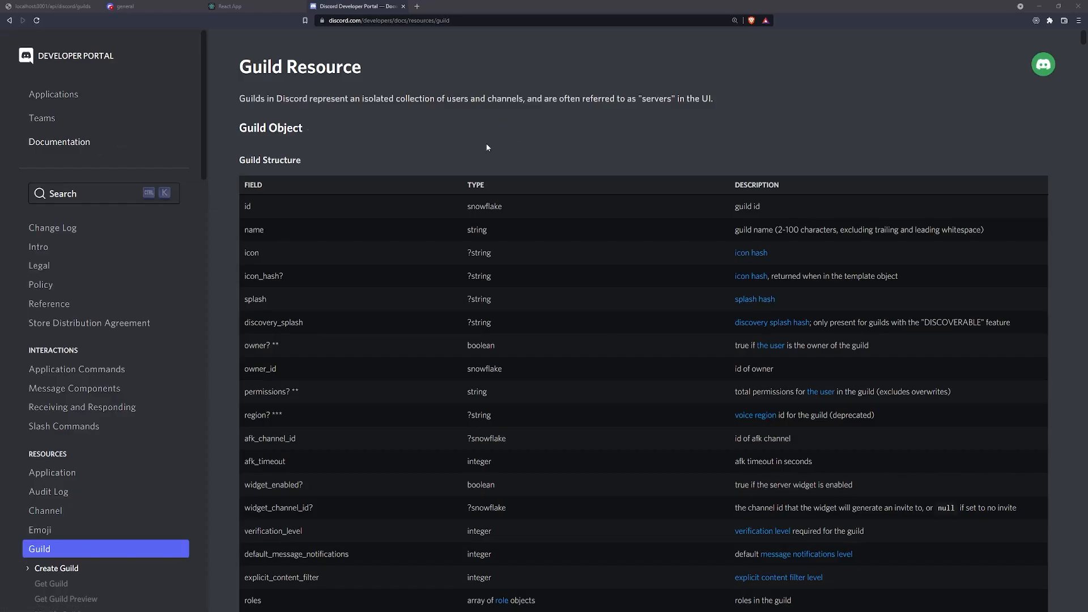
{"action": "mouse_move", "coordinate": [324, 298]}
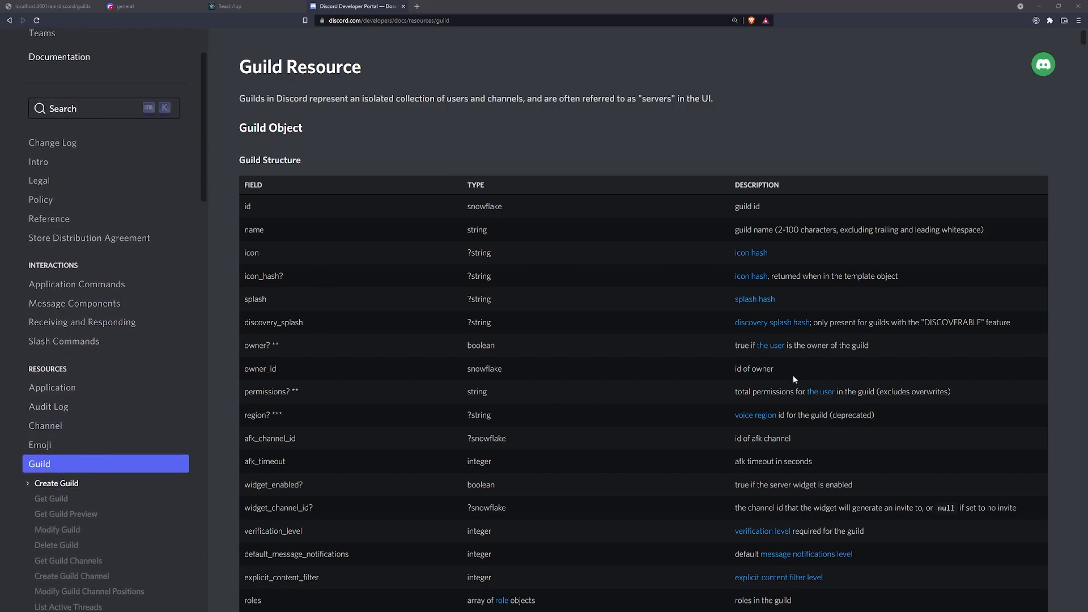
{"action": "mouse_move", "coordinate": [751, 252]}
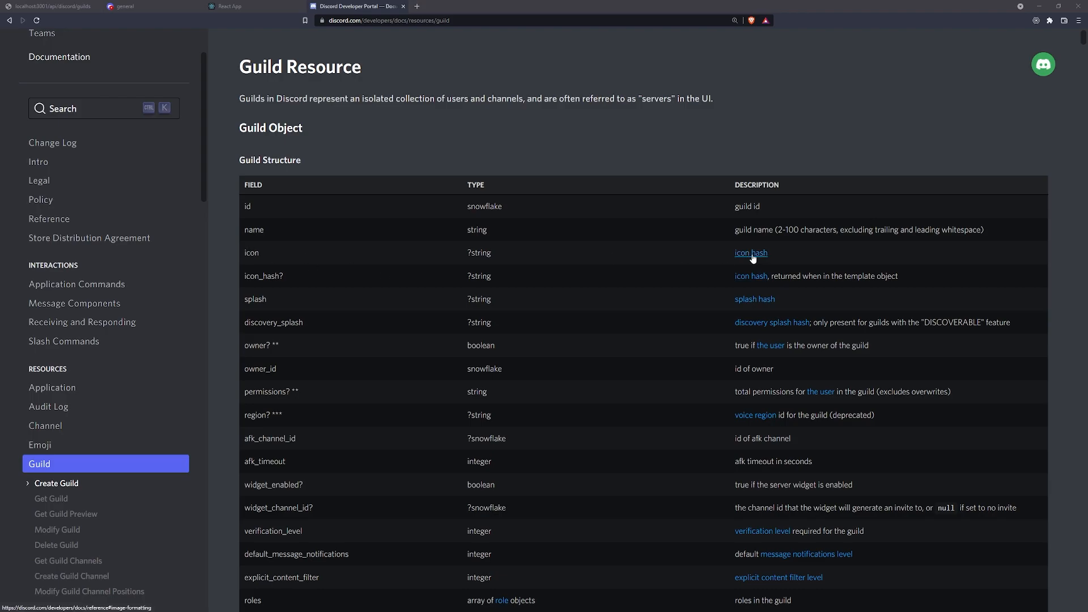
Step: Follow the icon hash link to read Image Formatting and the Guild Icon CDN path, then return to the editor
{"action": "left_click", "coordinate": [751, 253]}
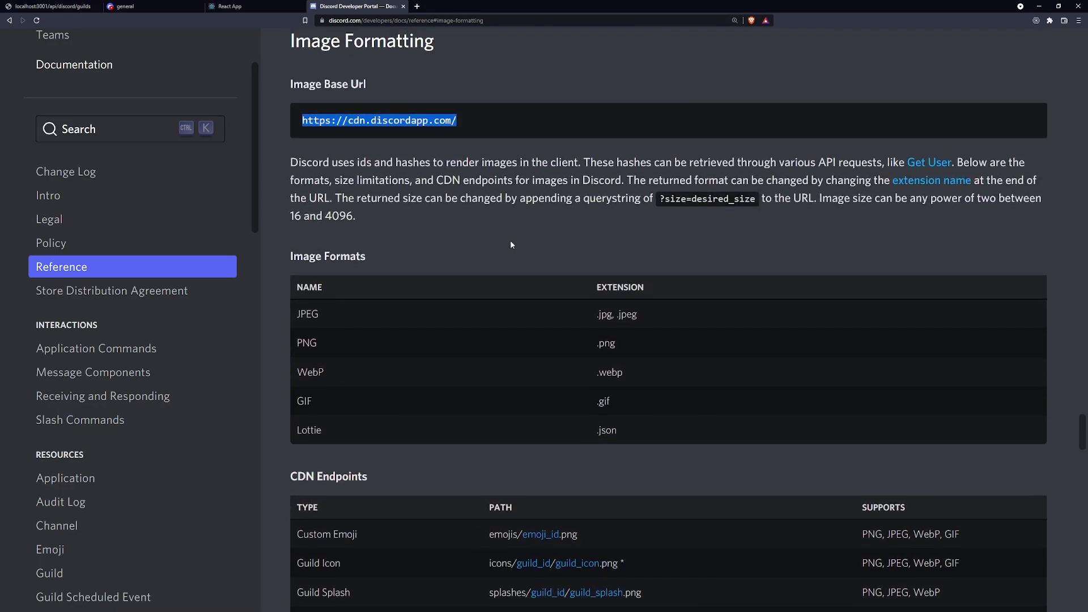
{"action": "key", "text": "ctrl+plus"}
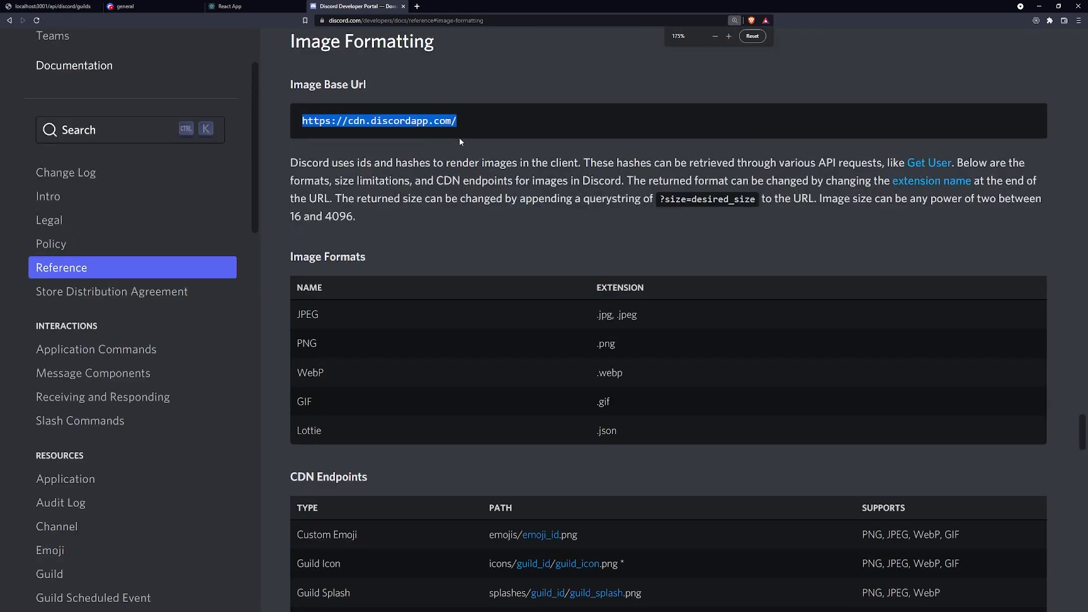
{"action": "scroll", "scroll_direction": "down", "scroll_amount": 3}
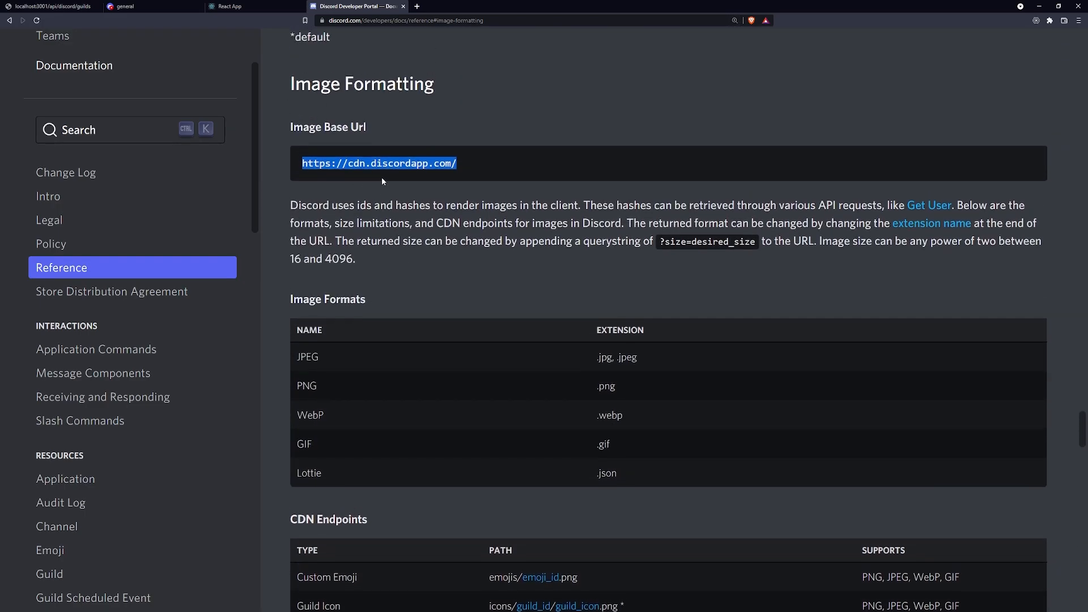
{"action": "scroll", "scroll_direction": "down", "scroll_amount": 3}
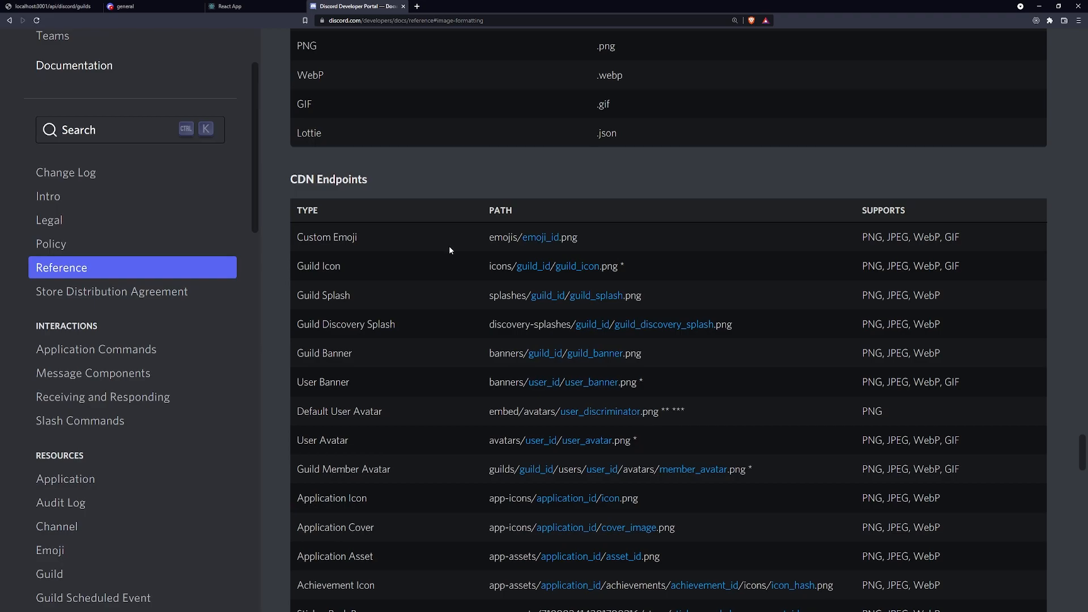
{"action": "mouse_move", "coordinate": [441, 264]}
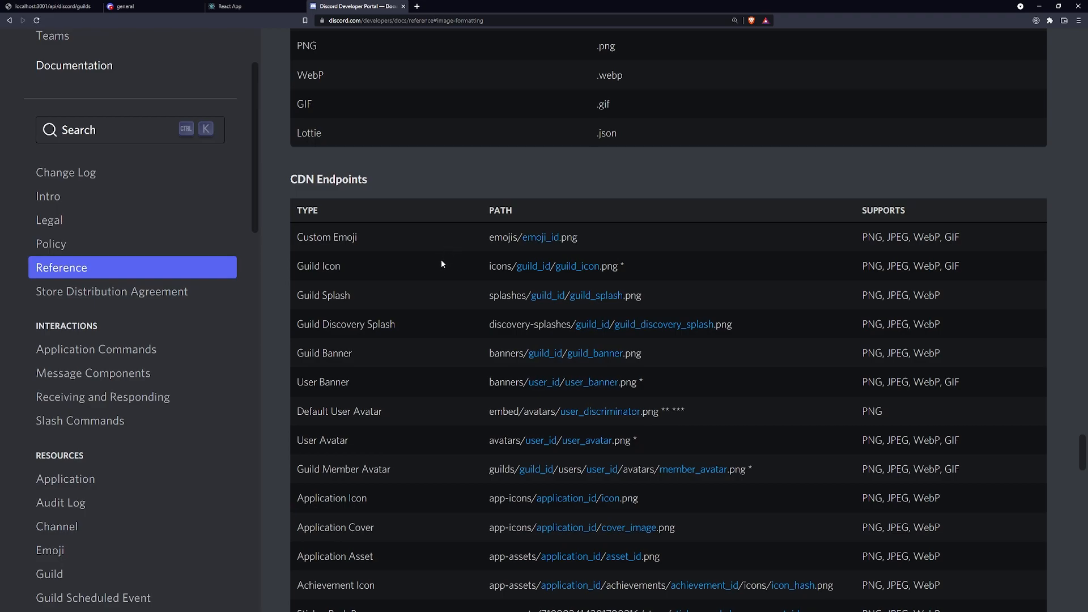
{"action": "mouse_move", "coordinate": [438, 259]}
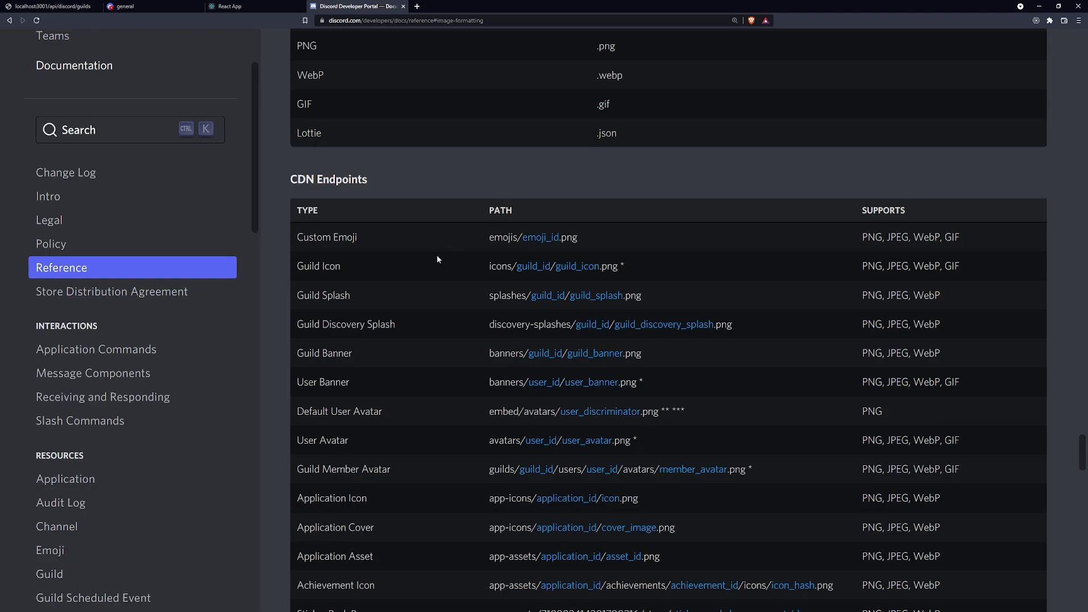
{"action": "scroll", "scroll_direction": "down", "scroll_amount": 3}
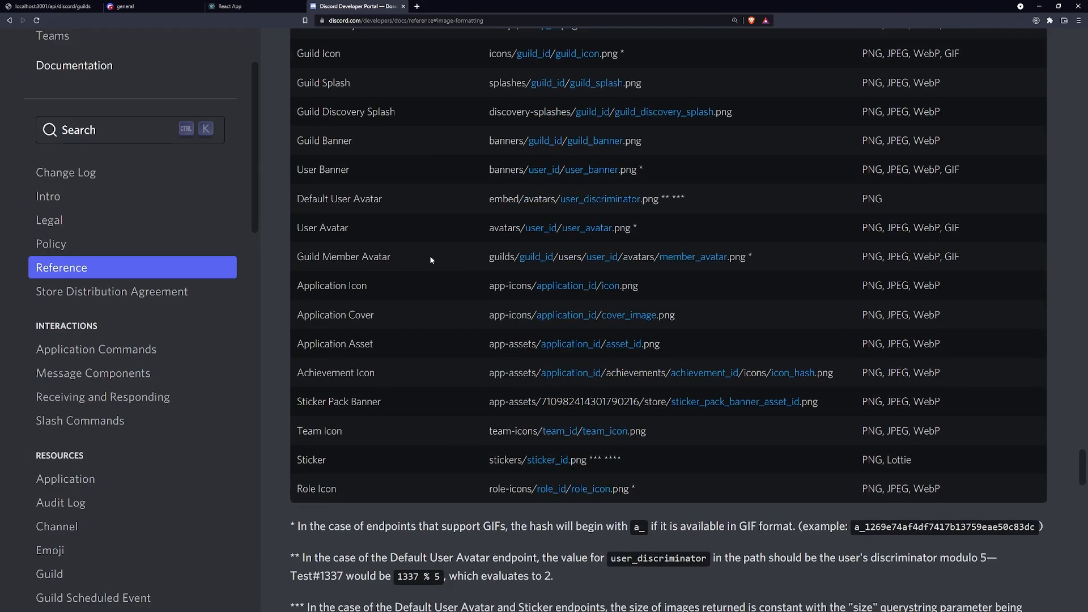
{"action": "scroll", "scroll_direction": "up", "scroll_amount": 3}
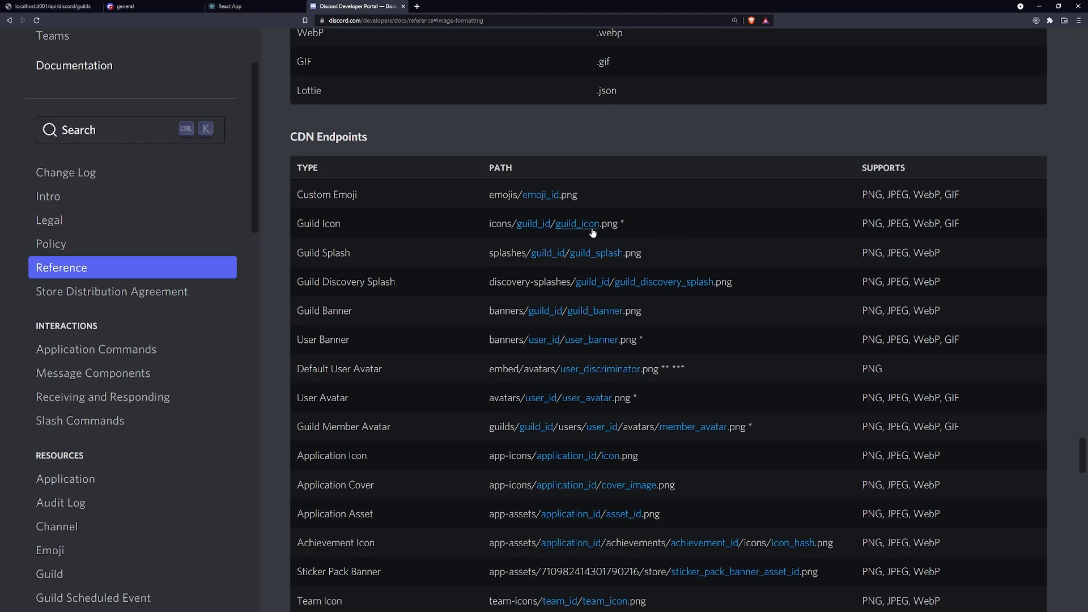
{"action": "mouse_move", "coordinate": [434, 223]}
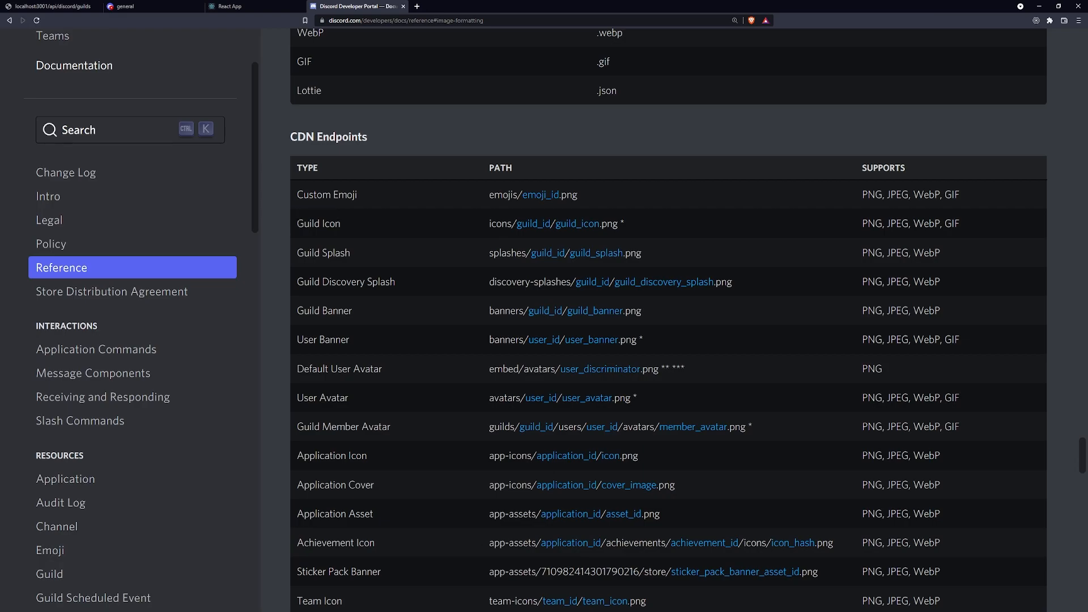
{"action": "left_click", "coordinate": [491, 223]}
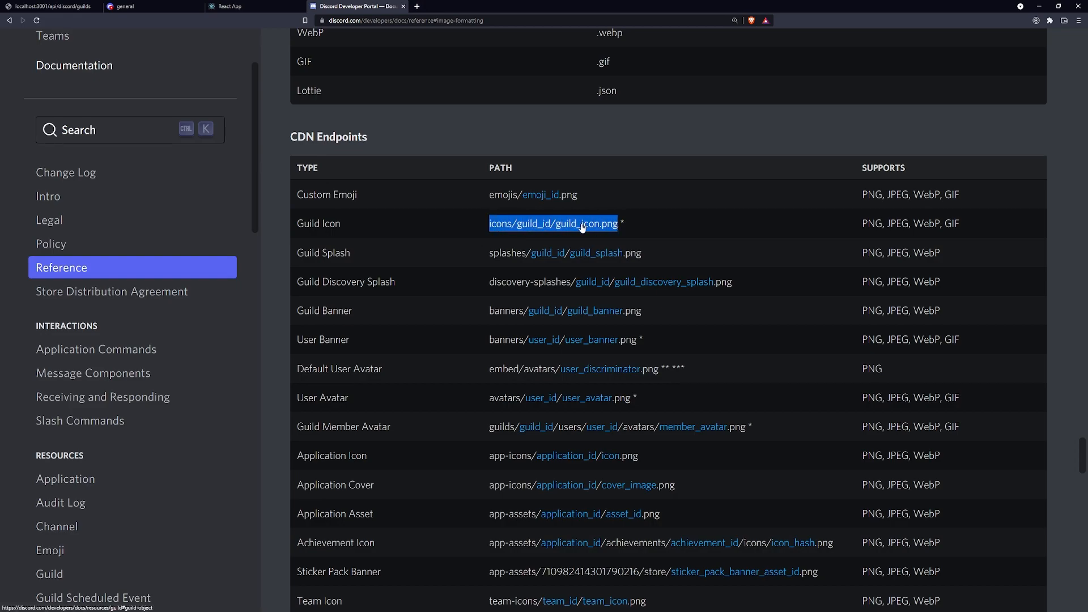
{"action": "left_click", "coordinate": [623, 223]}
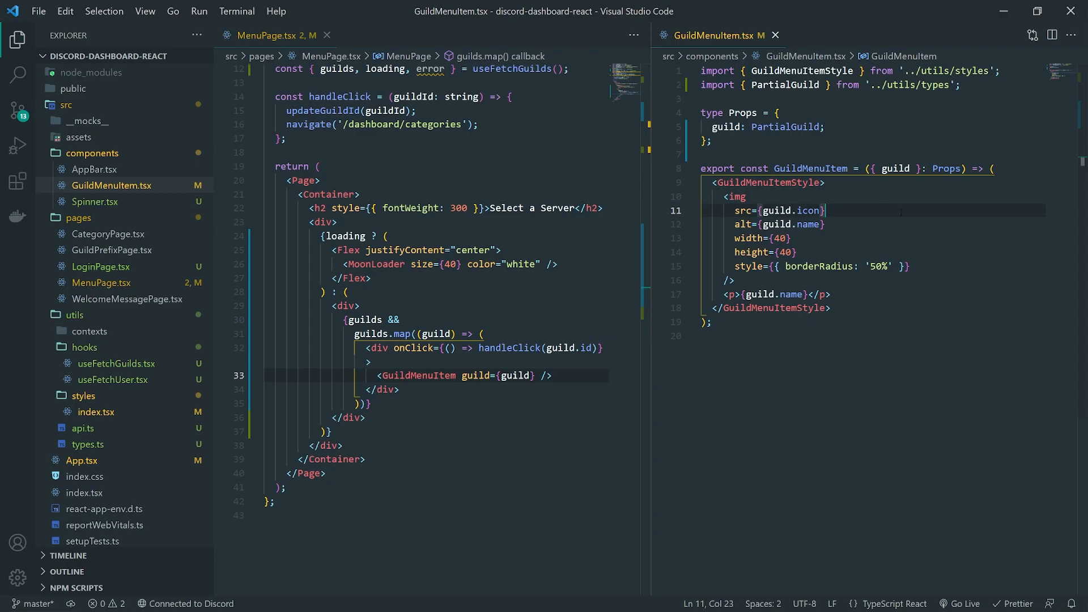
Step: Start helpers.ts in utils exporting getIconURL taking a guild: PartialGuild and returning a template string
{"action": "left_click", "coordinate": [83, 396]}
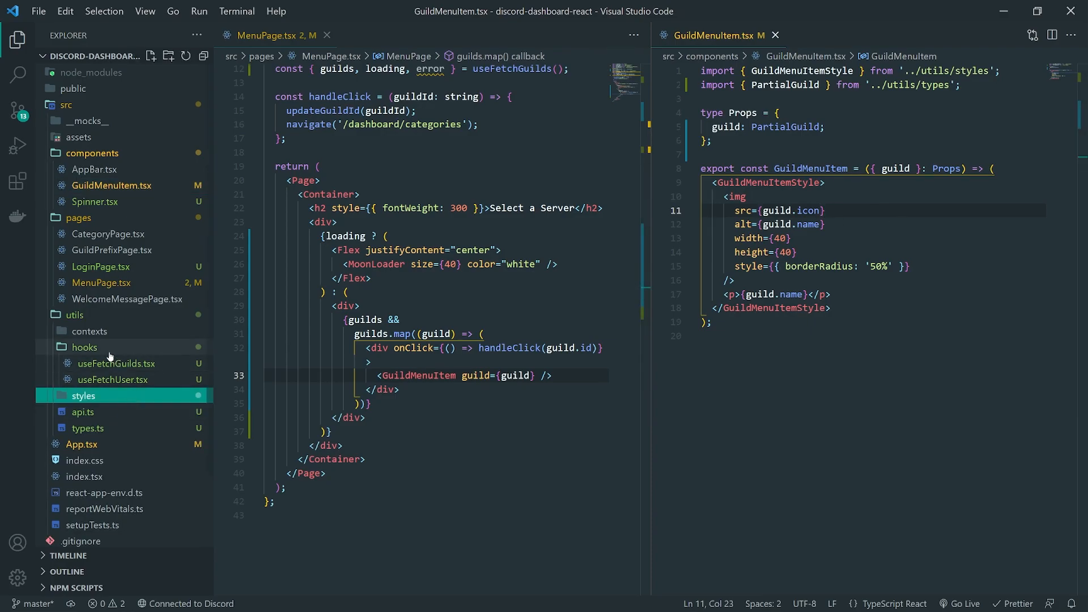
{"action": "left_click", "coordinate": [84, 347]}
{"action": "type", "text": "export const get"}
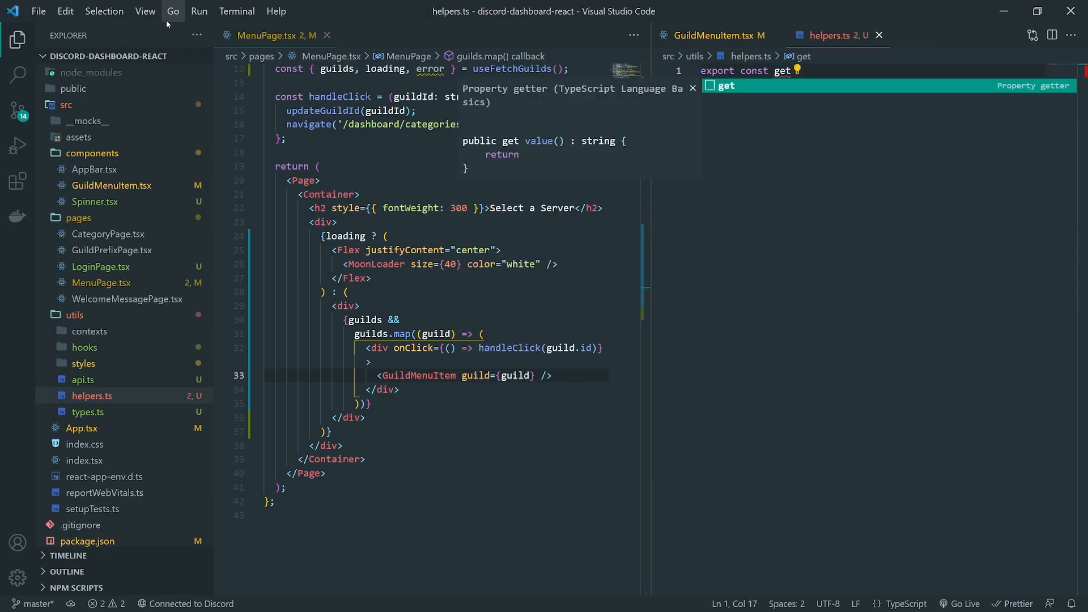
{"action": "type", "text": "I"}
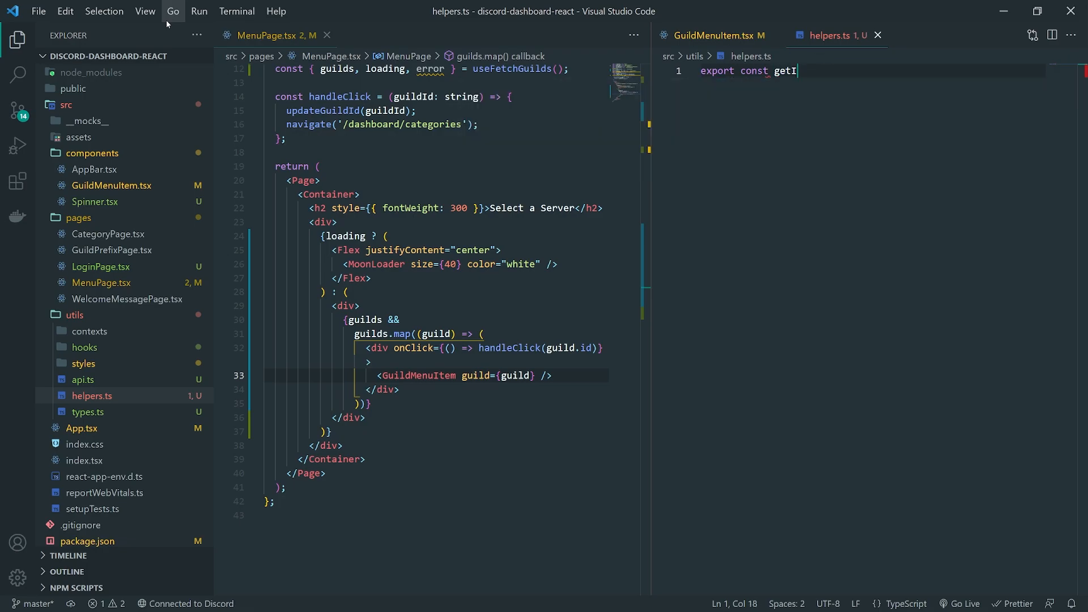
{"action": "type", "text": "conURL = ()"}
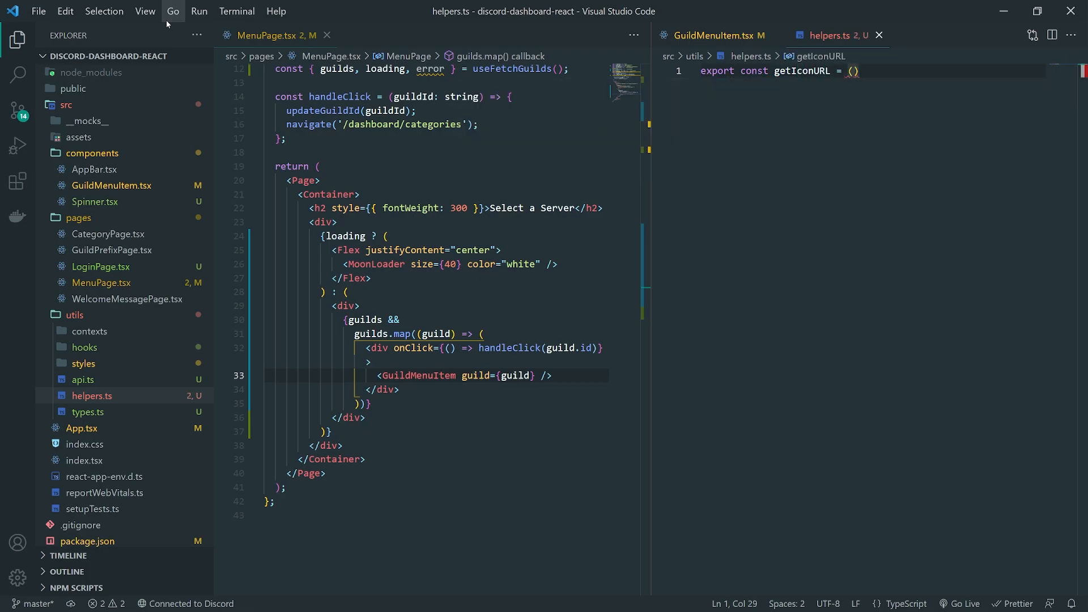
{"action": "type", "text": "(hash: string) ="}
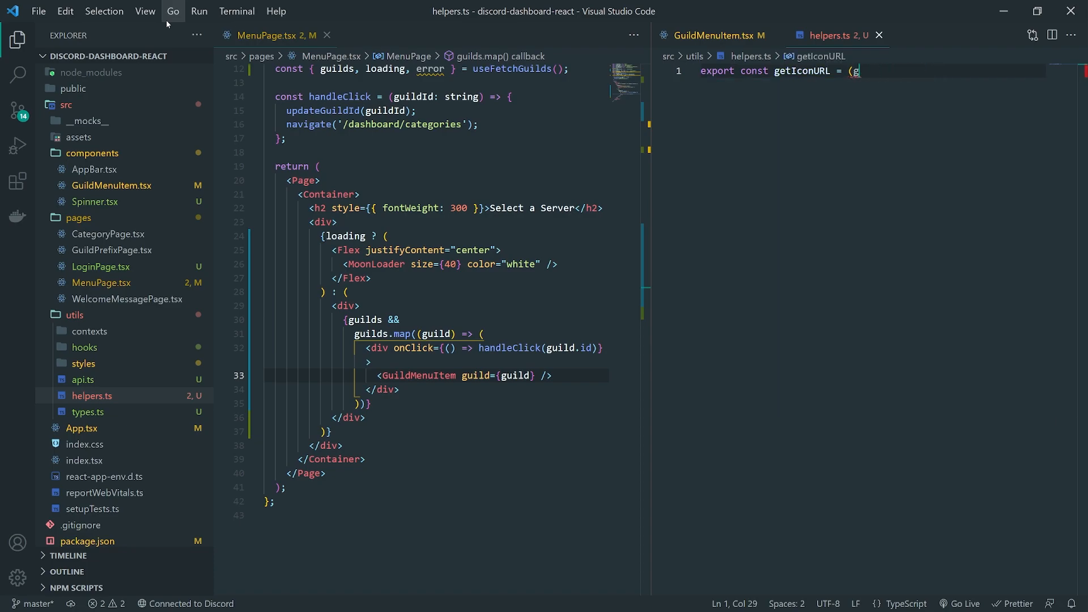
{"action": "type", "text": "guild: PartialGuild) =>"}
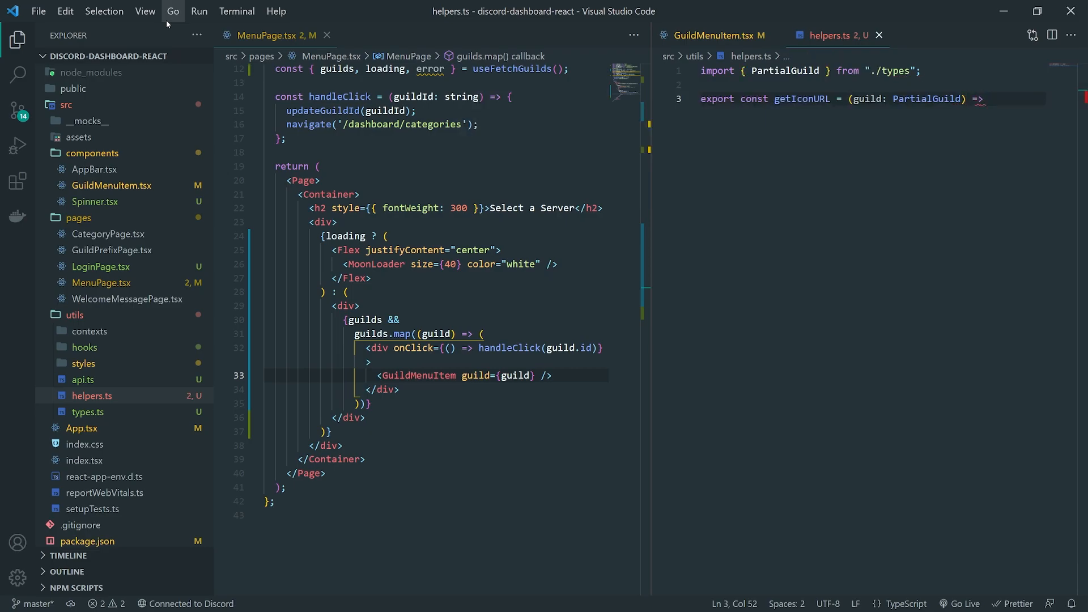
{"action": "type", "text": "`"}
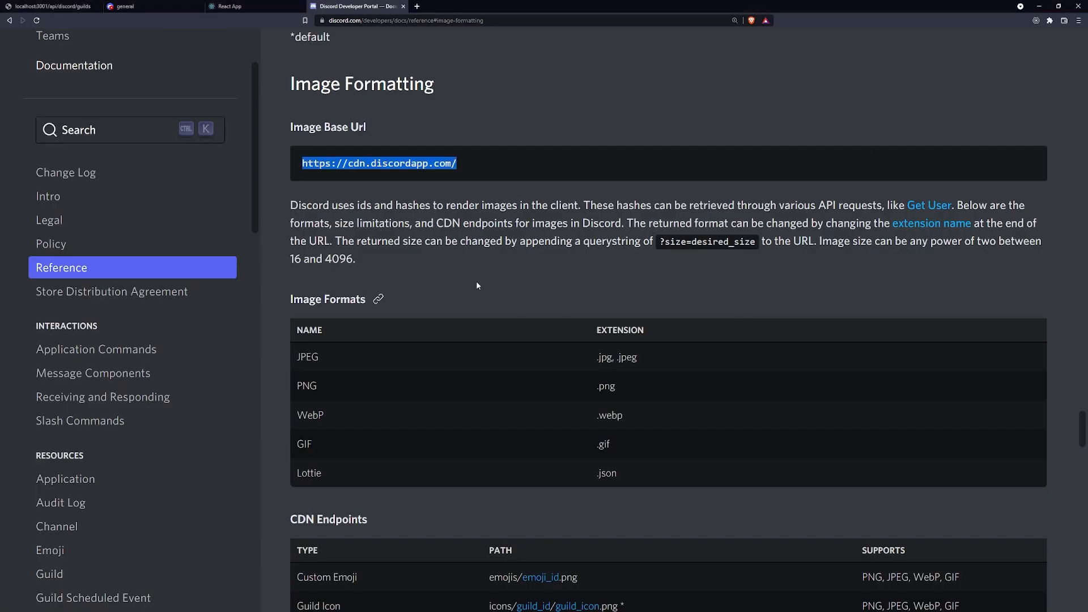
{"action": "scroll", "scroll_direction": "down", "scroll_amount": 3}
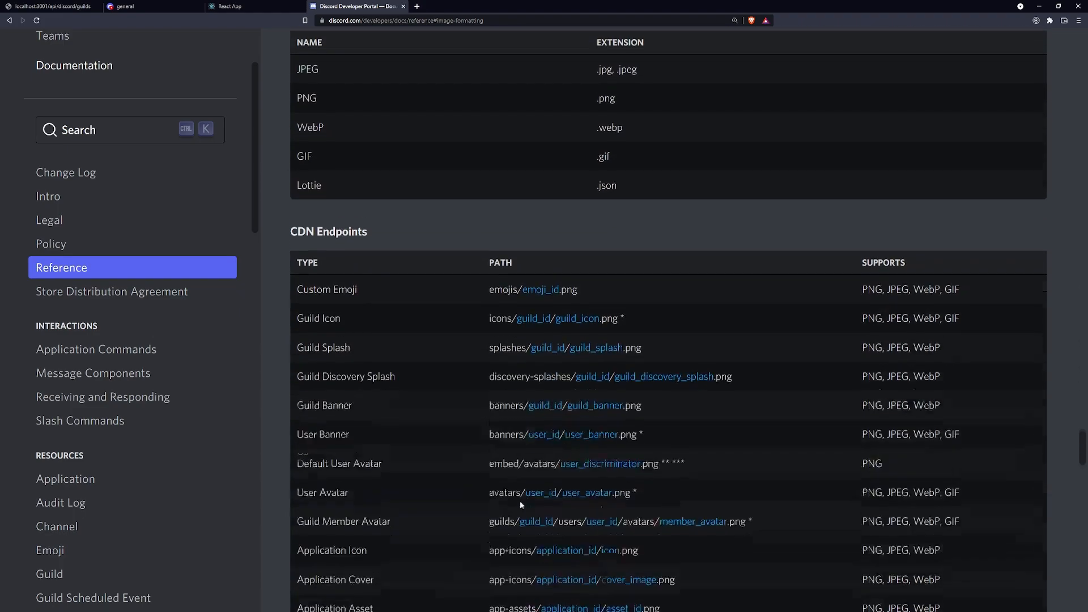
{"action": "scroll", "scroll_direction": "down", "scroll_amount": 3}
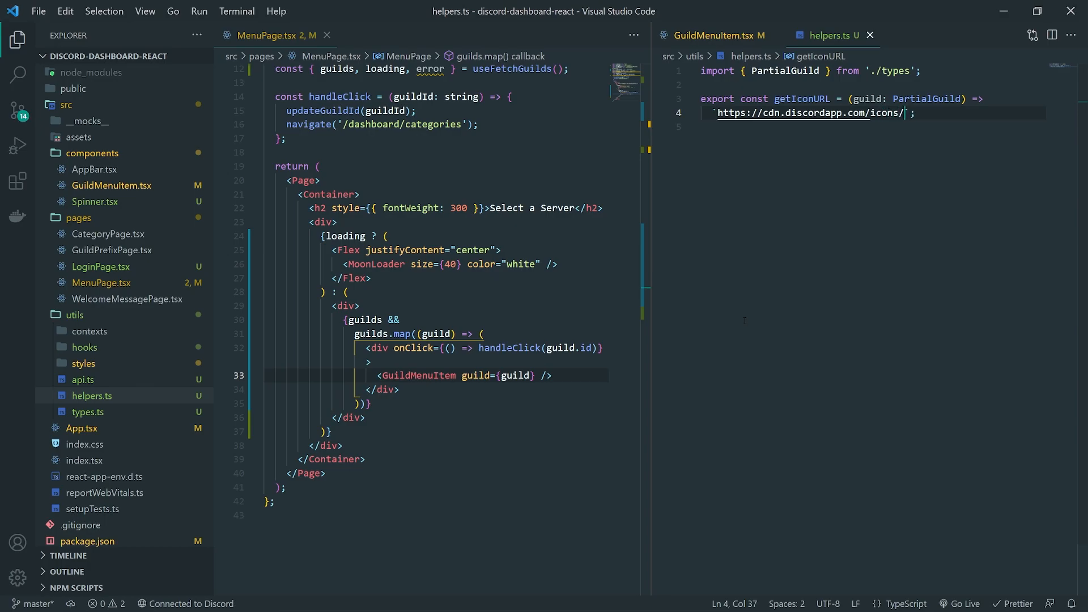
{"action": "type", "text": "${guild.id}/${g"}
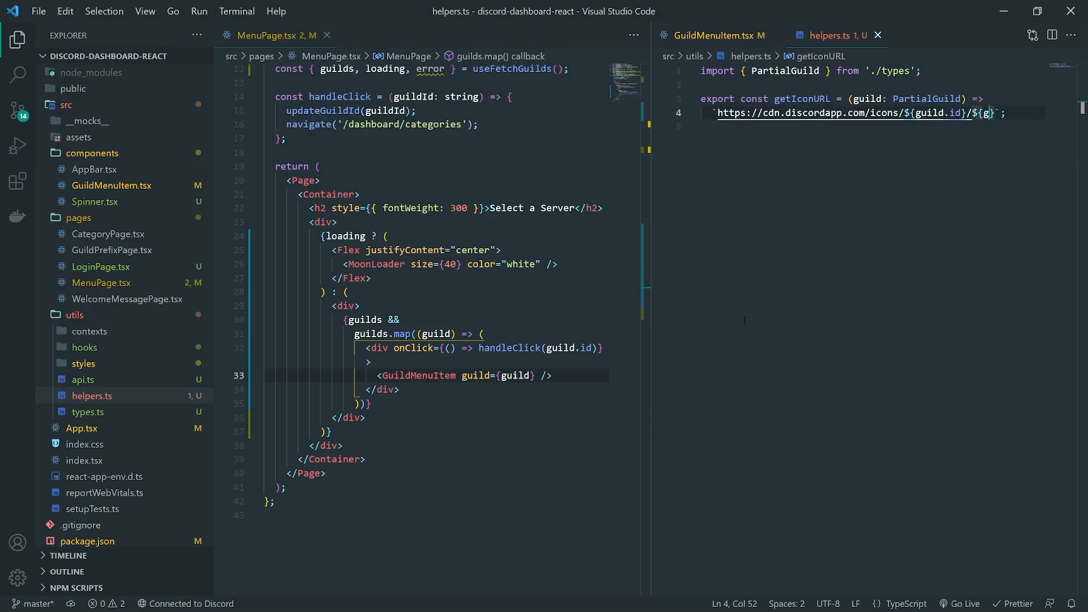
{"action": "type", "text": "icon"}
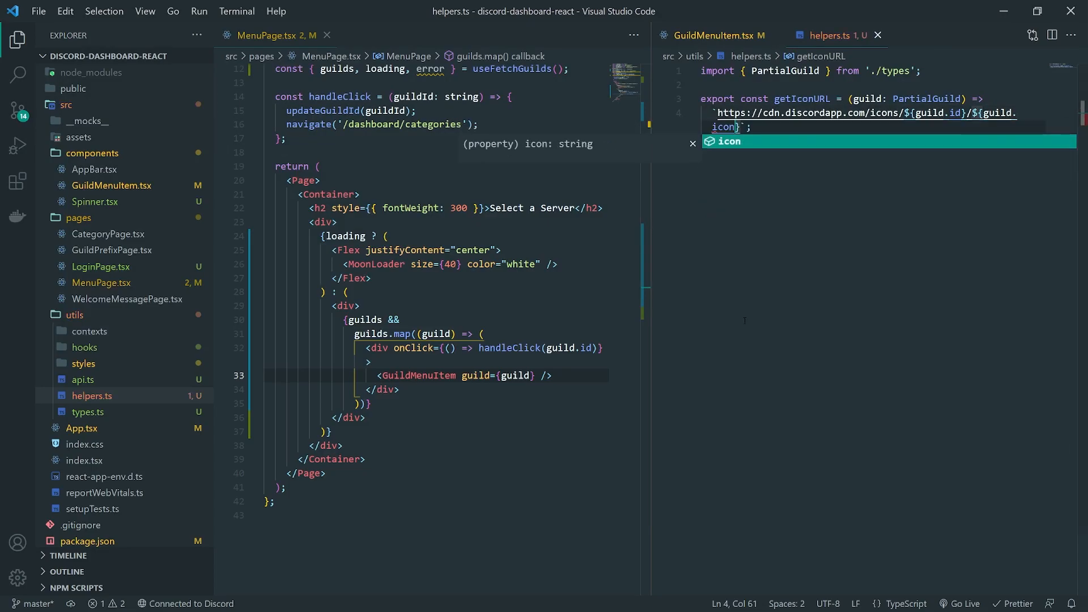
{"action": "type", "text": ".png"}
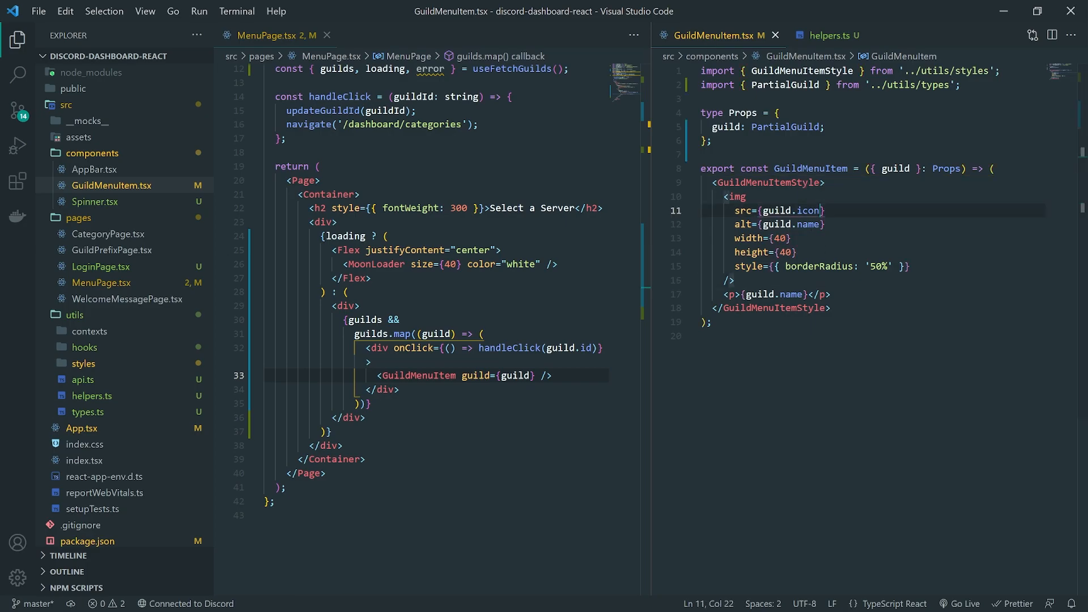
Step: Replace guild.icon in GuildMenuItem's img src with a getIconURL(guild) call
{"action": "double_click", "coordinate": [808, 210]}
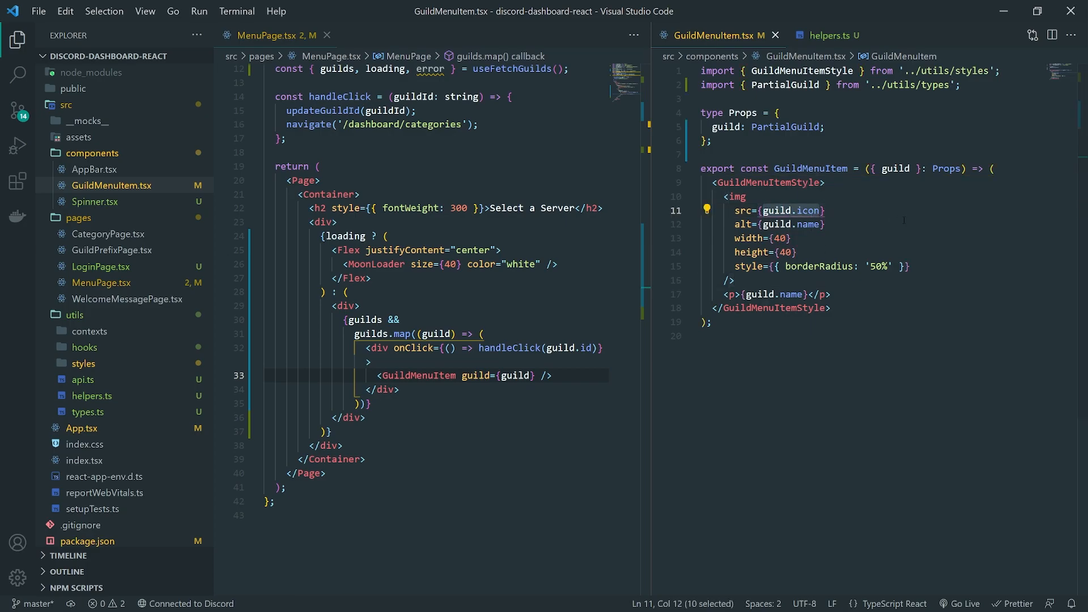
{"action": "type", "text": "getG"}
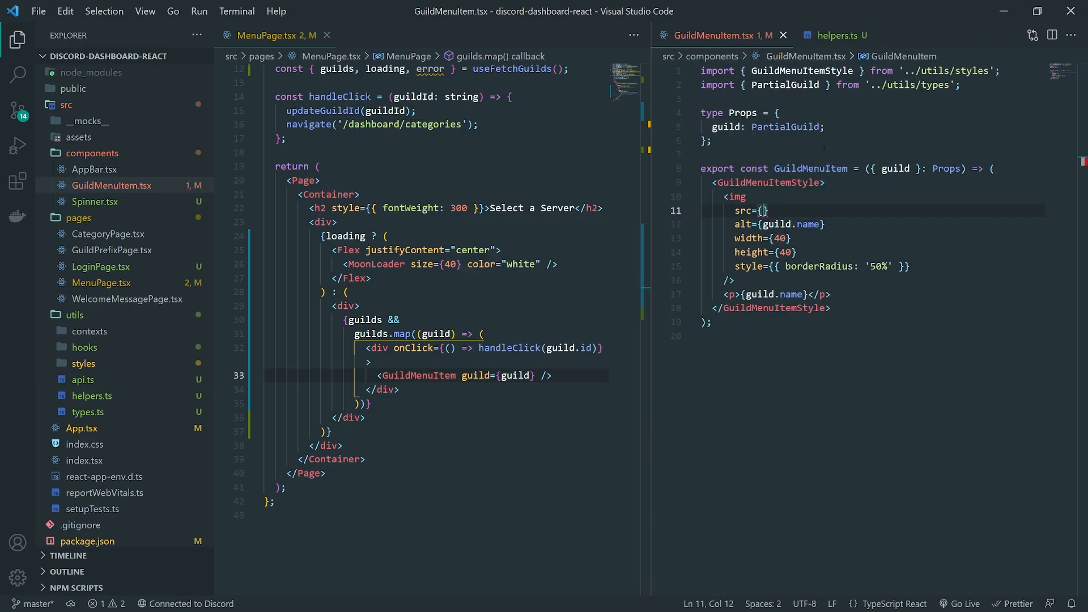
{"action": "type", "text": "getUc"}
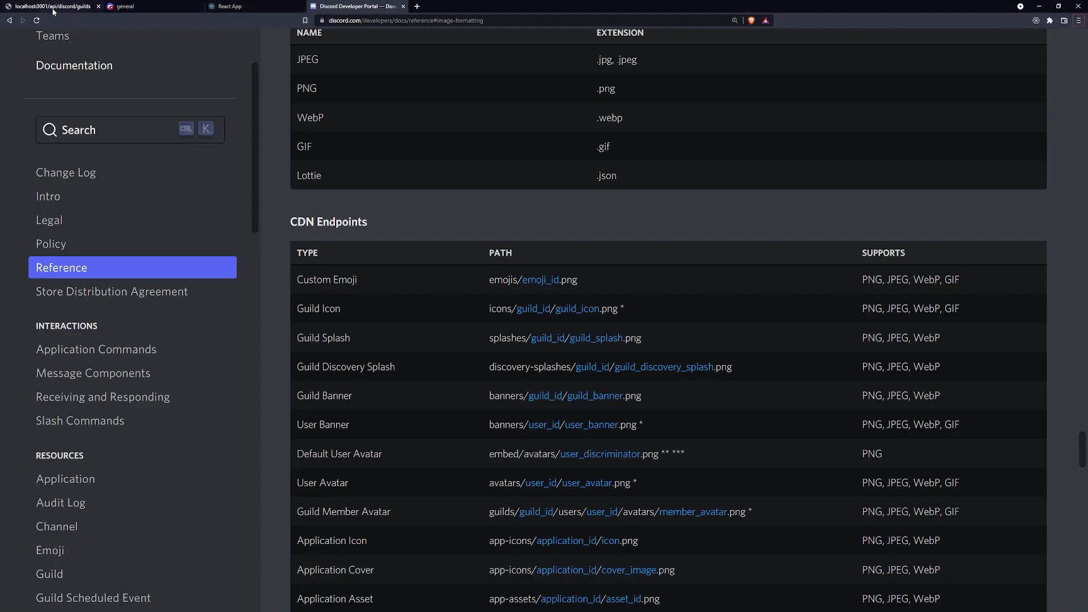
Step: Check the /menu page shows Lexus ES 350's server and BMW Server with CDN icons
{"action": "left_click", "coordinate": [236, 7]}
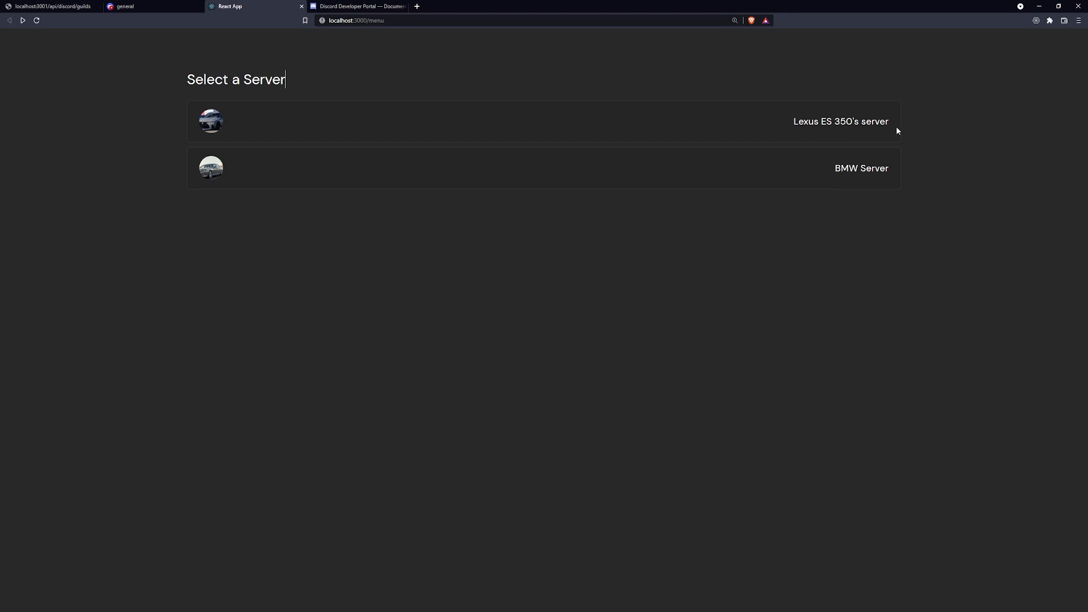
{"action": "left_click", "coordinate": [840, 121]}
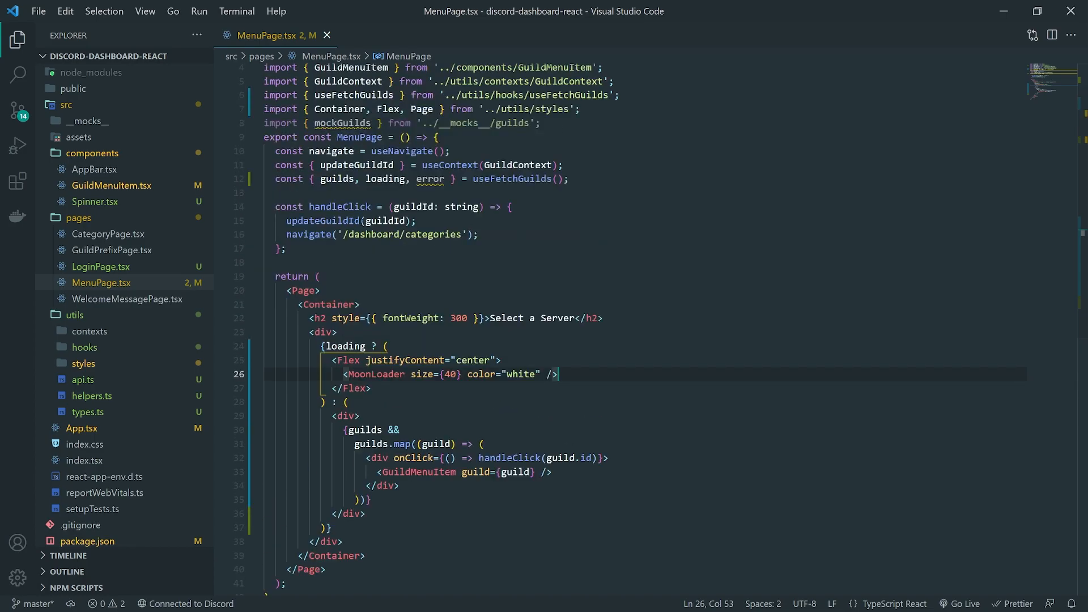
Step: Review MenuPage.tsx imports and return to the Select a Server page
{"action": "scroll", "scroll_direction": "down", "scroll_amount": 3}
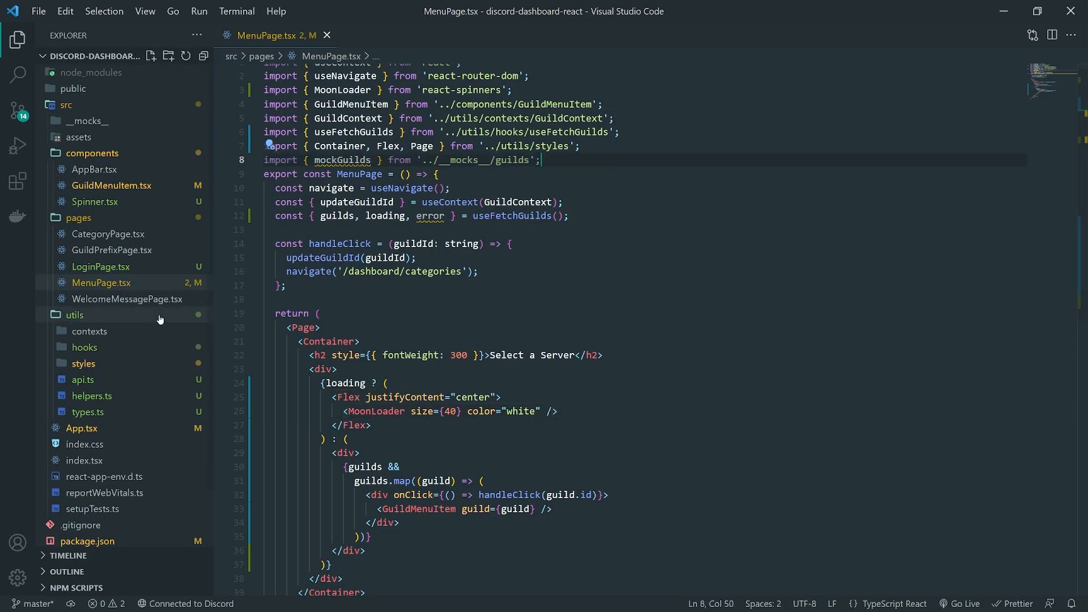
{"action": "left_click", "coordinate": [94, 169]}
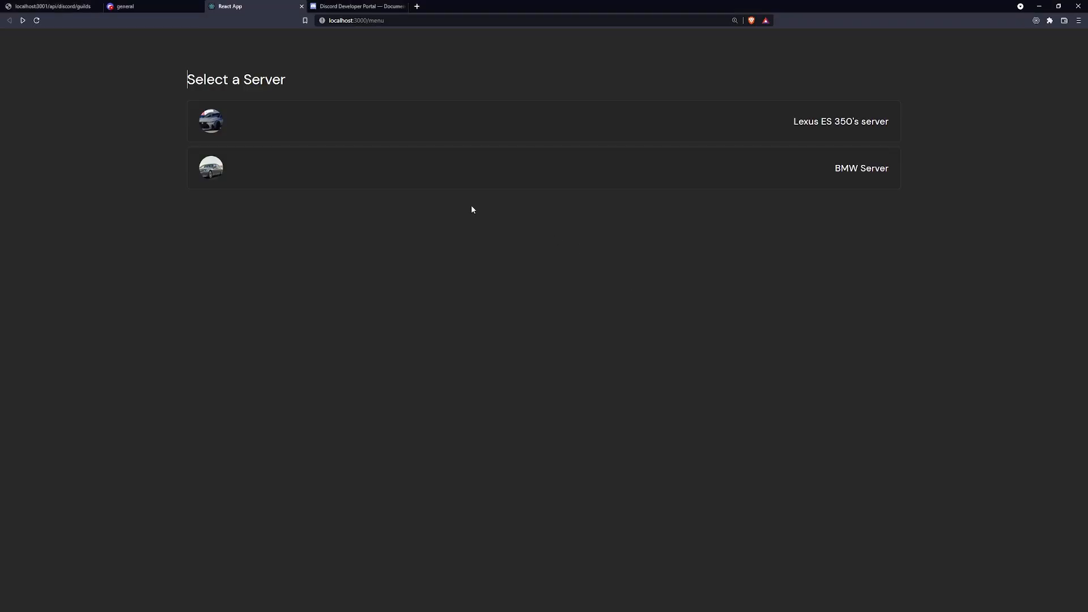
Step: Navigate from a server row to /dashboard/categories, go back, and repeat to confirm
{"action": "left_click", "coordinate": [840, 121]}
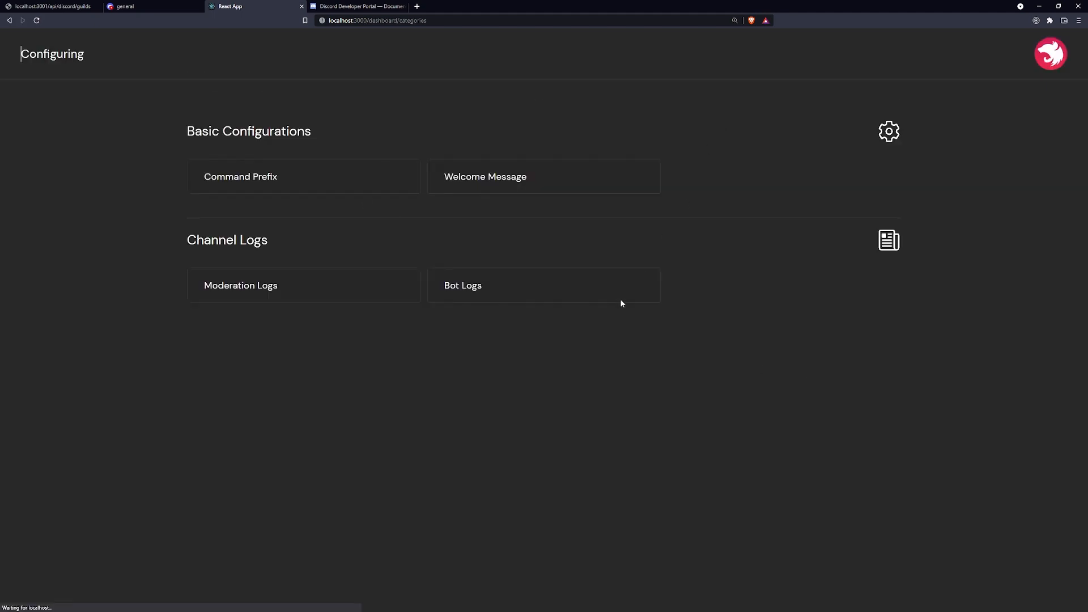
{"action": "mouse_move", "coordinate": [811, 343]}
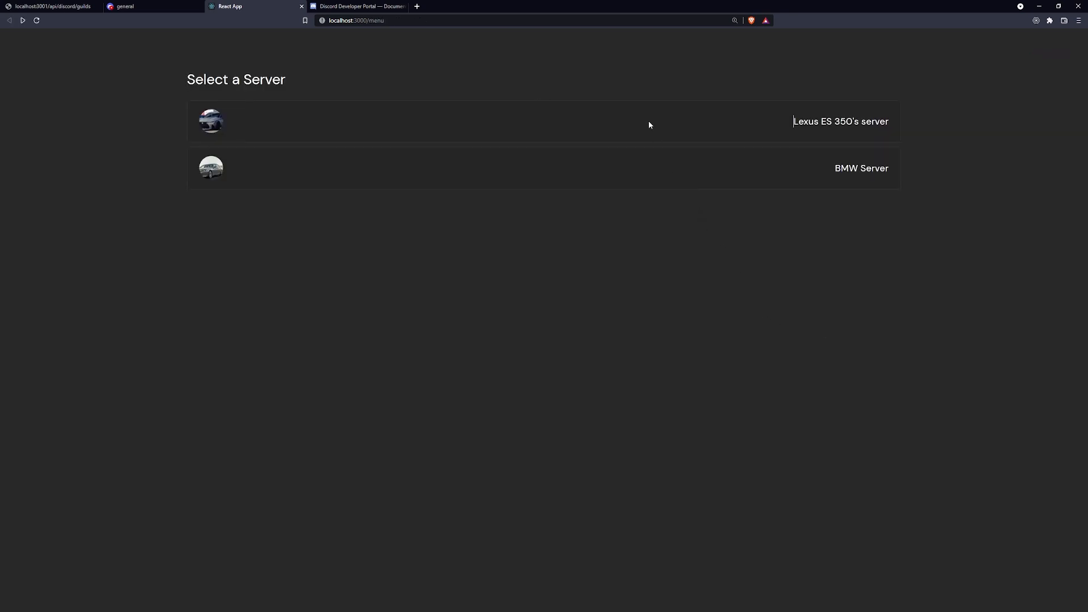
{"action": "left_click", "coordinate": [840, 121]}
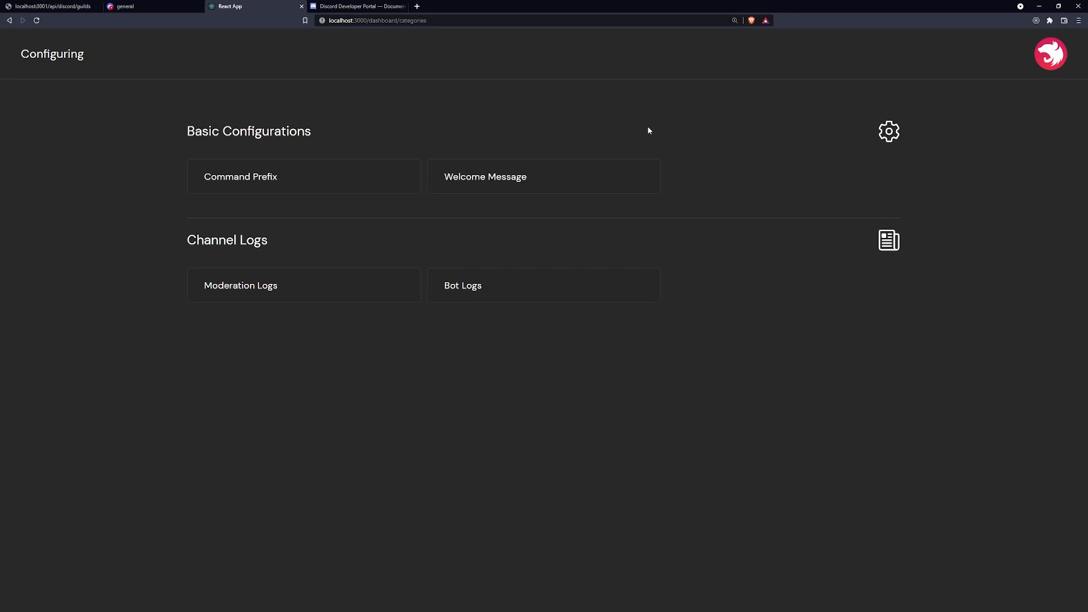
{"action": "mouse_move", "coordinate": [593, 107]}
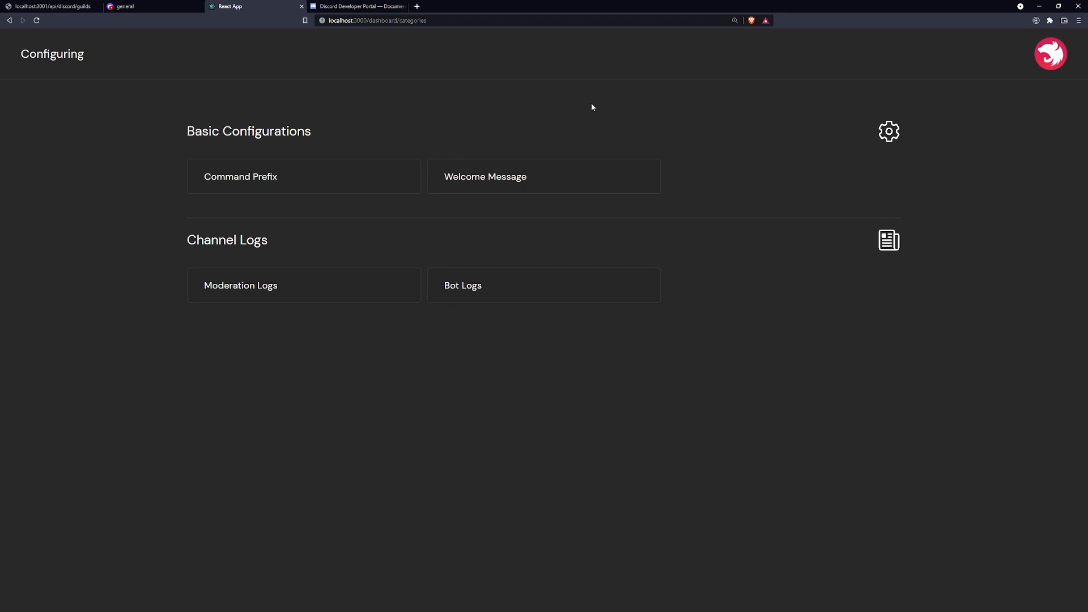
{"action": "mouse_move", "coordinate": [584, 103]}
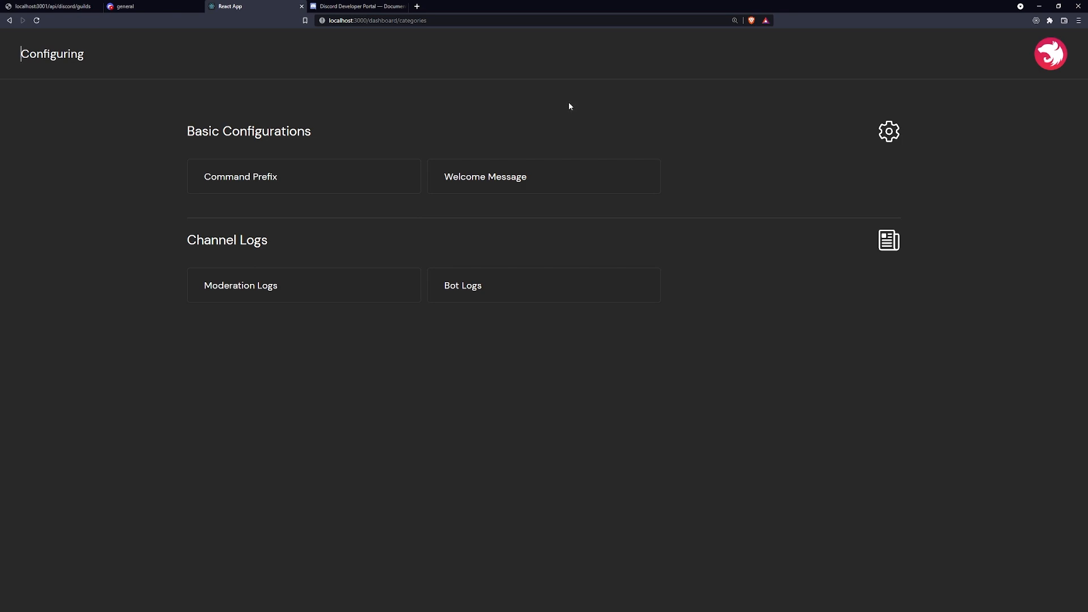
{"action": "mouse_move", "coordinate": [565, 104]}
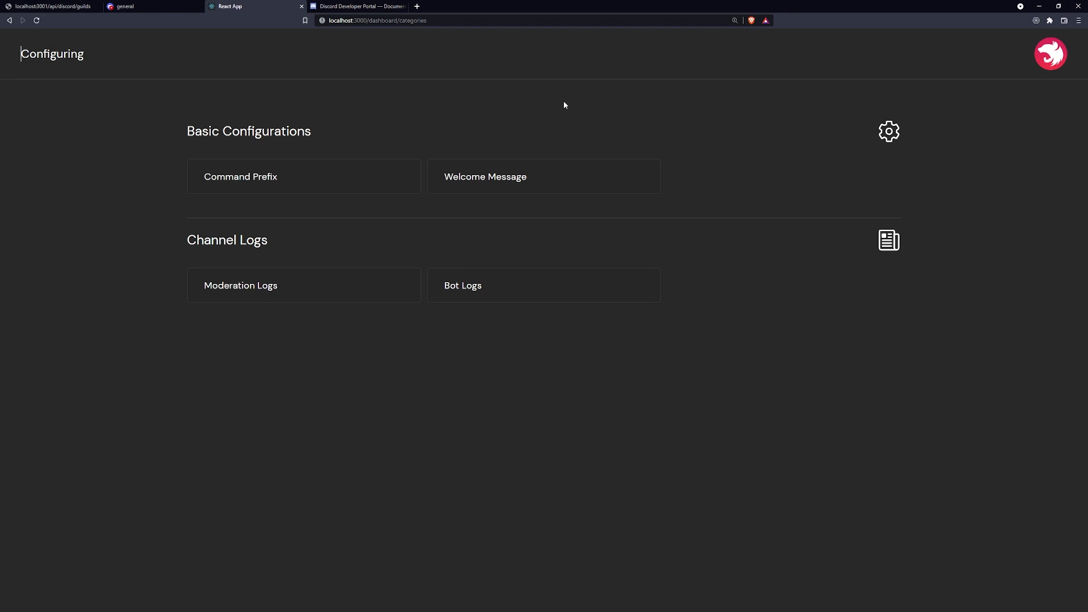
{"action": "mouse_move", "coordinate": [563, 103]}
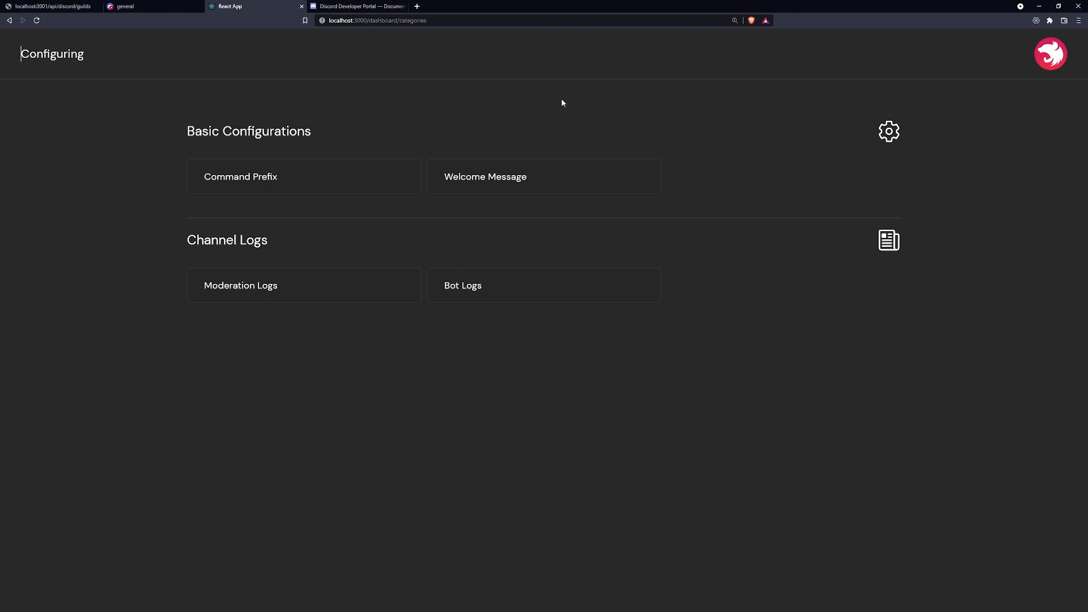
{"action": "mouse_move", "coordinate": [388, 50]}
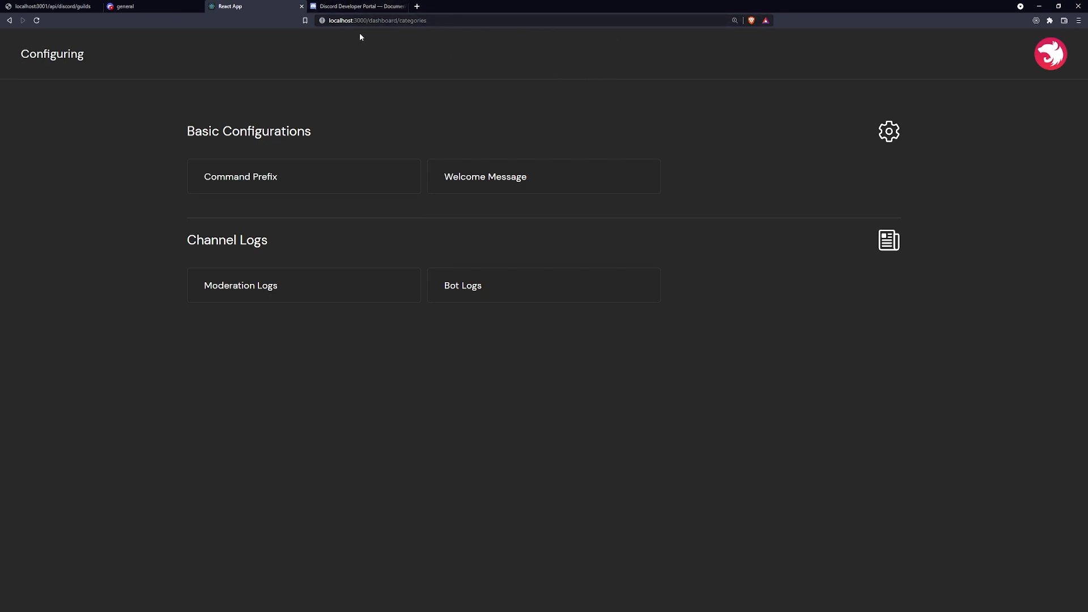
{"action": "mouse_move", "coordinate": [518, 146]}
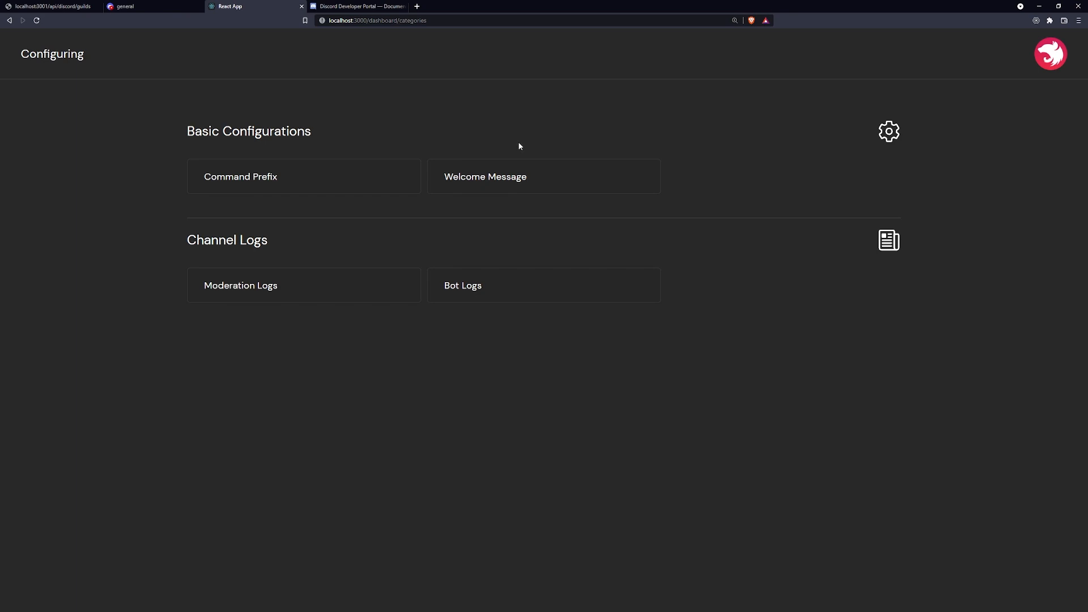
{"action": "mouse_move", "coordinate": [945, 119]}
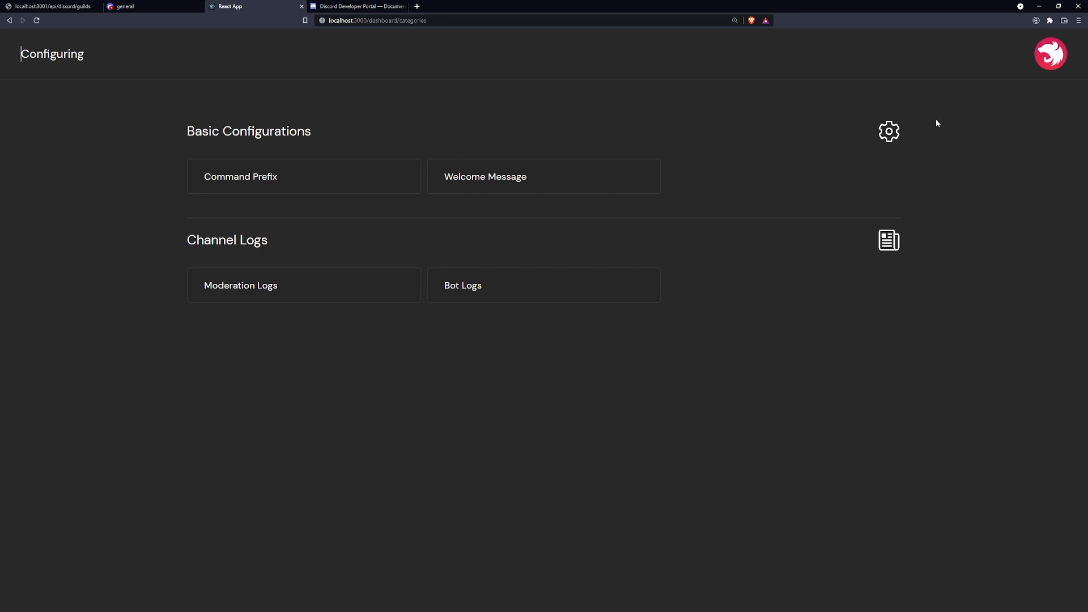
{"action": "left_click", "coordinate": [239, 177]}
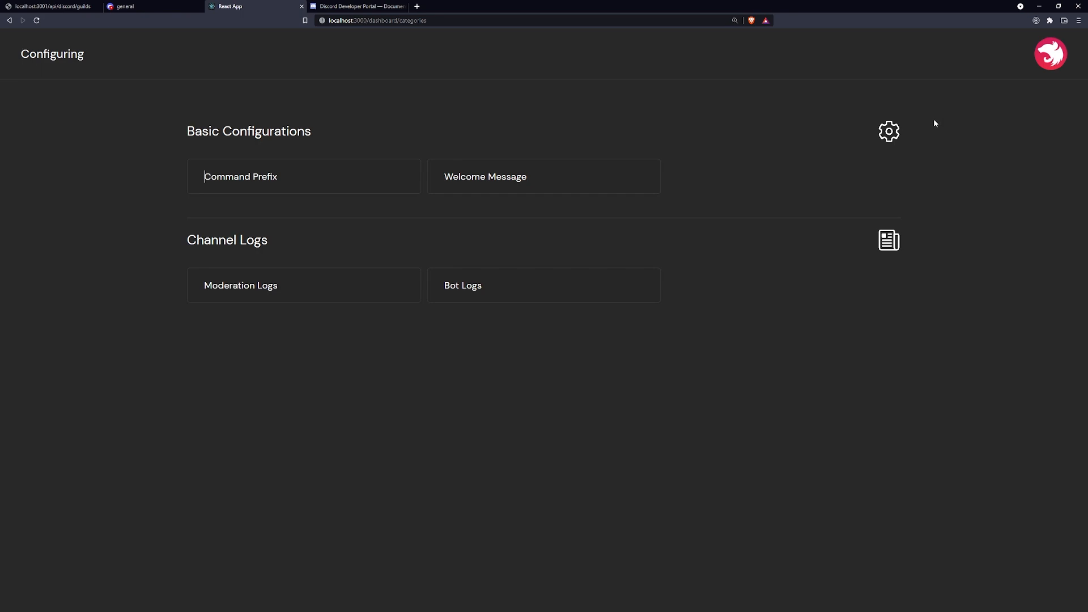
{"action": "mouse_move", "coordinate": [937, 122]}
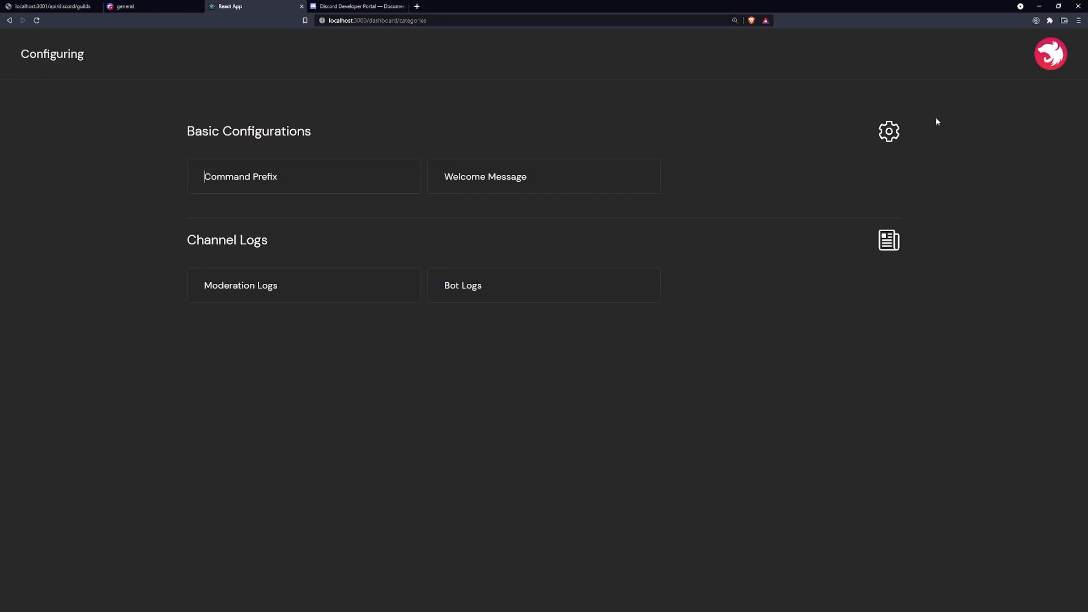
{"action": "mouse_move", "coordinate": [940, 130]}
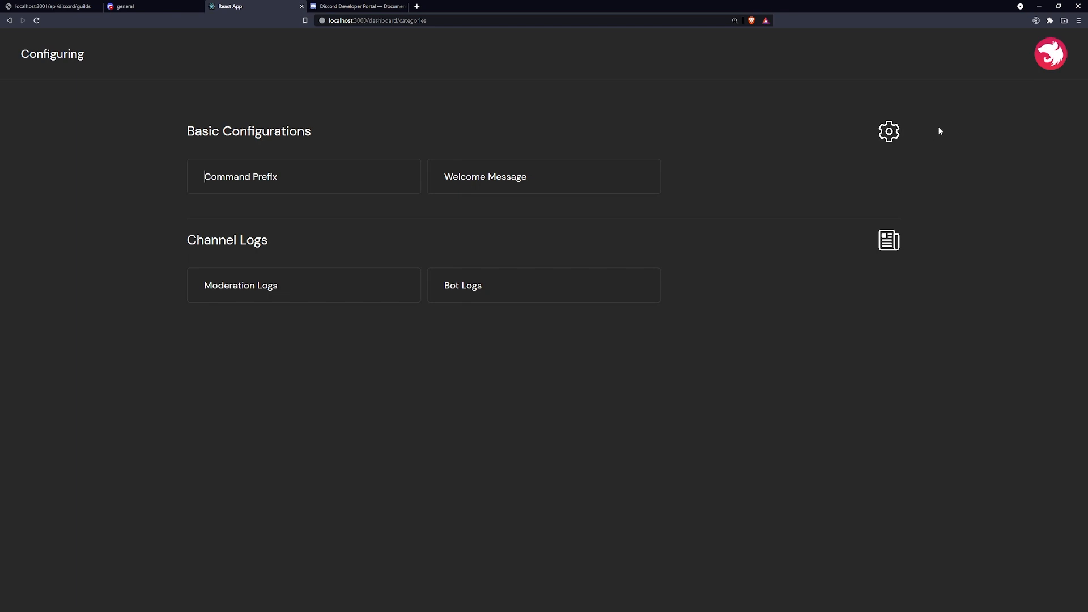
{"action": "mouse_move", "coordinate": [784, 150]}
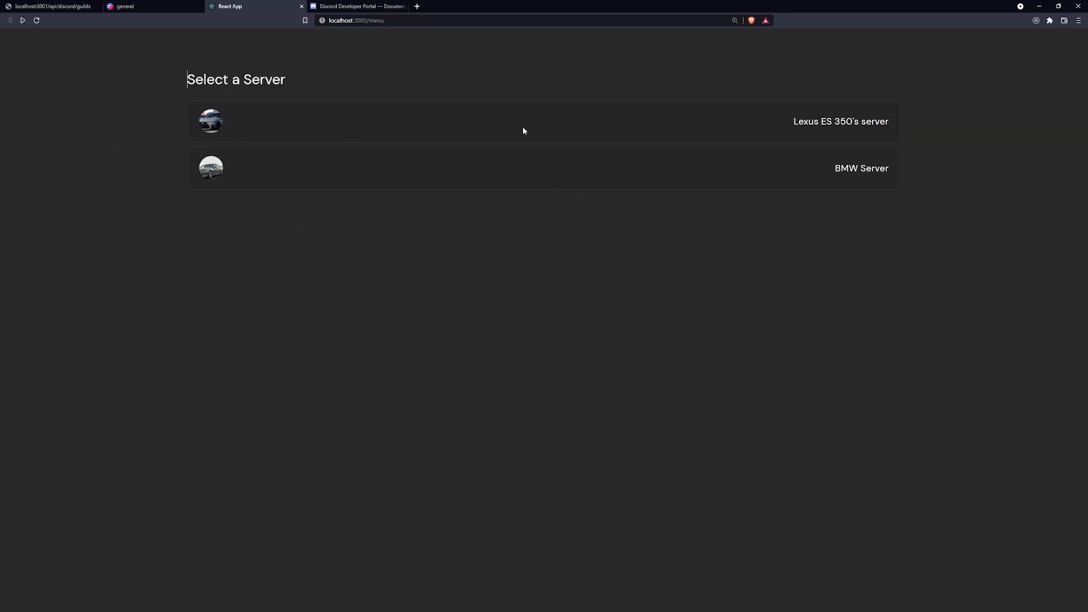
{"action": "mouse_move", "coordinate": [761, 150]}
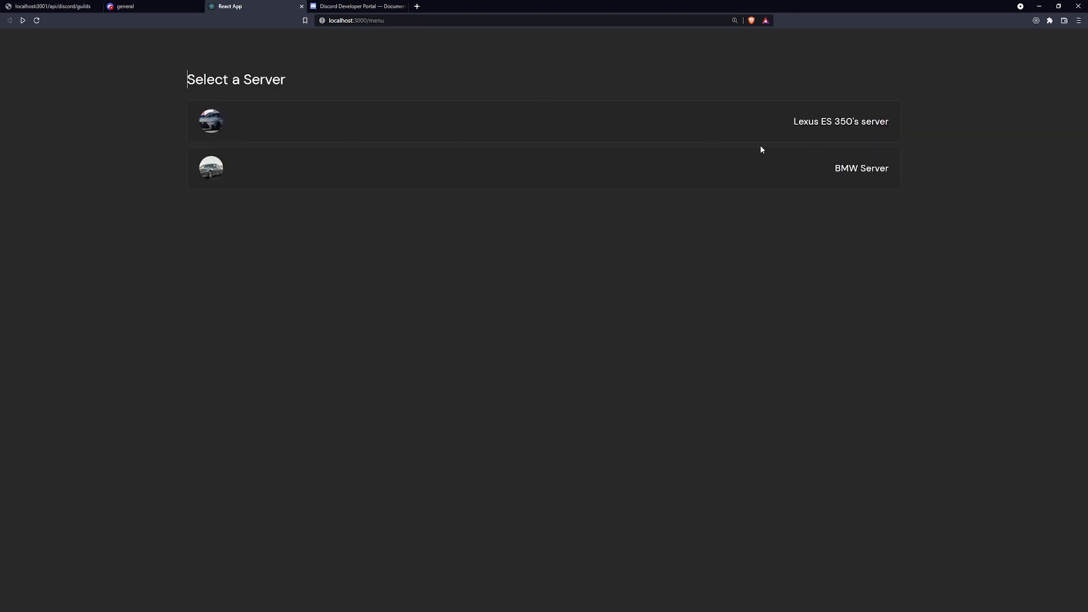
{"action": "left_click", "coordinate": [840, 121]}
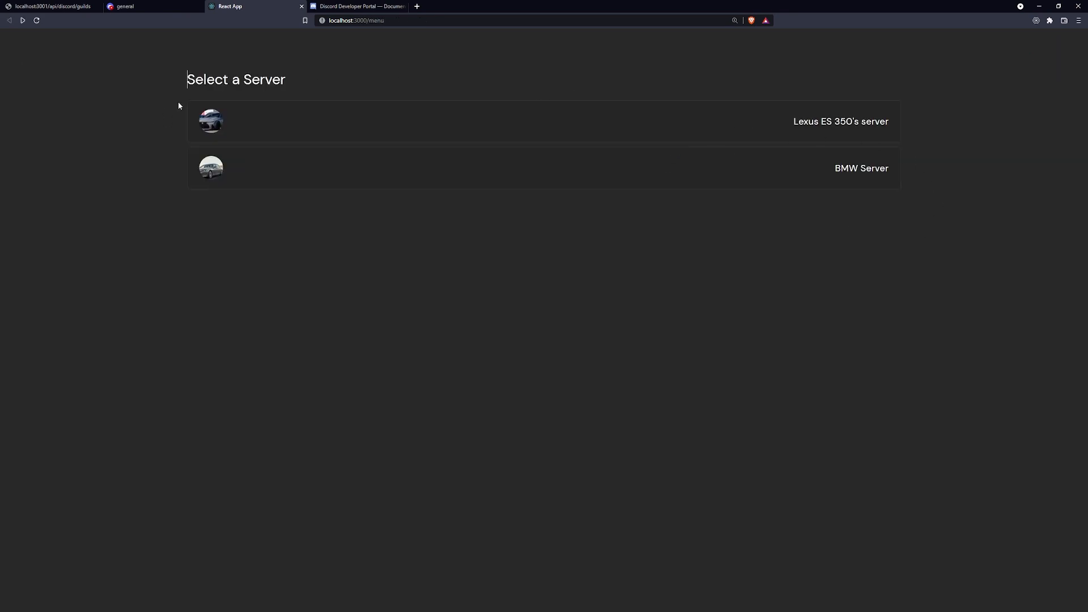
{"action": "mouse_move", "coordinate": [736, 123]}
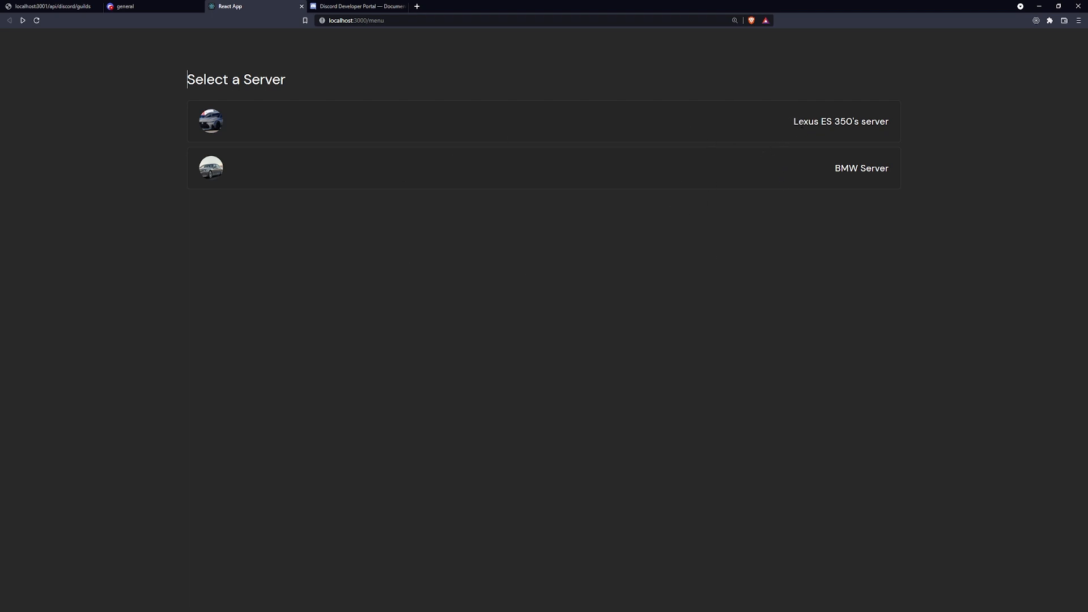
{"action": "left_click", "coordinate": [840, 122]}
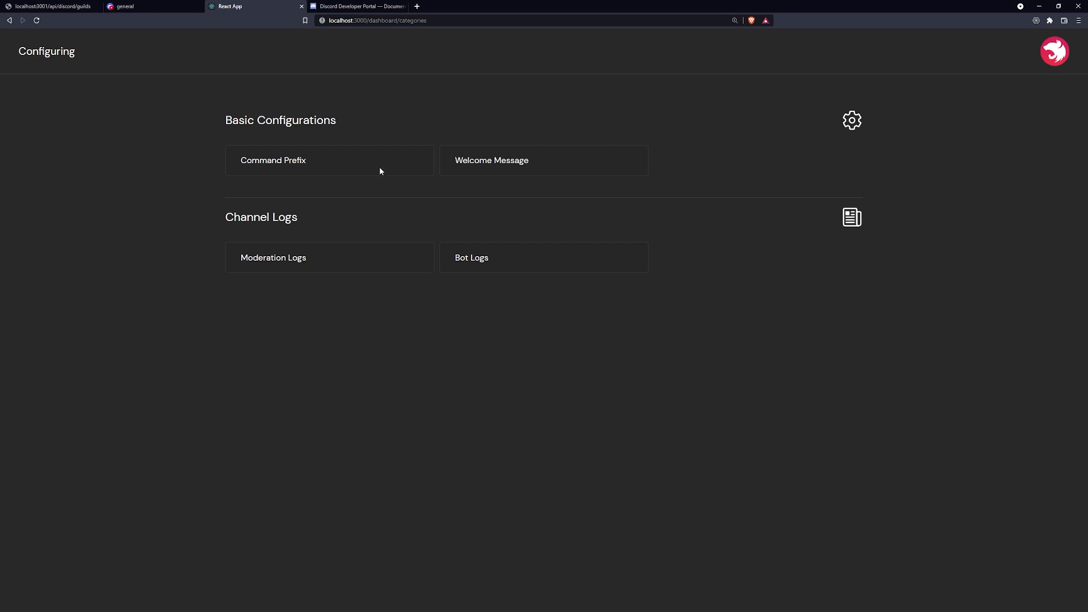
{"action": "mouse_move", "coordinate": [571, 111]}
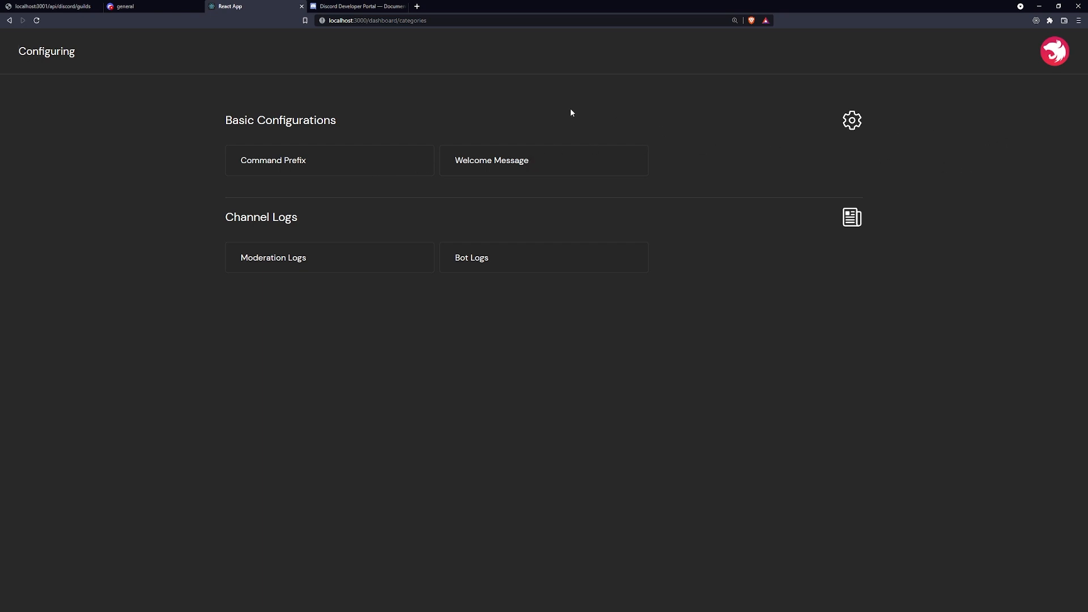